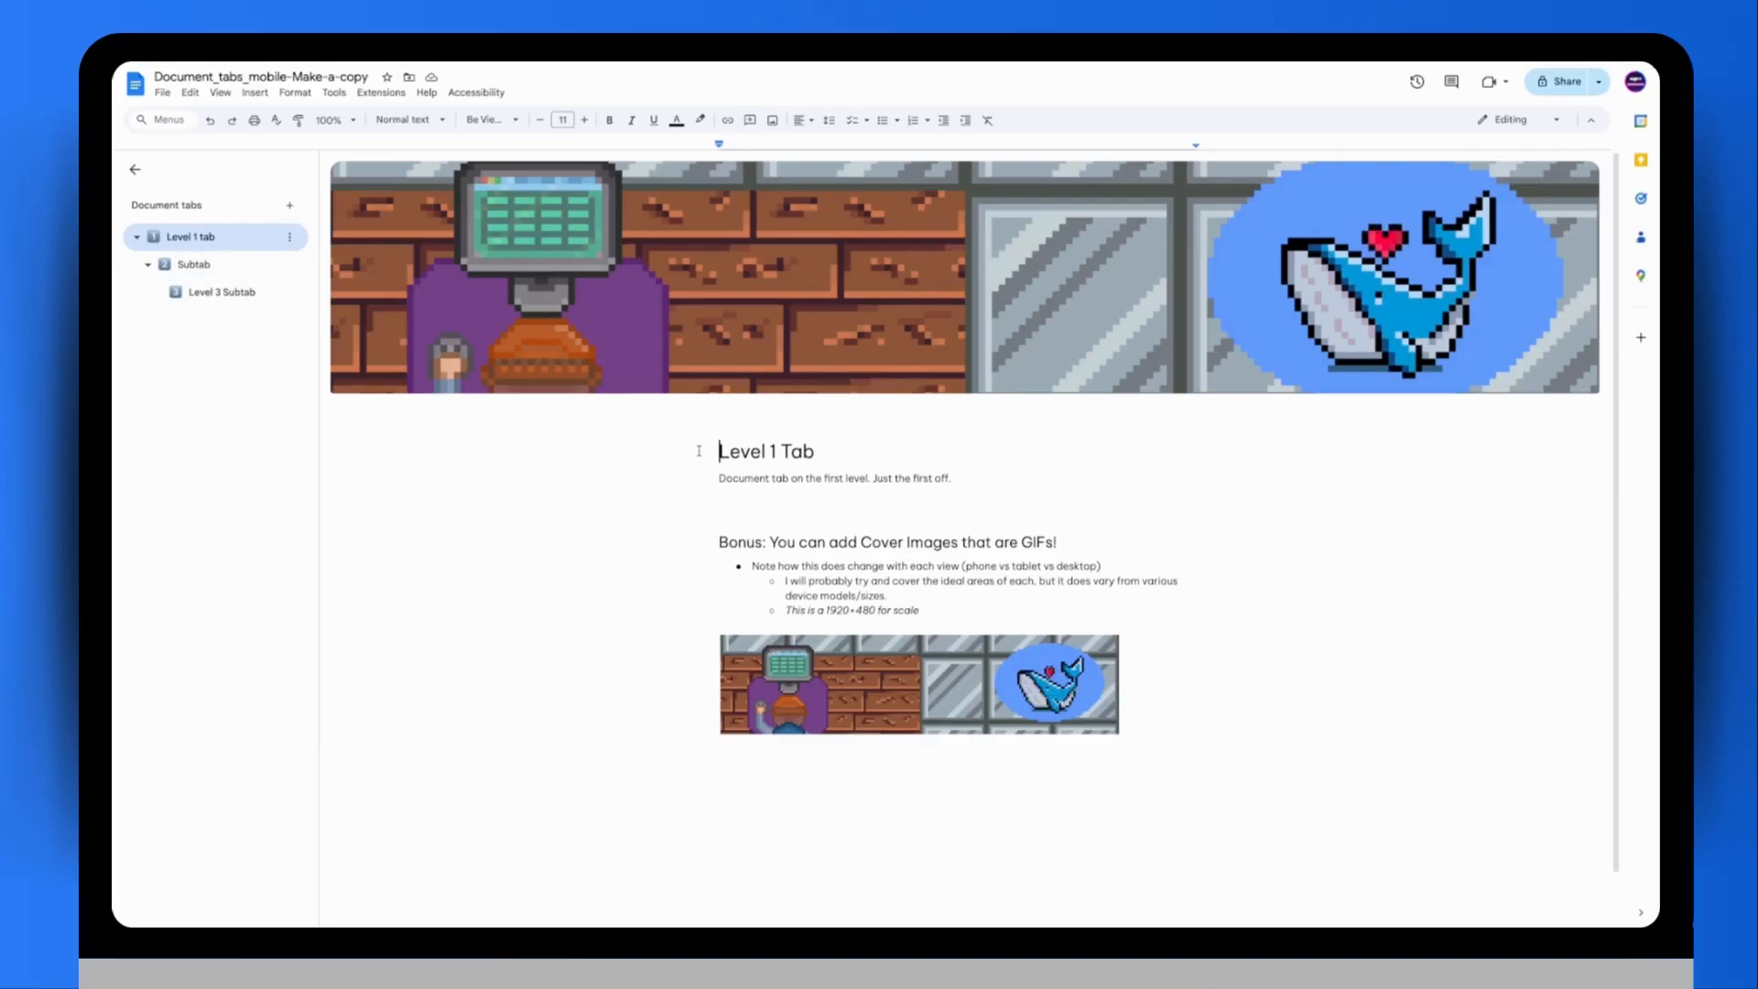
# - Switch to the nested Subtab page in the Document tabs sidebar
pyautogui.click(718, 507)
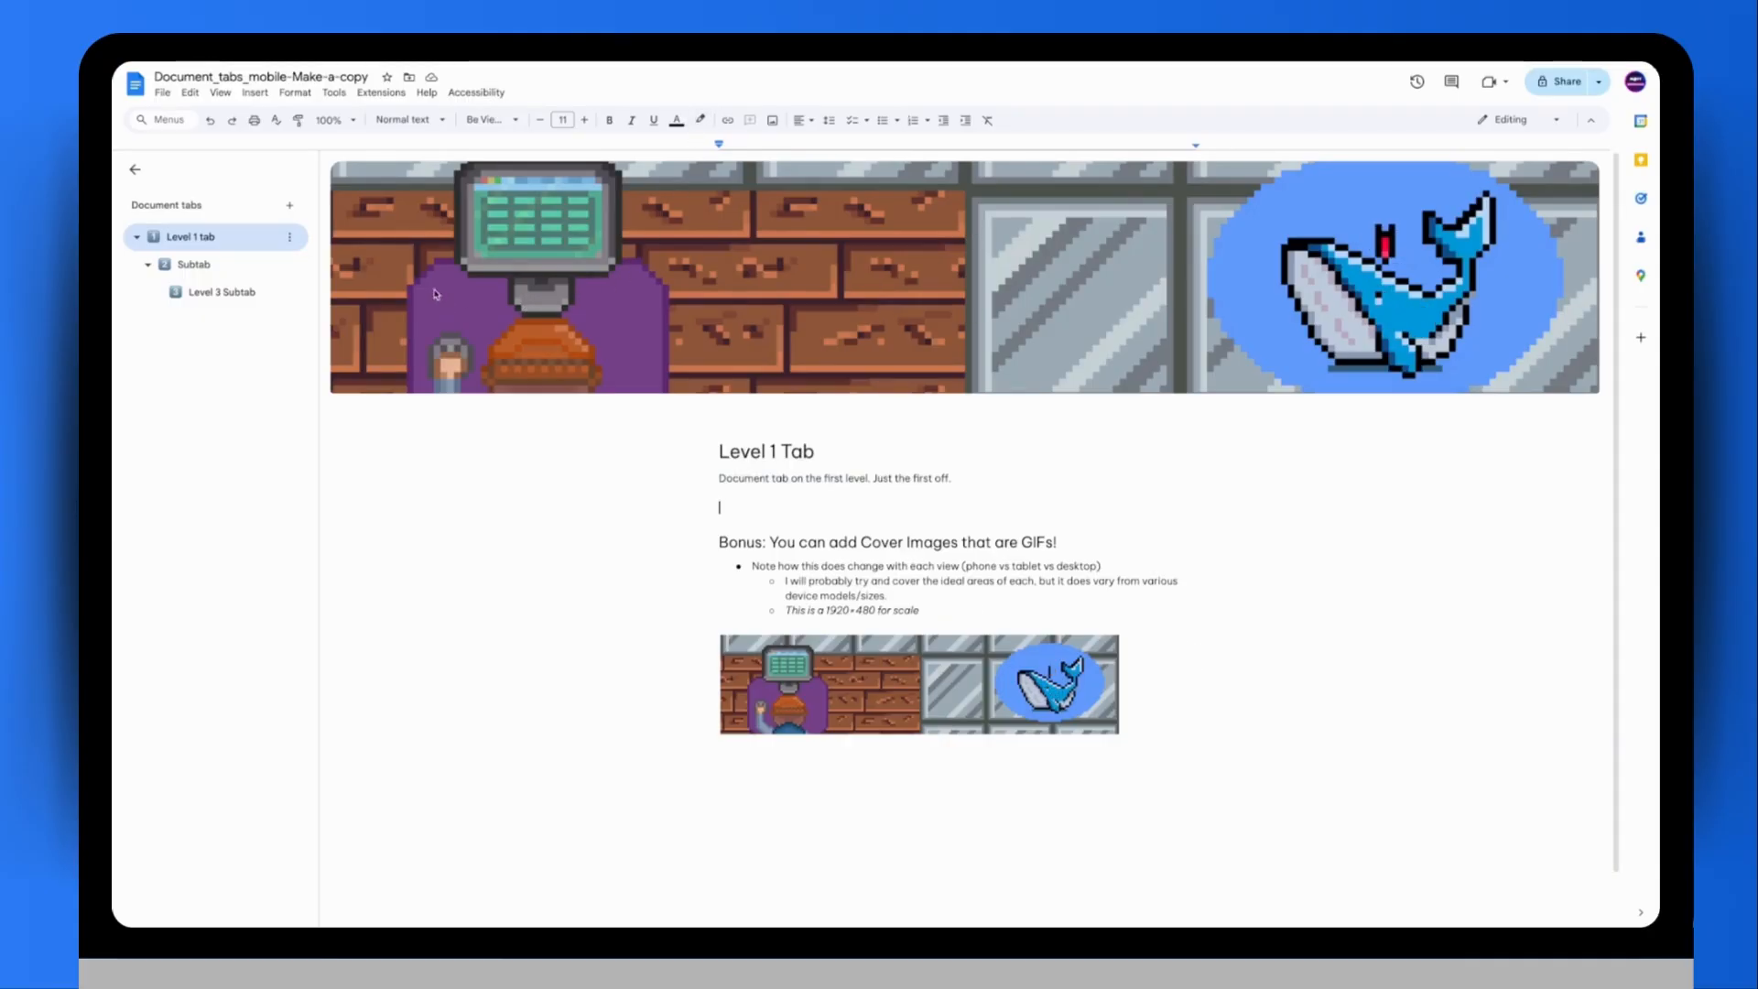
pyautogui.click(255, 92)
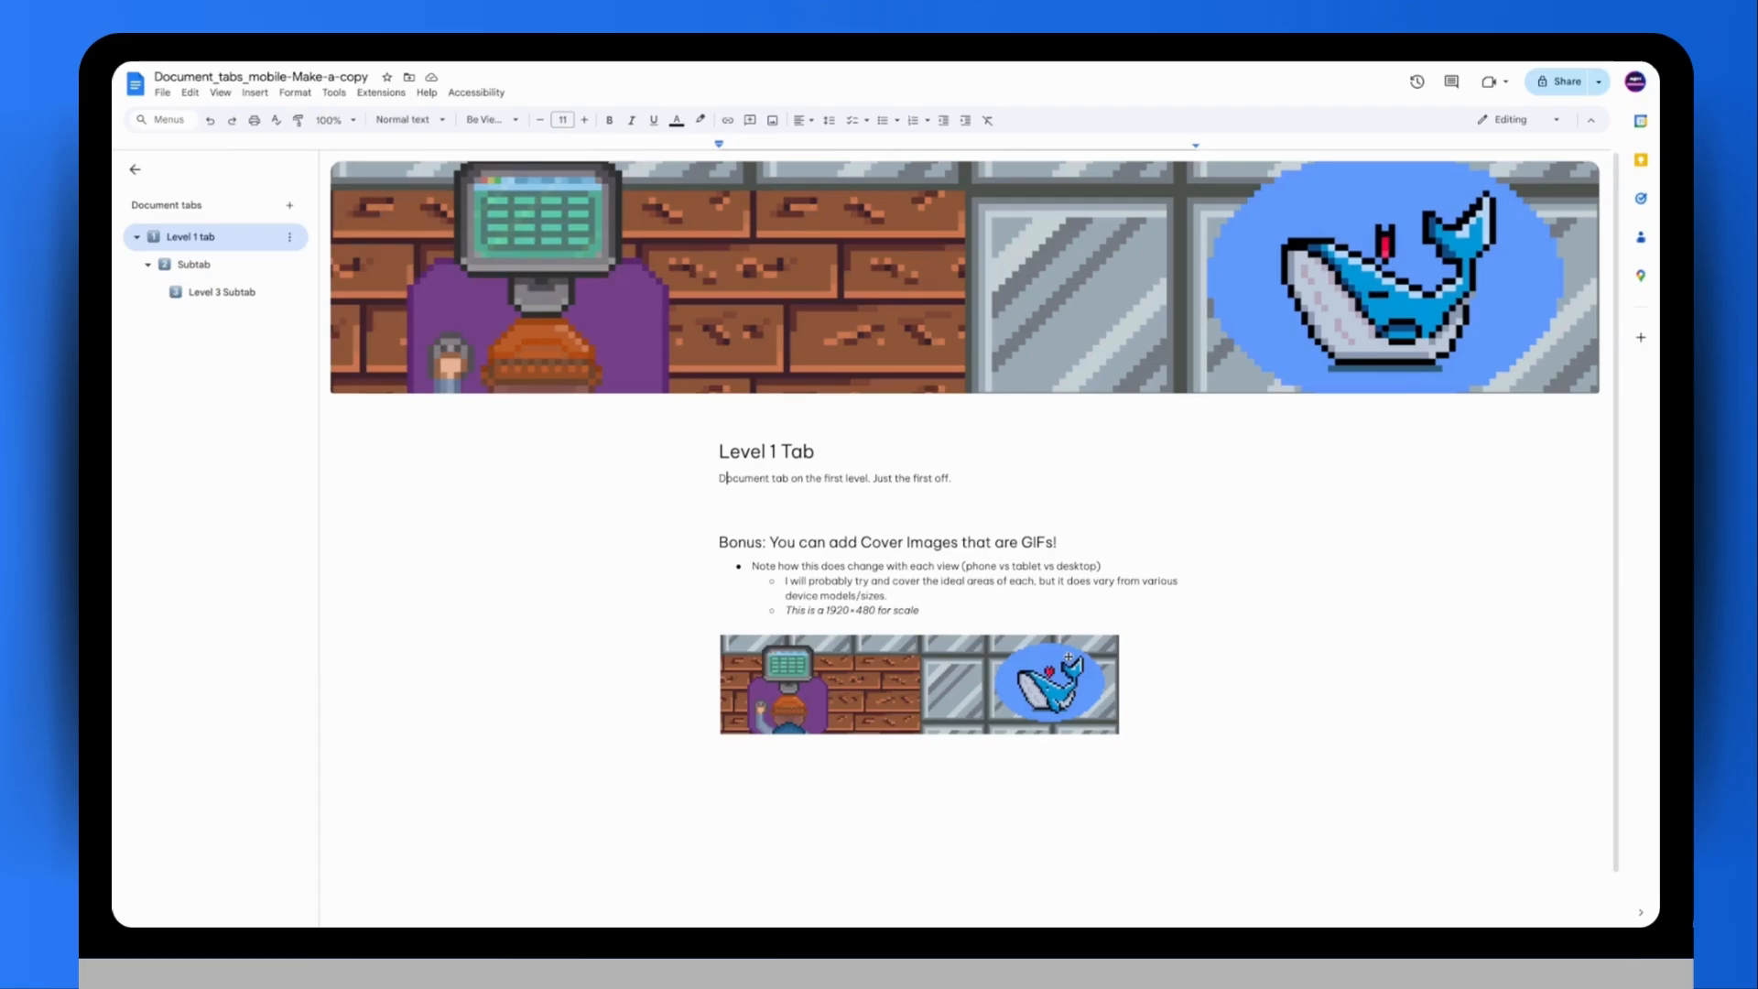
pyautogui.moveTo(727, 373)
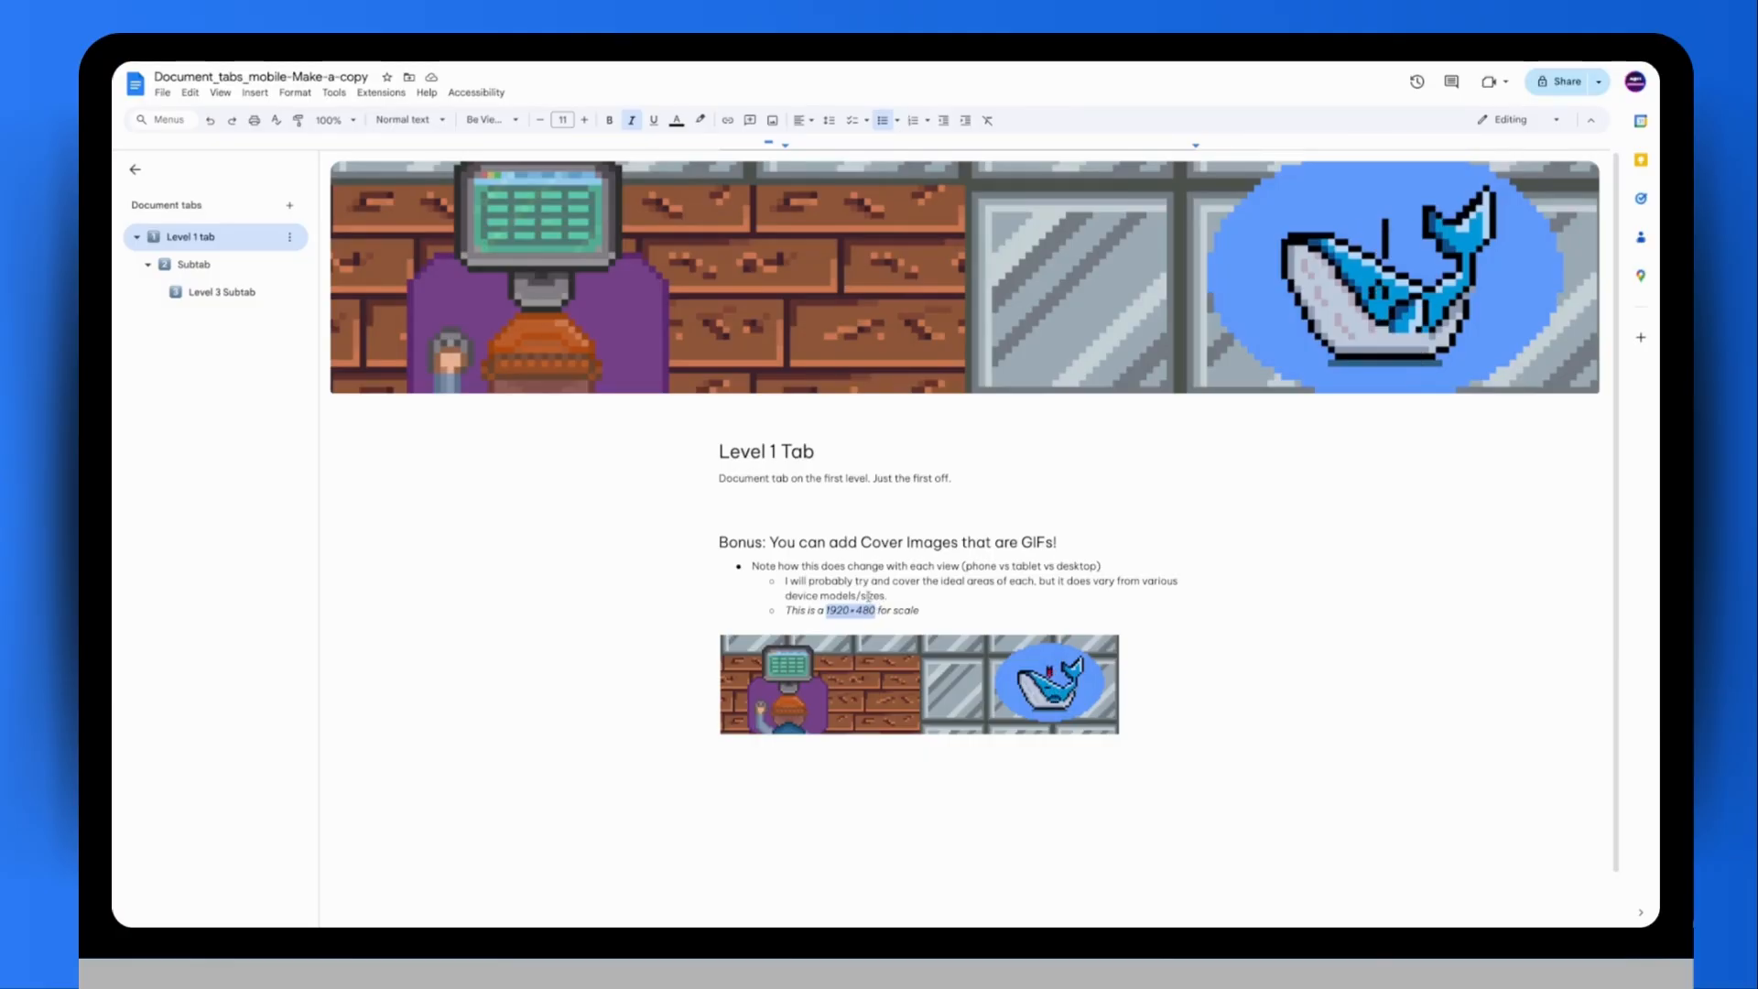
pyautogui.click(192, 263)
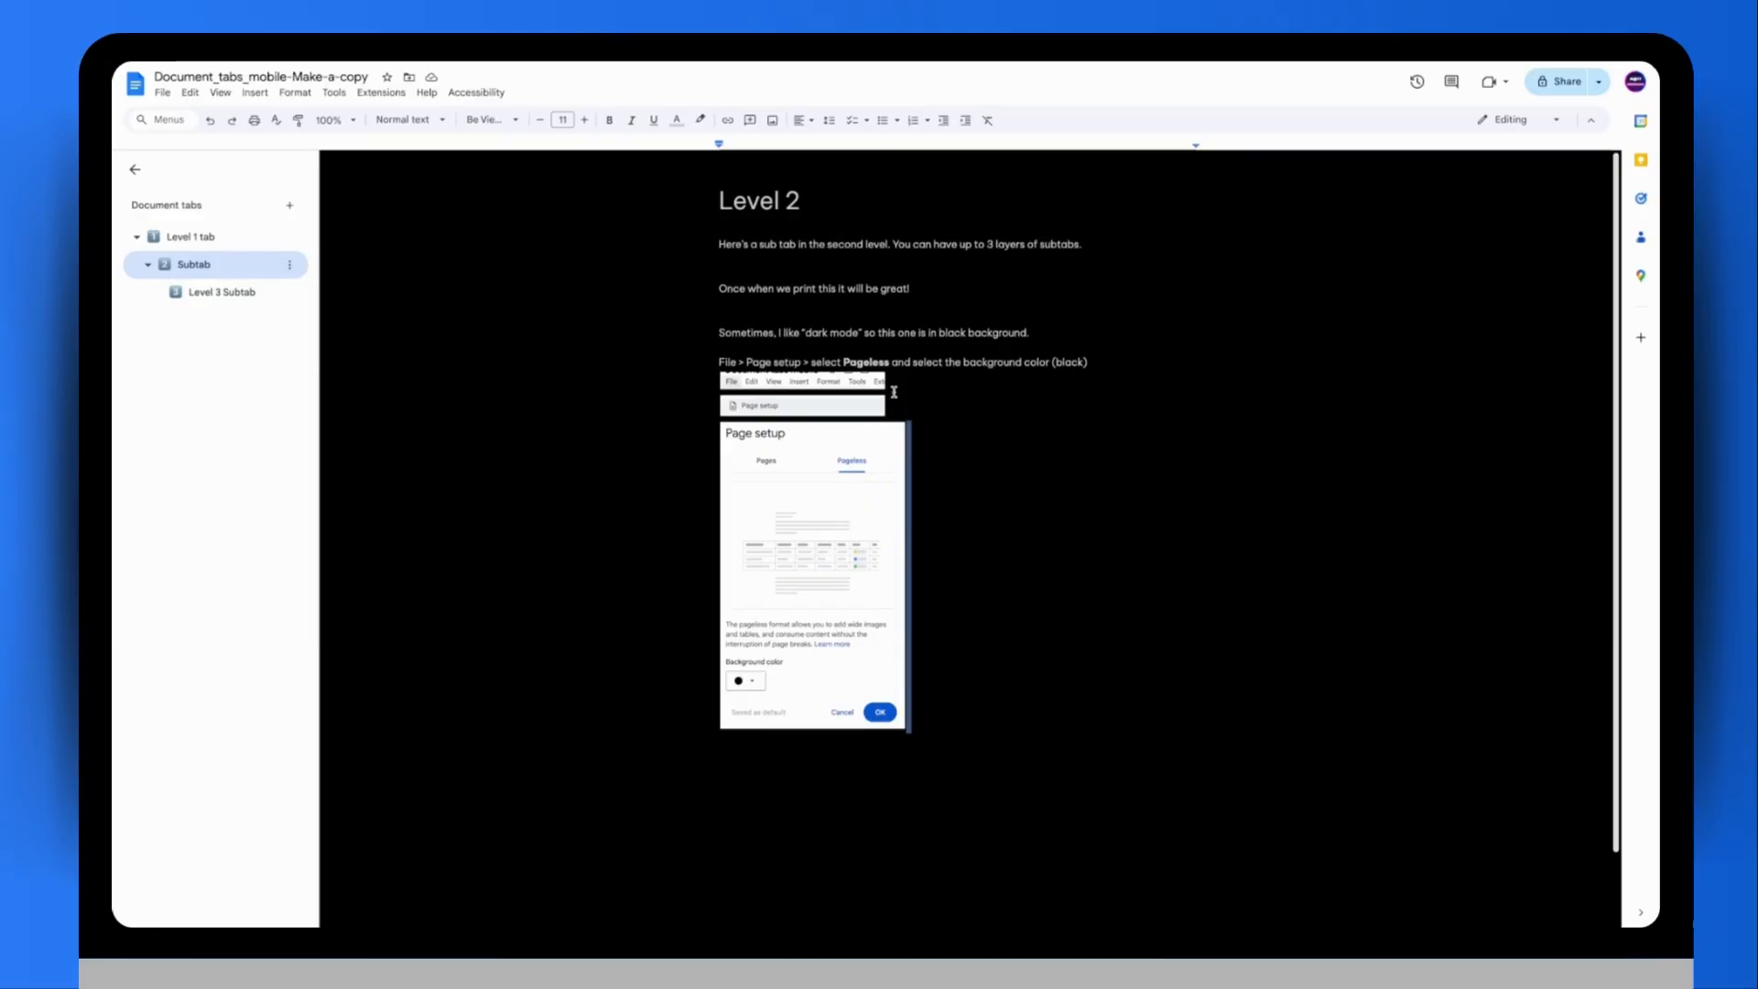
pyautogui.moveTo(803, 606)
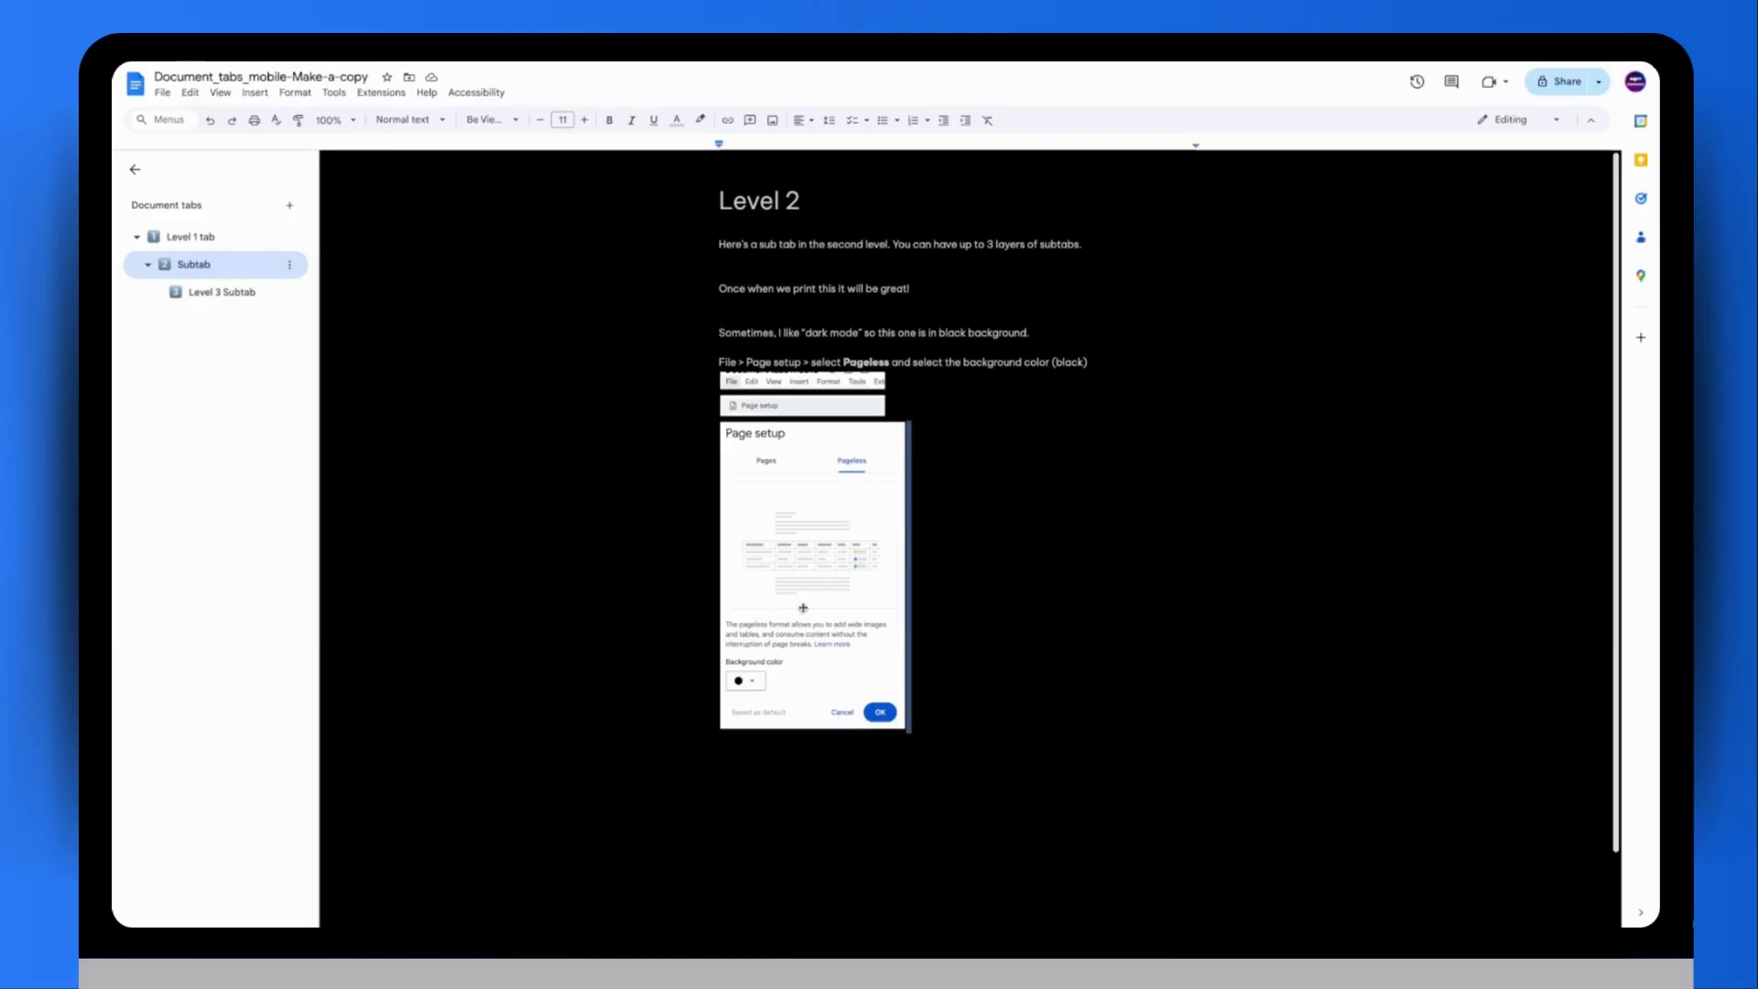
pyautogui.moveTo(935, 436)
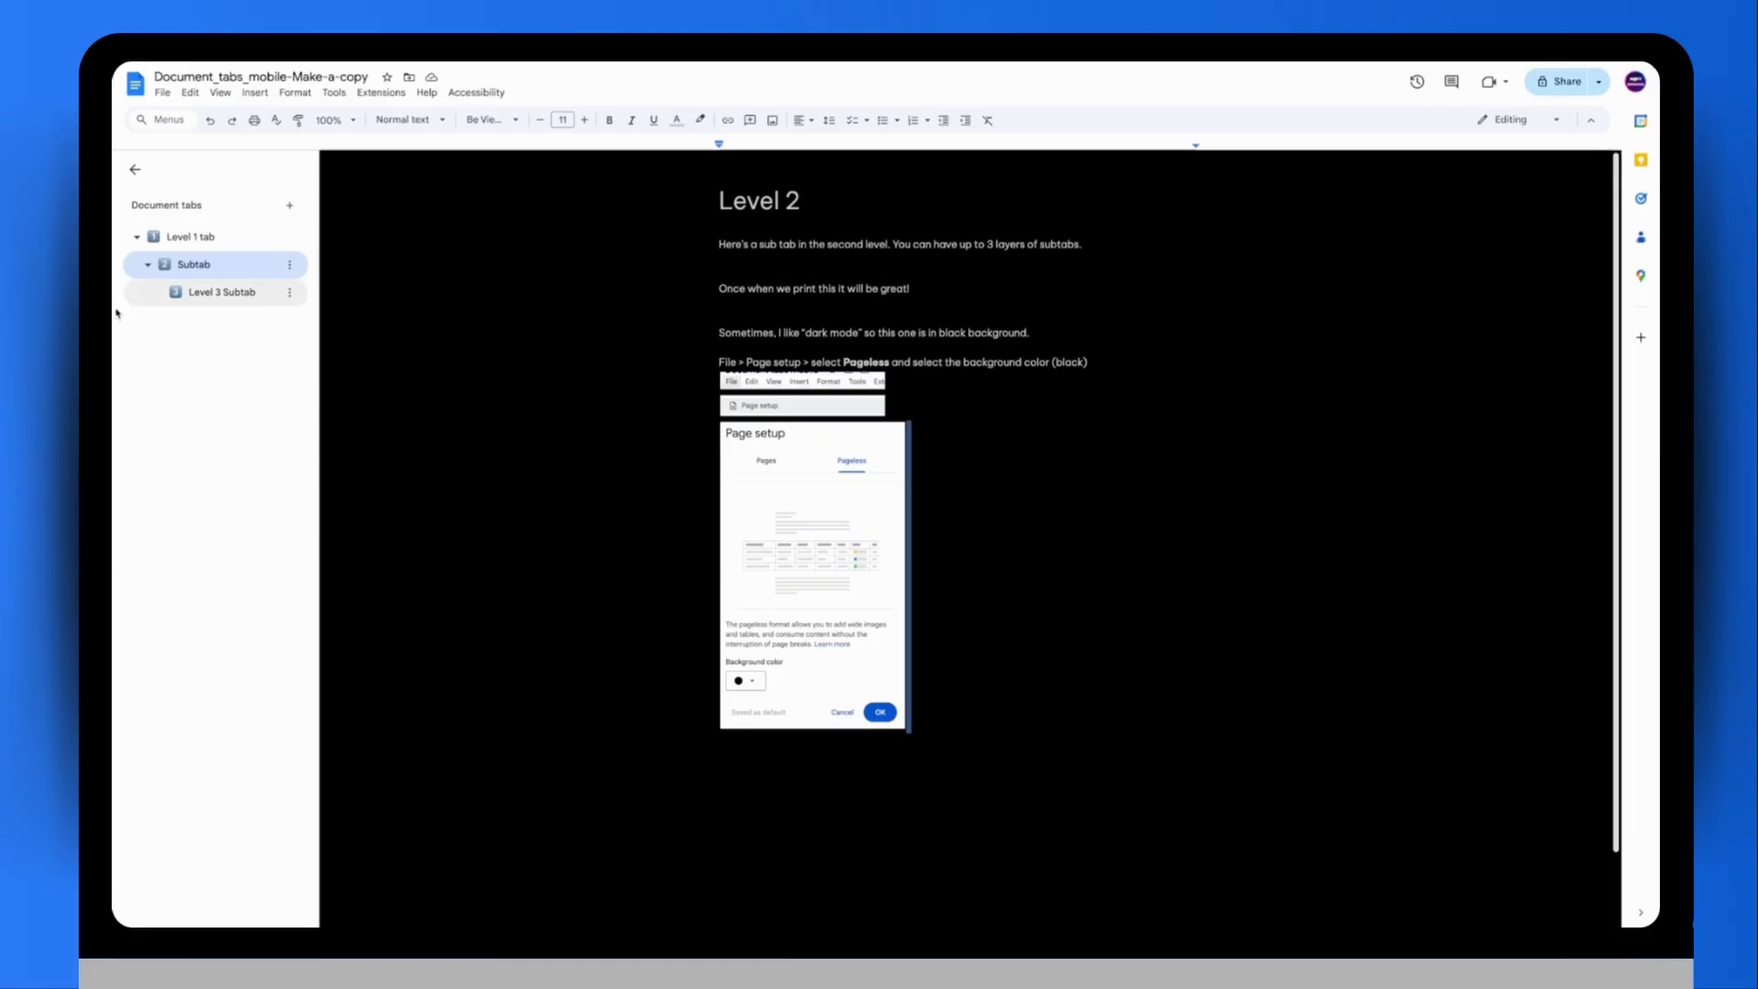
# - Switch to the Level 3 Subtab page and review its tab actions menu without choosing one
pyautogui.click(290, 264)
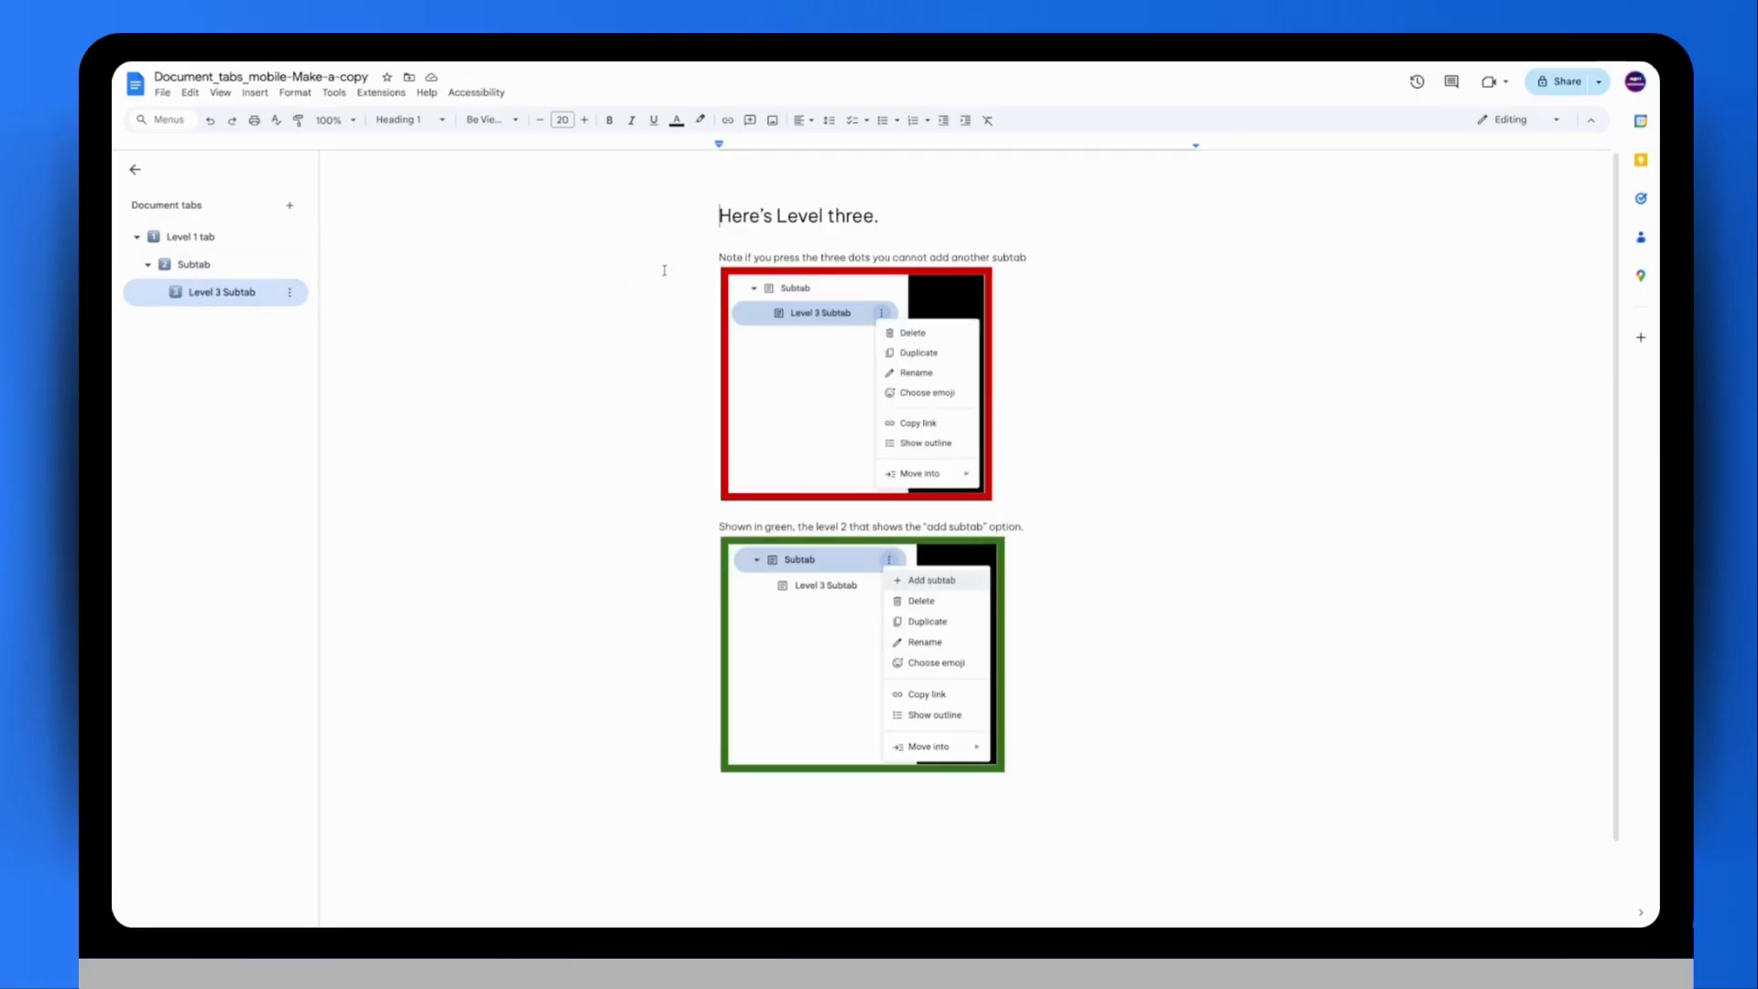
pyautogui.click(289, 292)
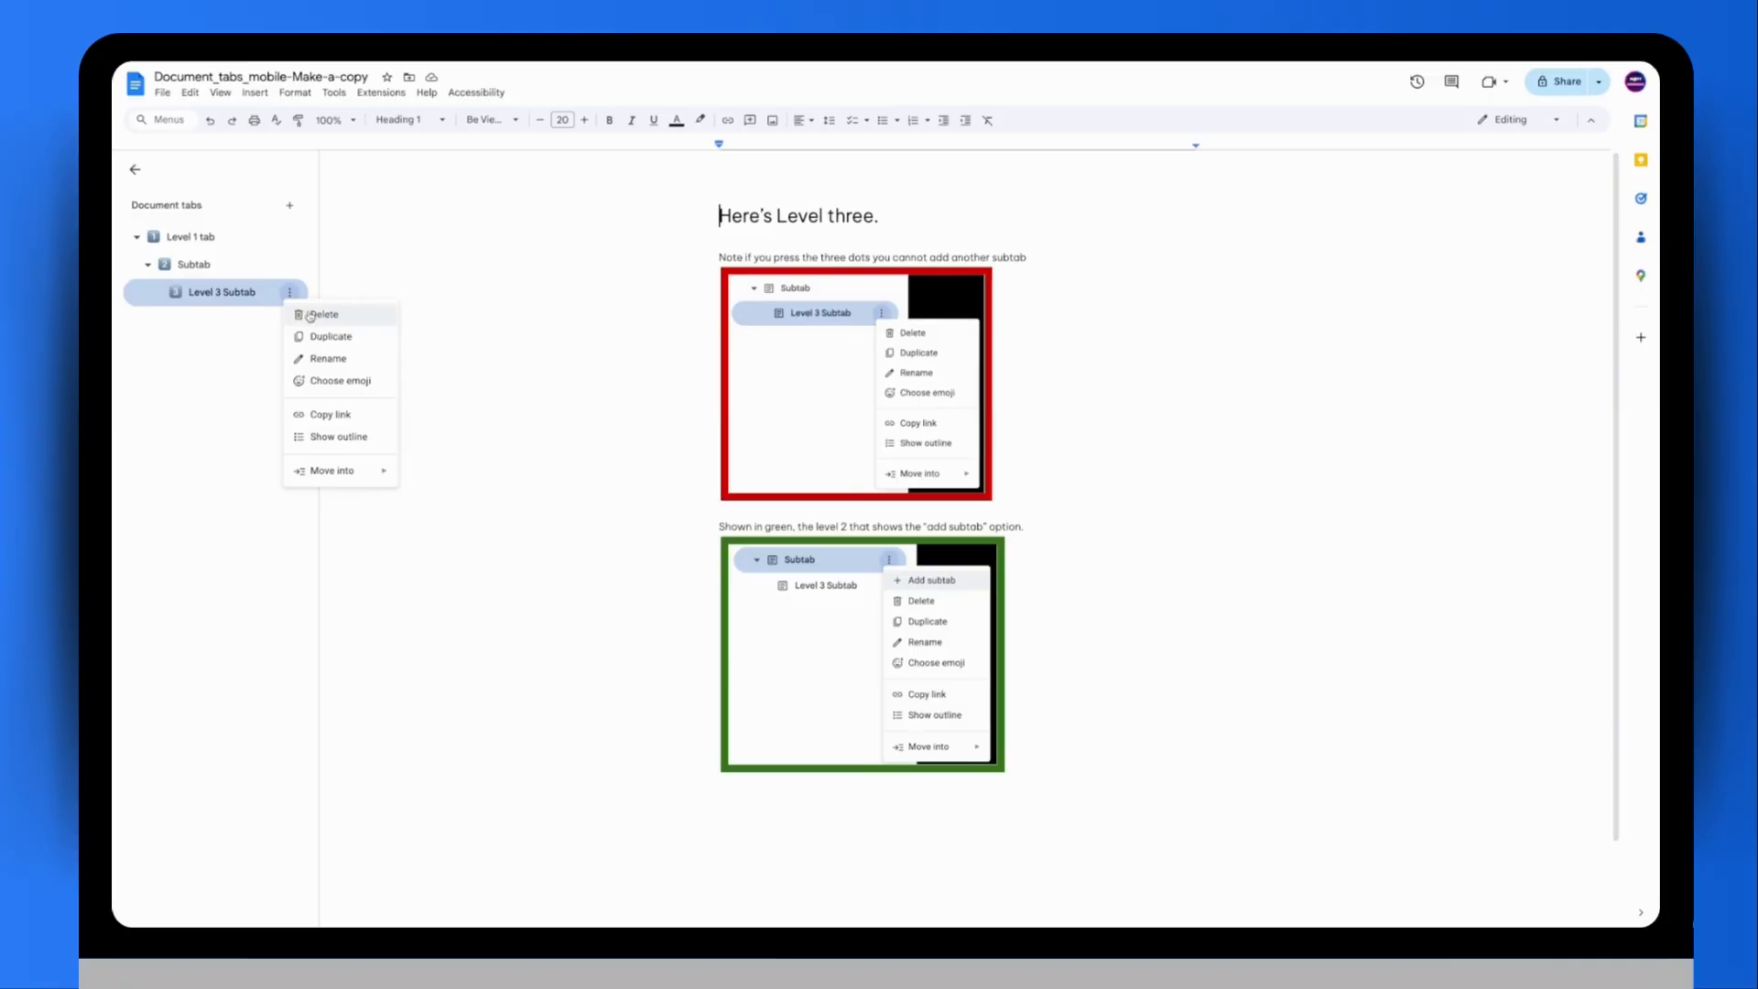
pyautogui.scroll(-3)
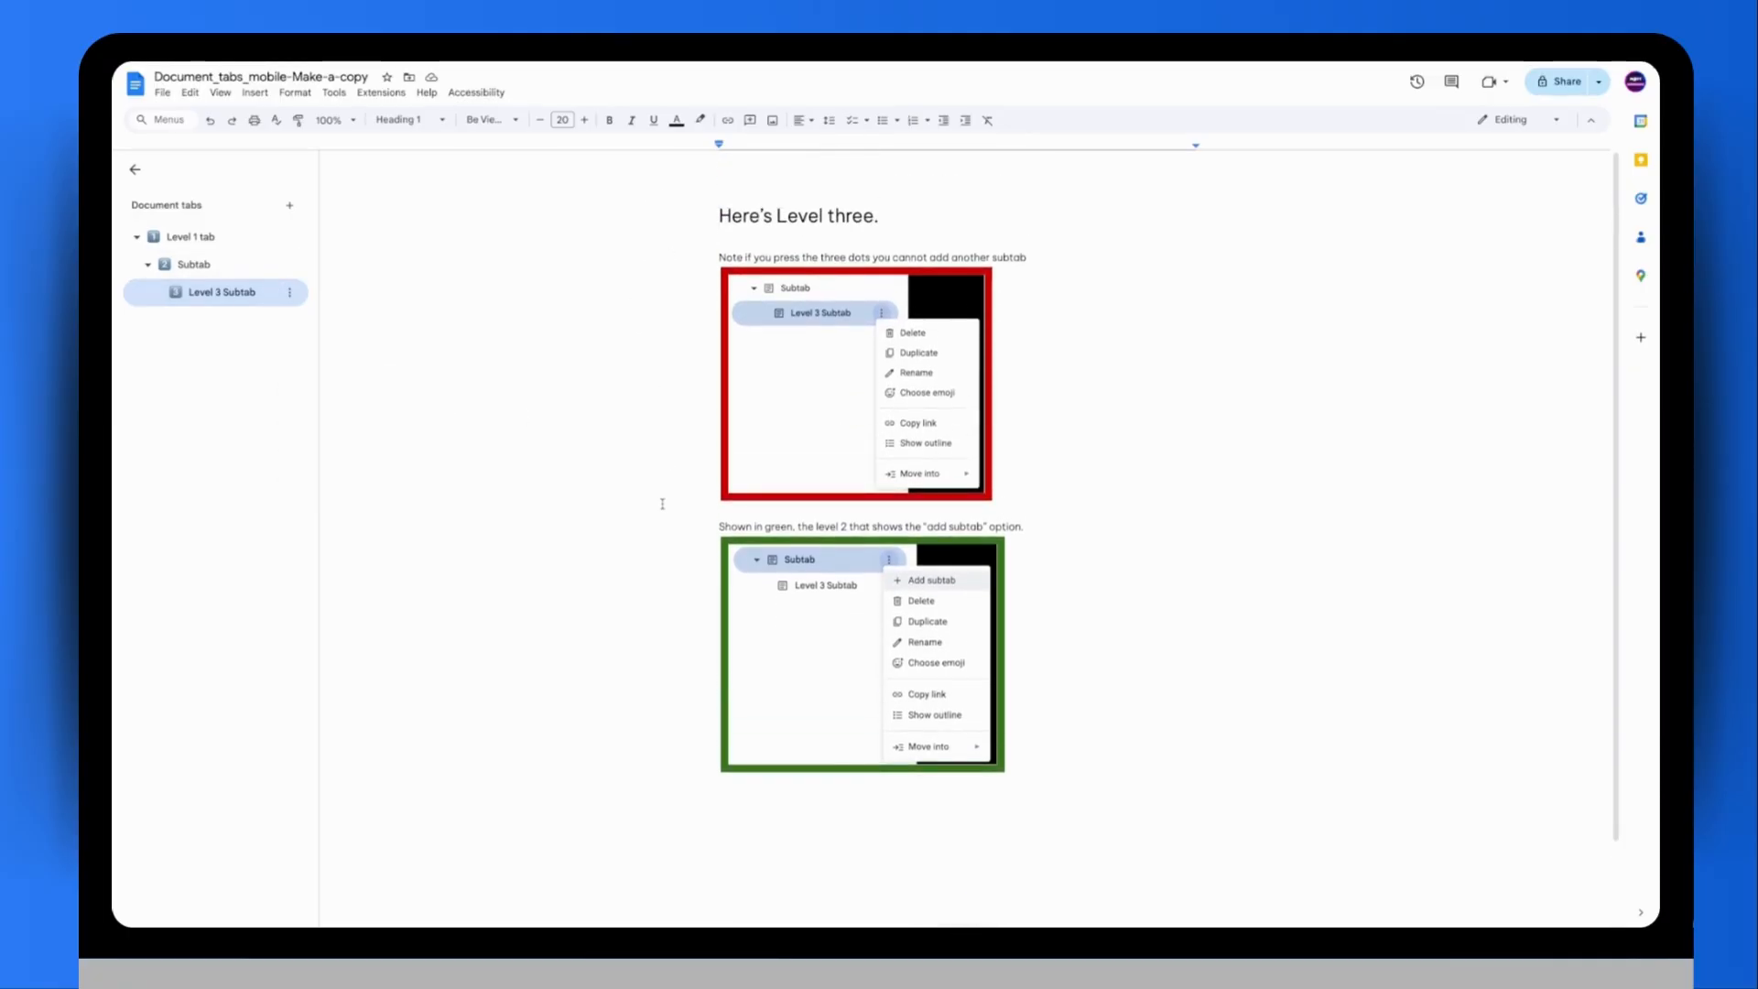
pyautogui.click(716, 216)
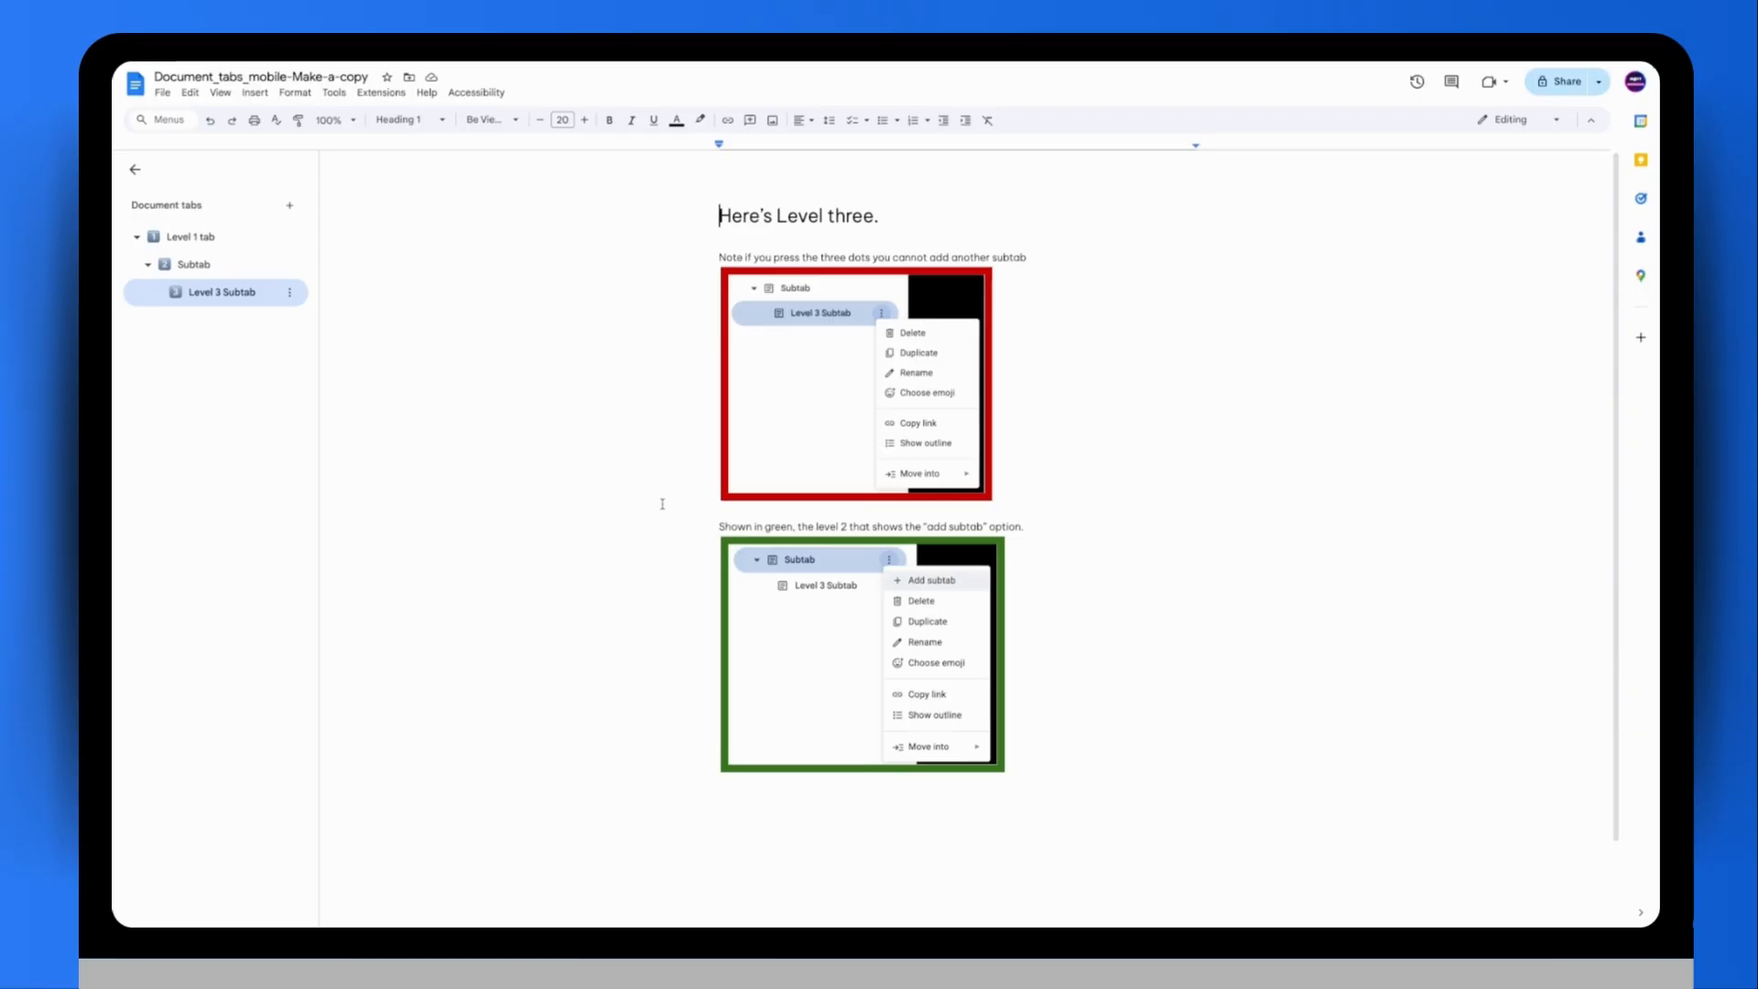
# - Preview how the Level 2 page prints, then dismiss the print preview
pyautogui.press('ctrl+p')
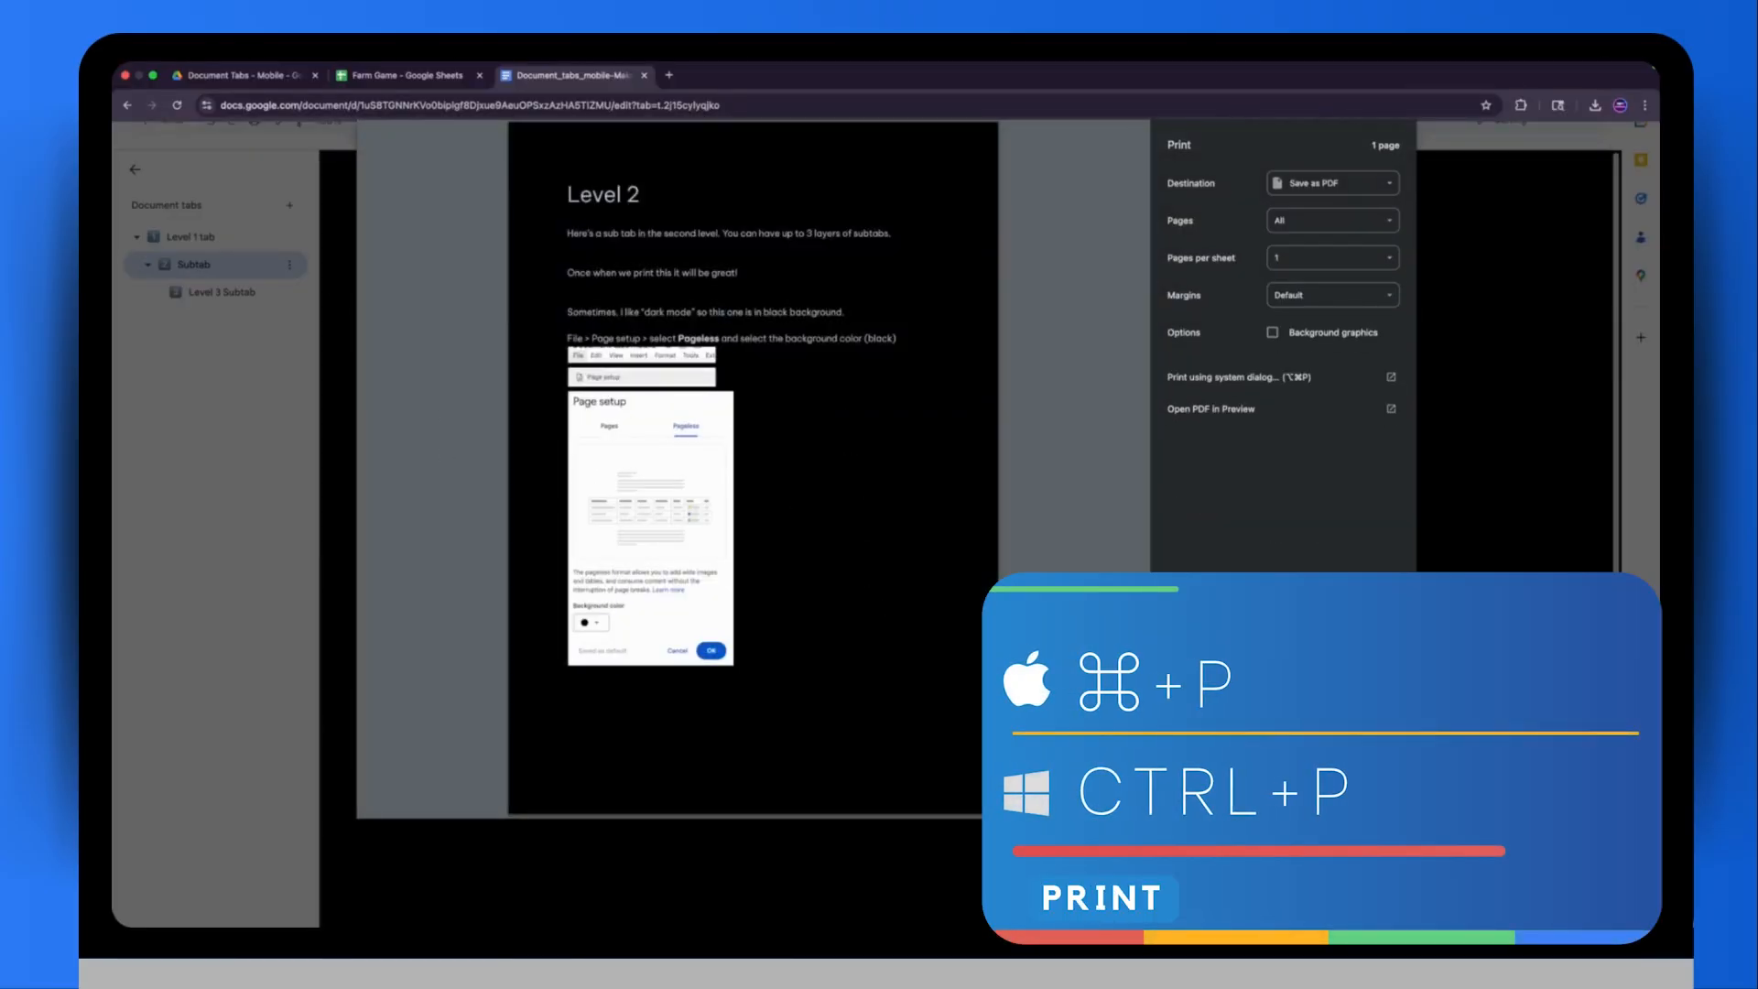
pyautogui.press('escape')
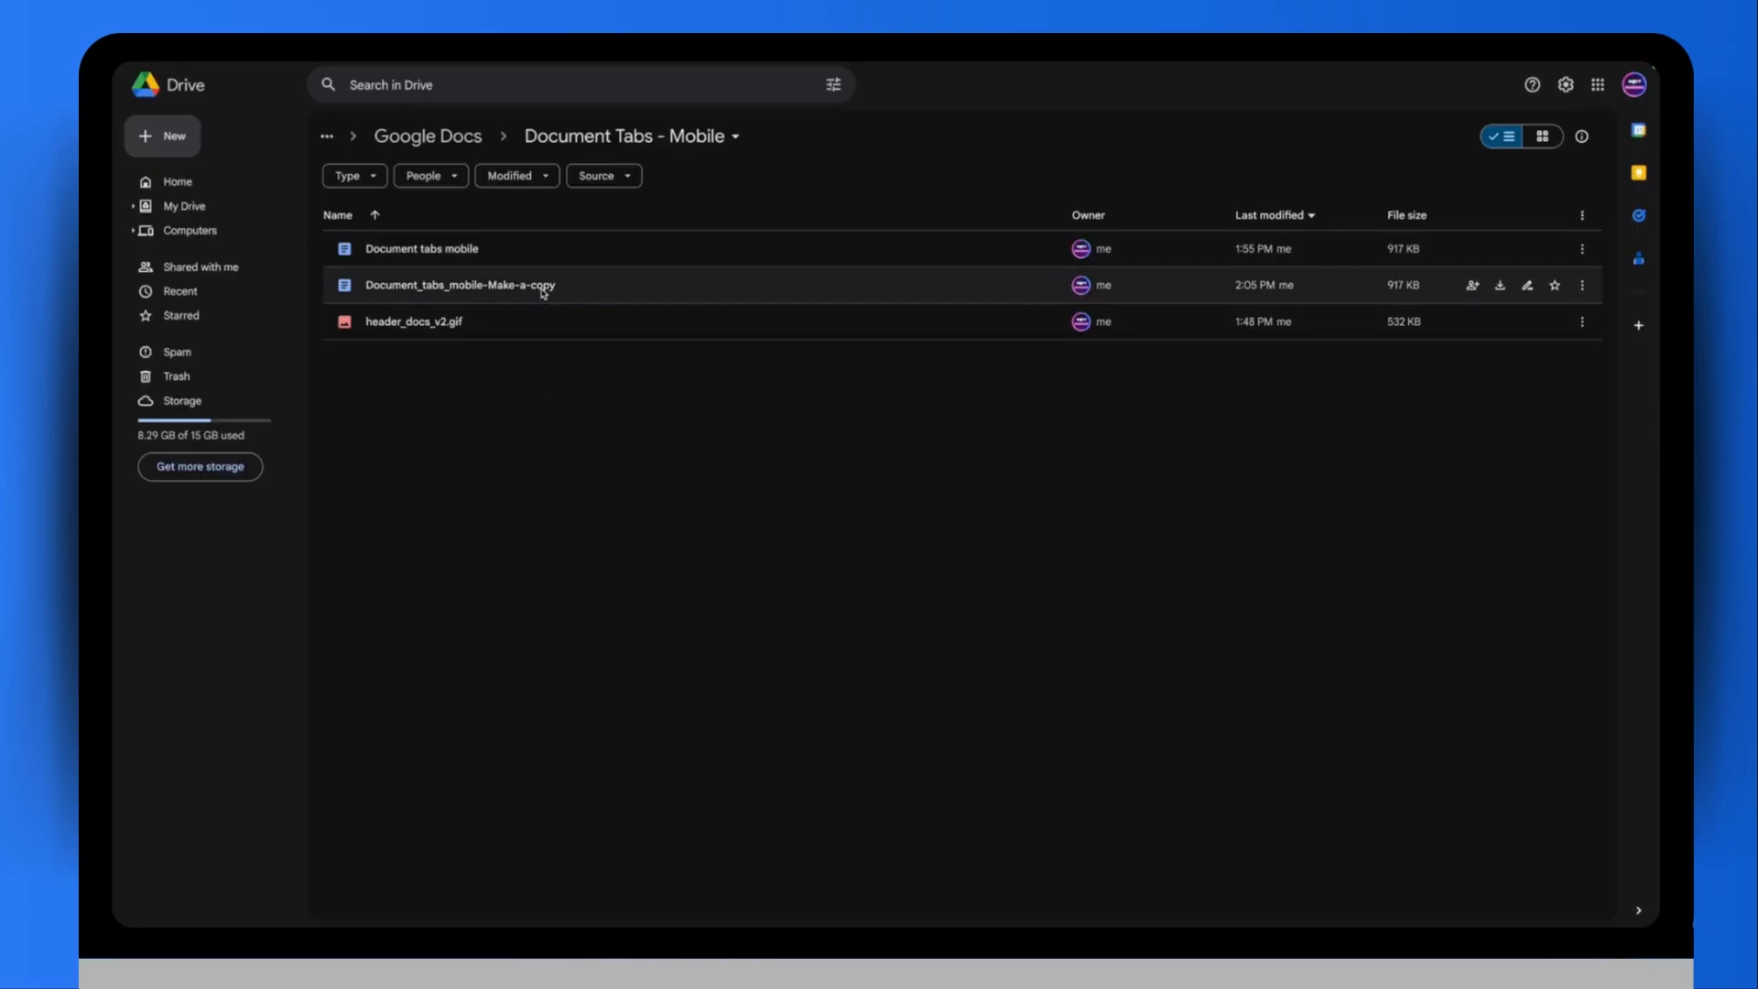
pyautogui.moveTo(612, 287)
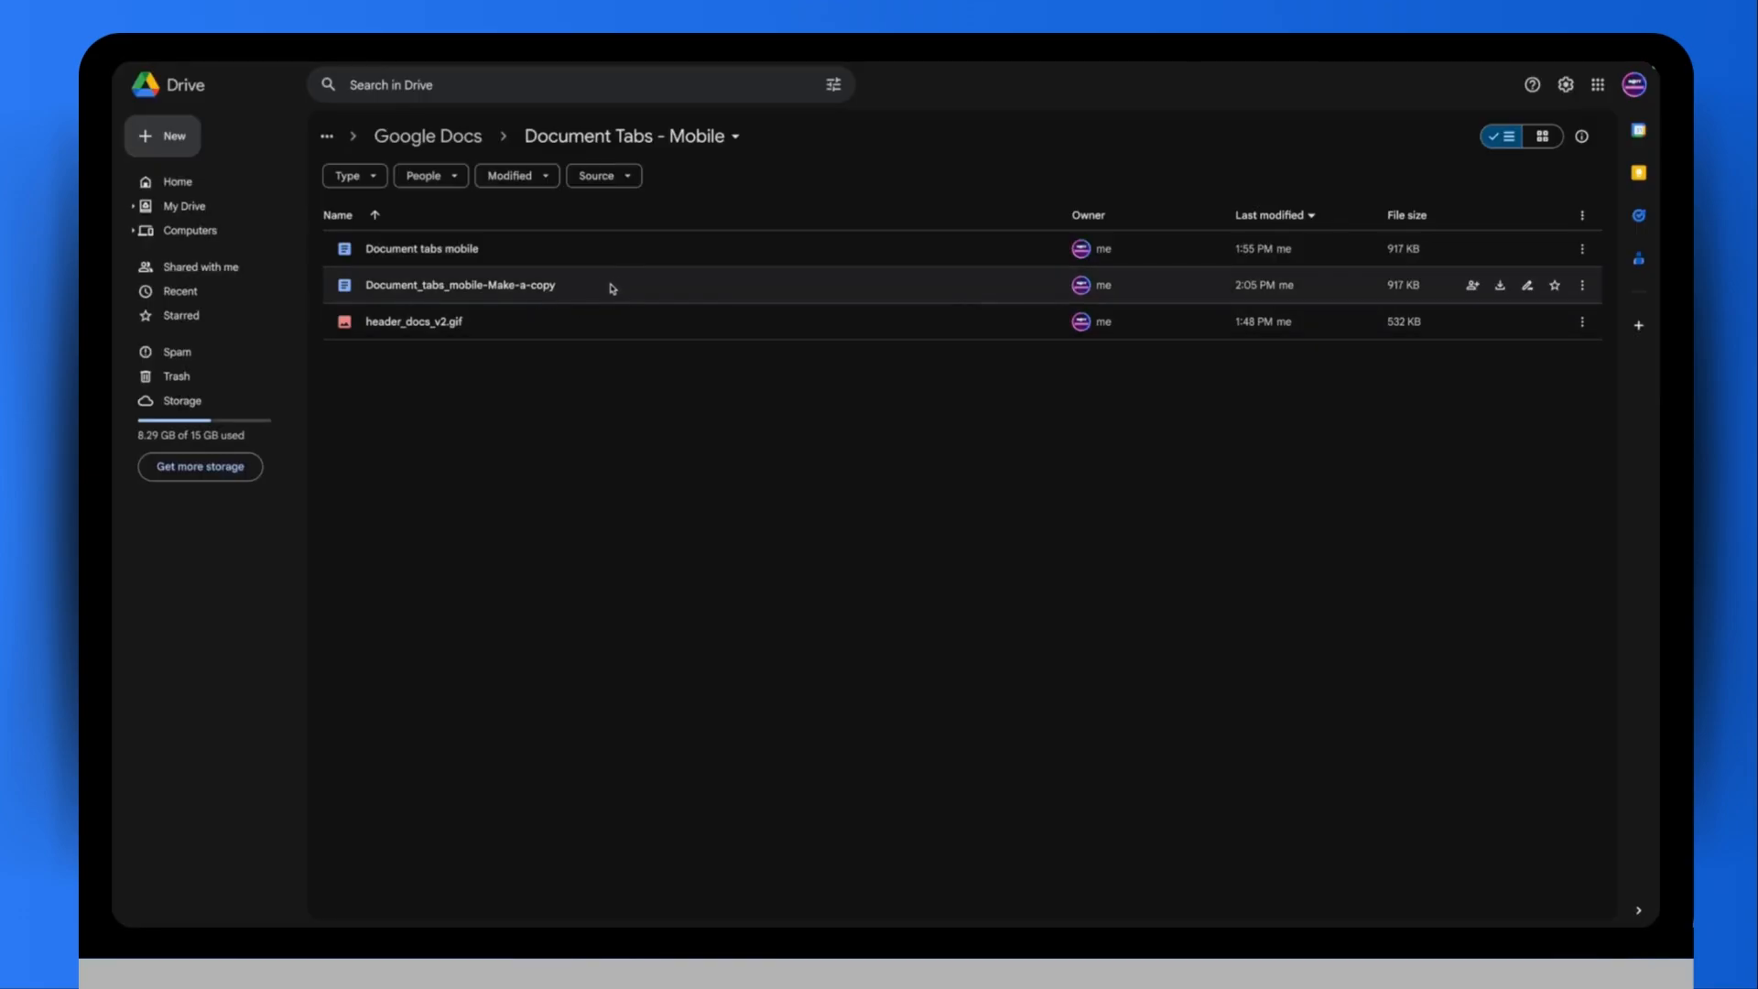
# - Preview the Make-a-copy document from its right-click Open with menu
pyautogui.rightClick(460, 286)
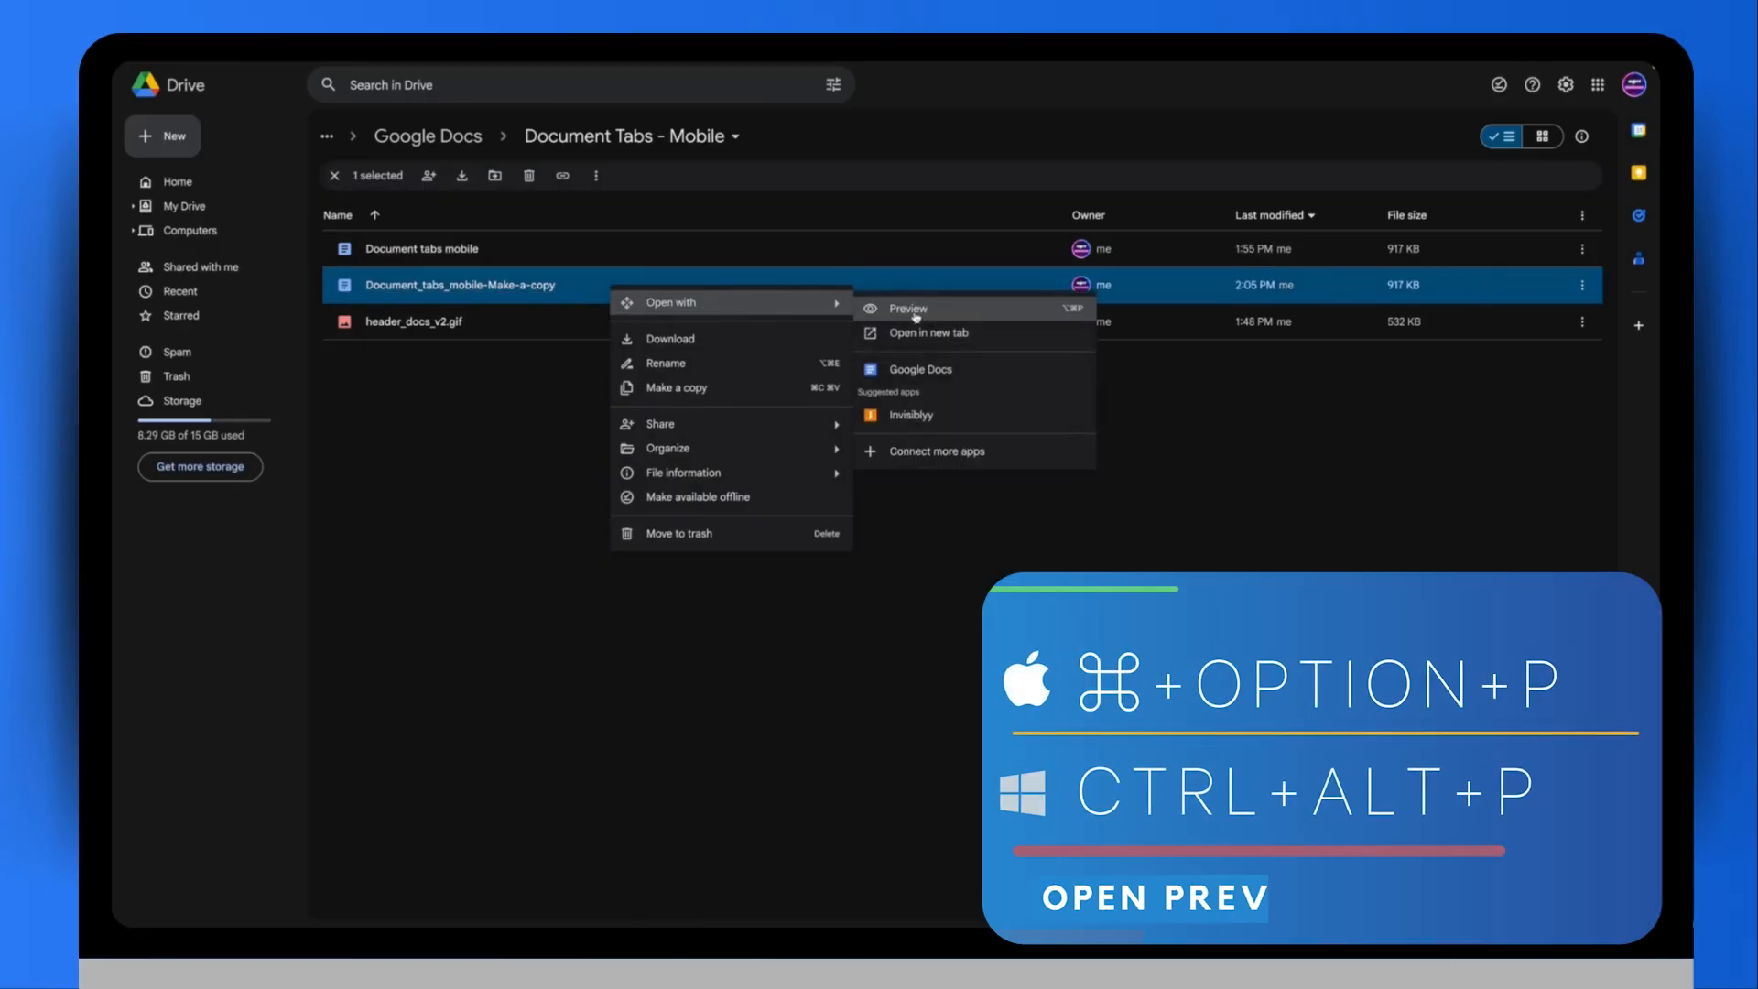
pyautogui.click(909, 308)
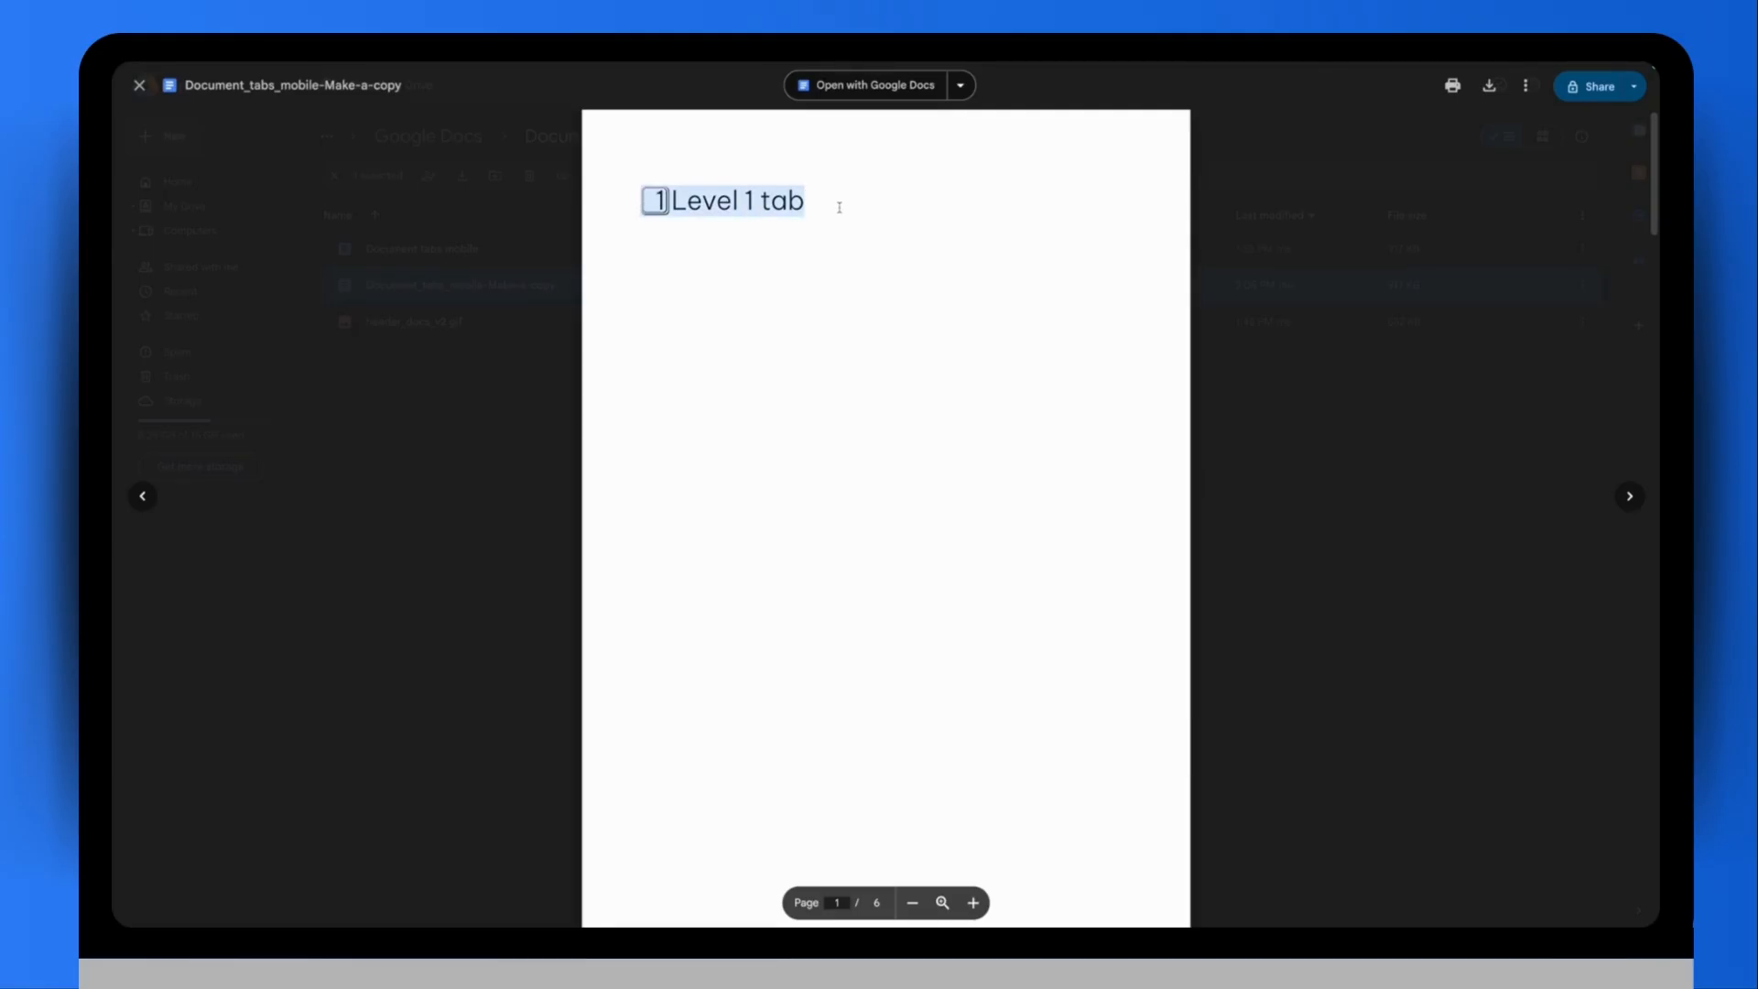
# - Scroll the preview down to page 5 where the Level 3 Subtab content begins
pyautogui.scroll(-3)
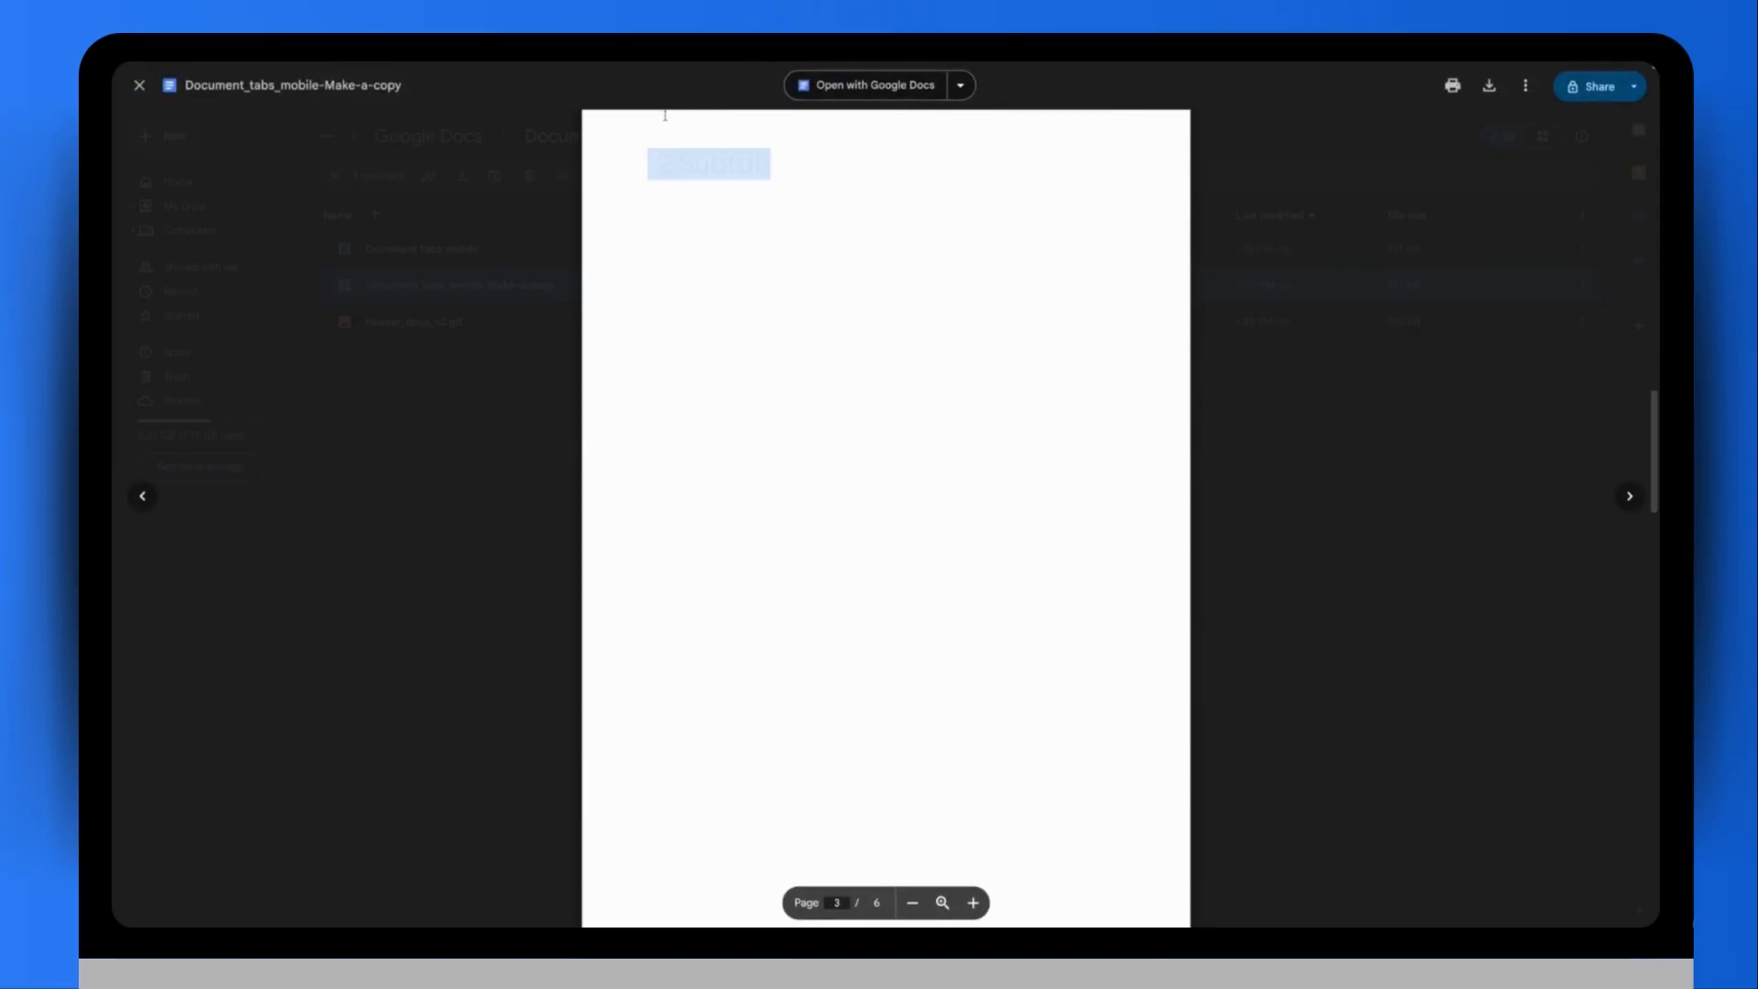
pyautogui.moveTo(676, 189)
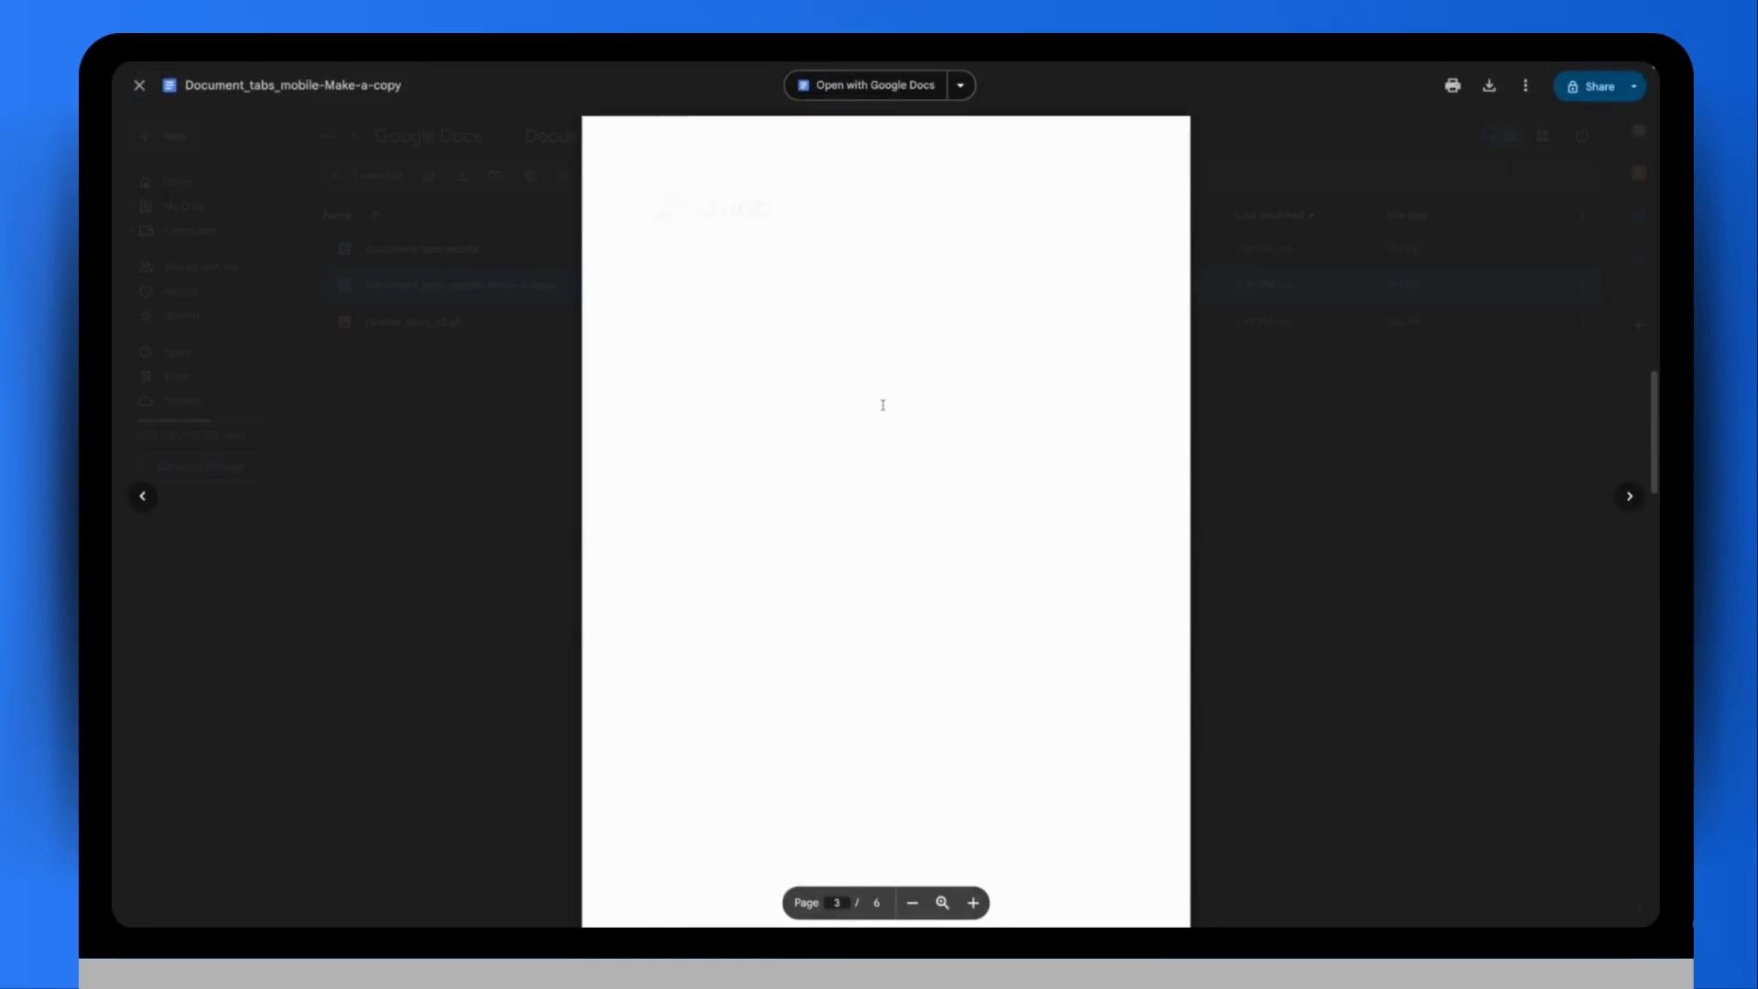
pyautogui.scroll(-3)
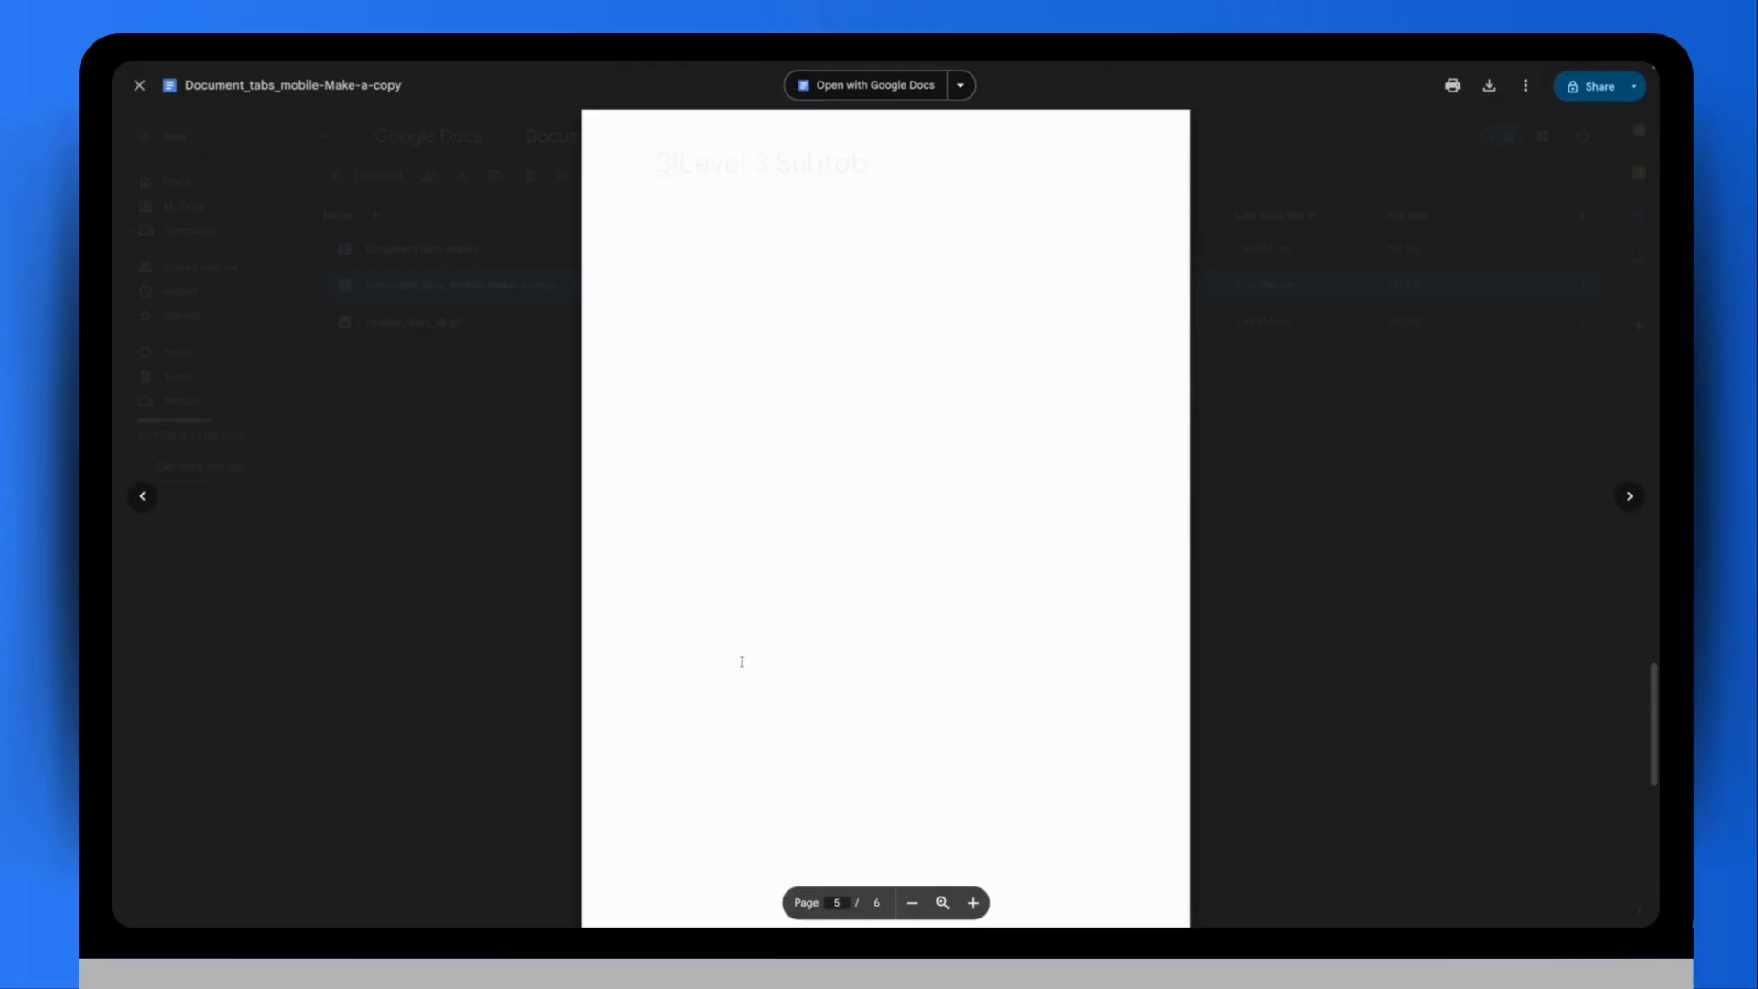
pyautogui.click(139, 86)
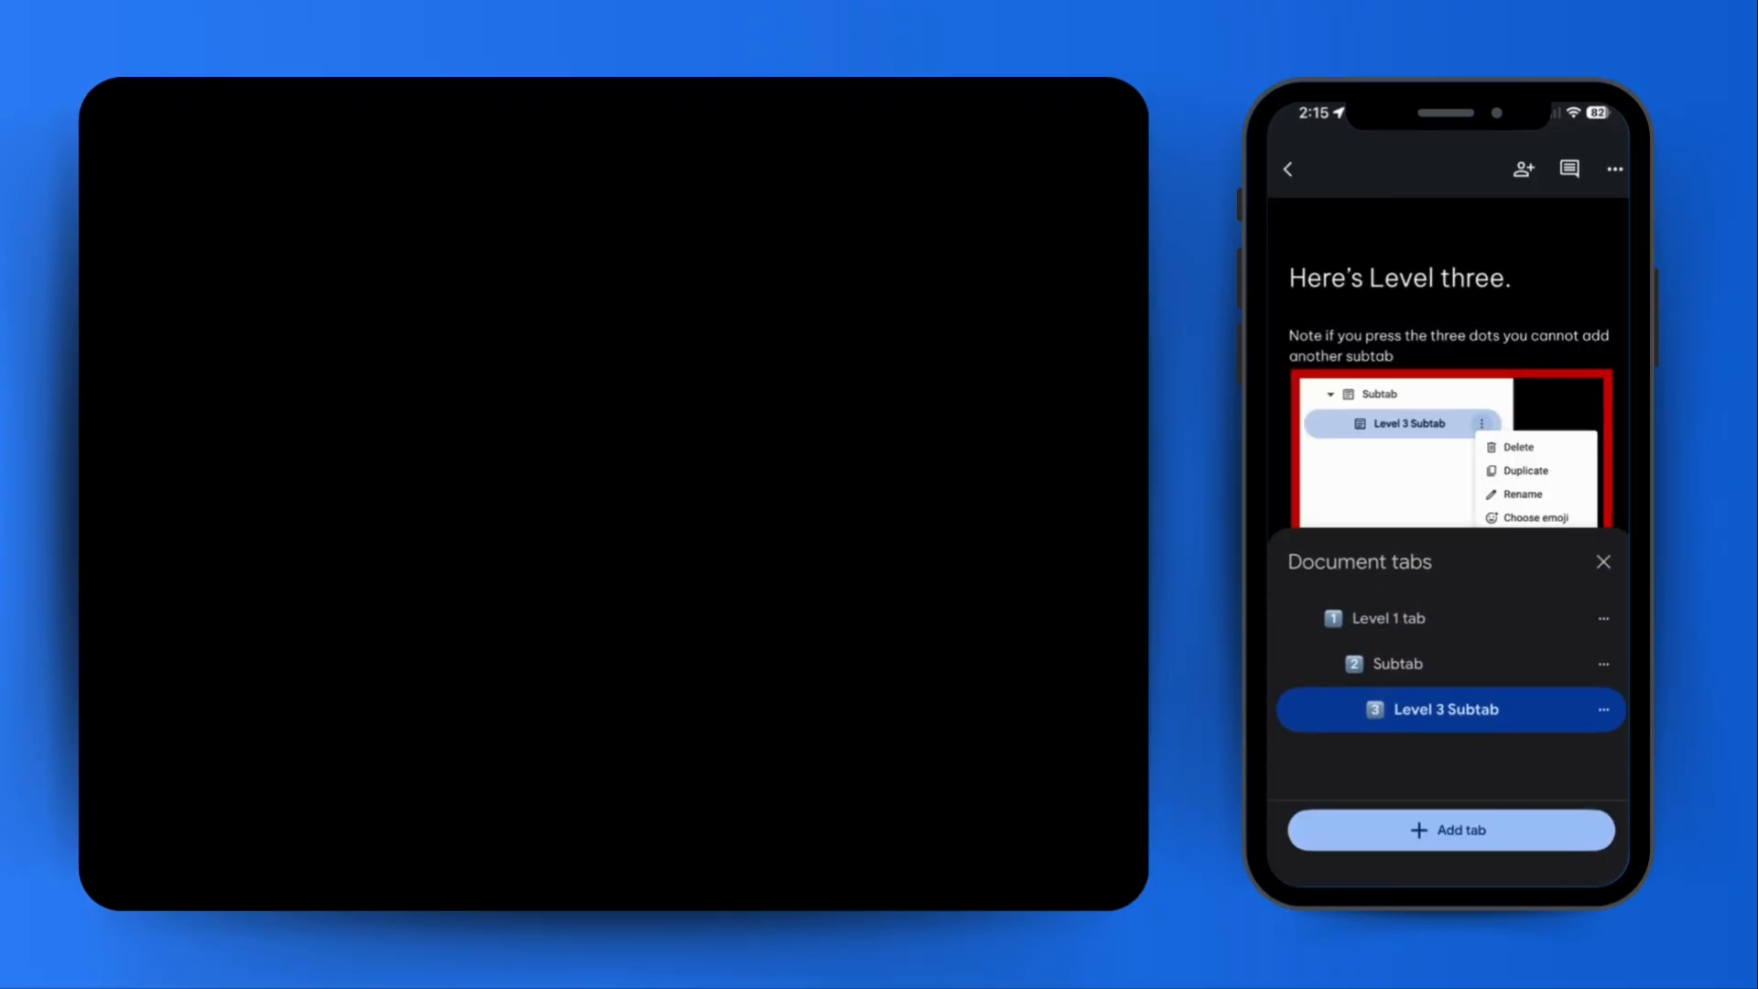
# - From the Level 1 tab, add two new top-level tabs, Tab 4 and Tab 5, and select Tab 5
pyautogui.click(1386, 617)
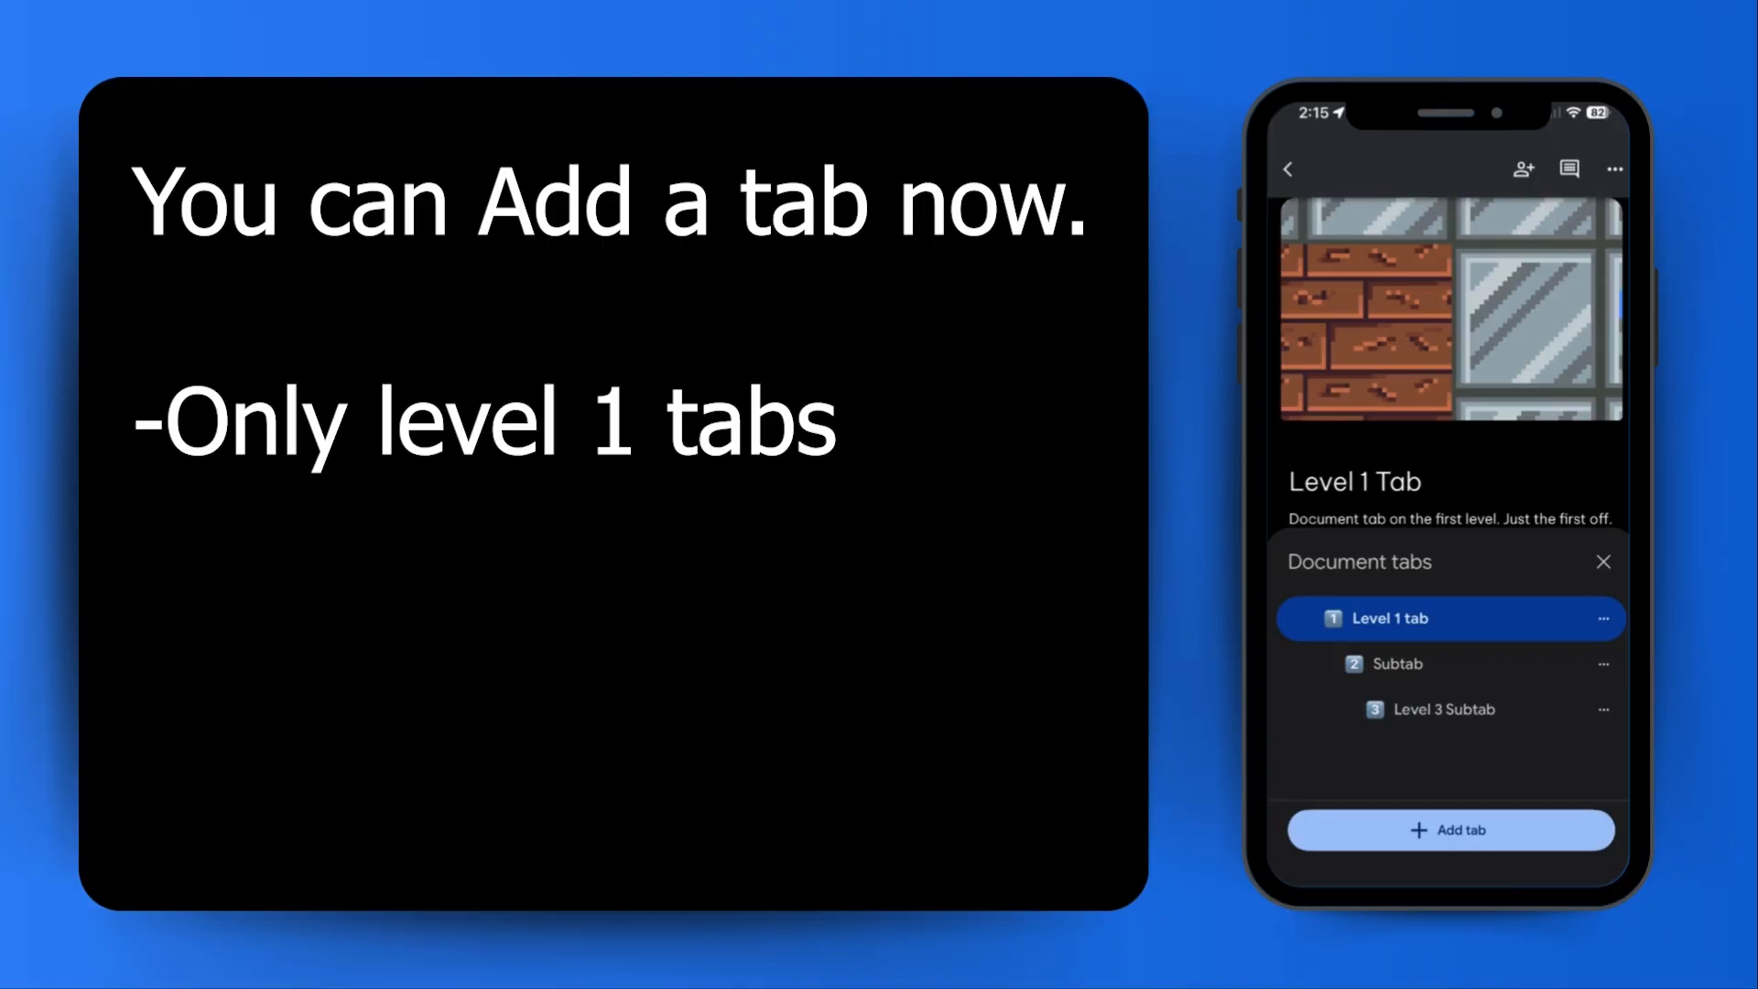
pyautogui.click(1451, 829)
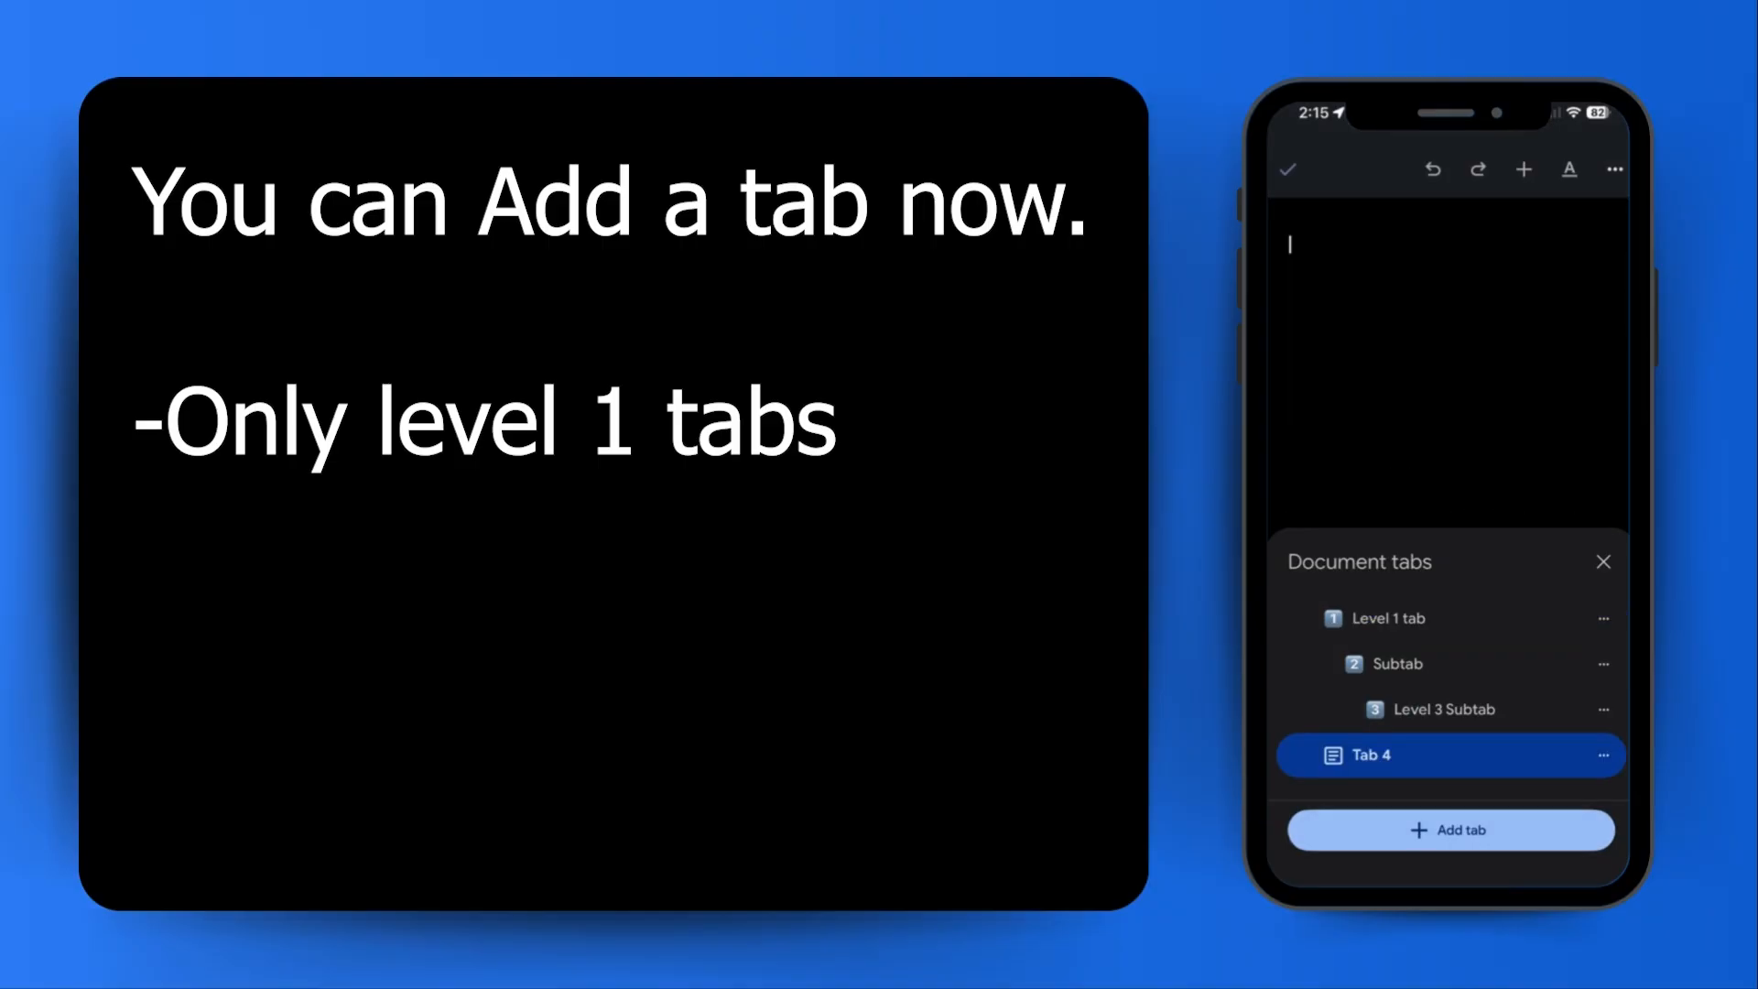
pyautogui.click(1450, 829)
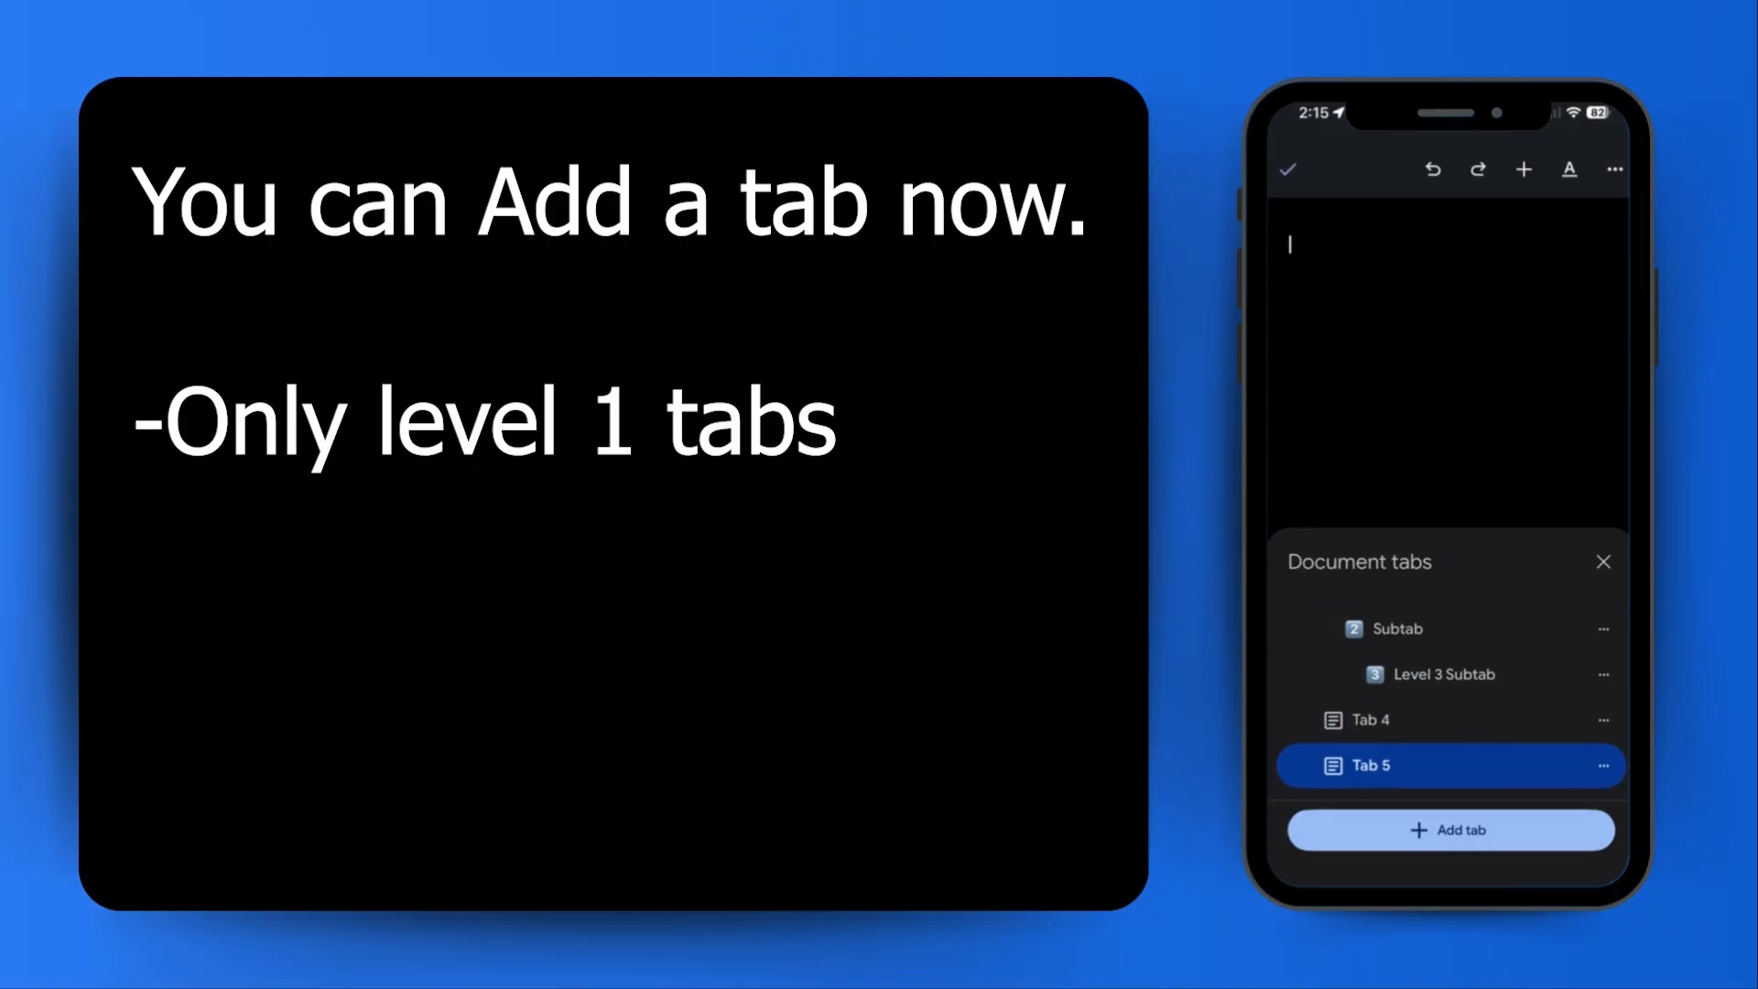
pyautogui.click(1605, 766)
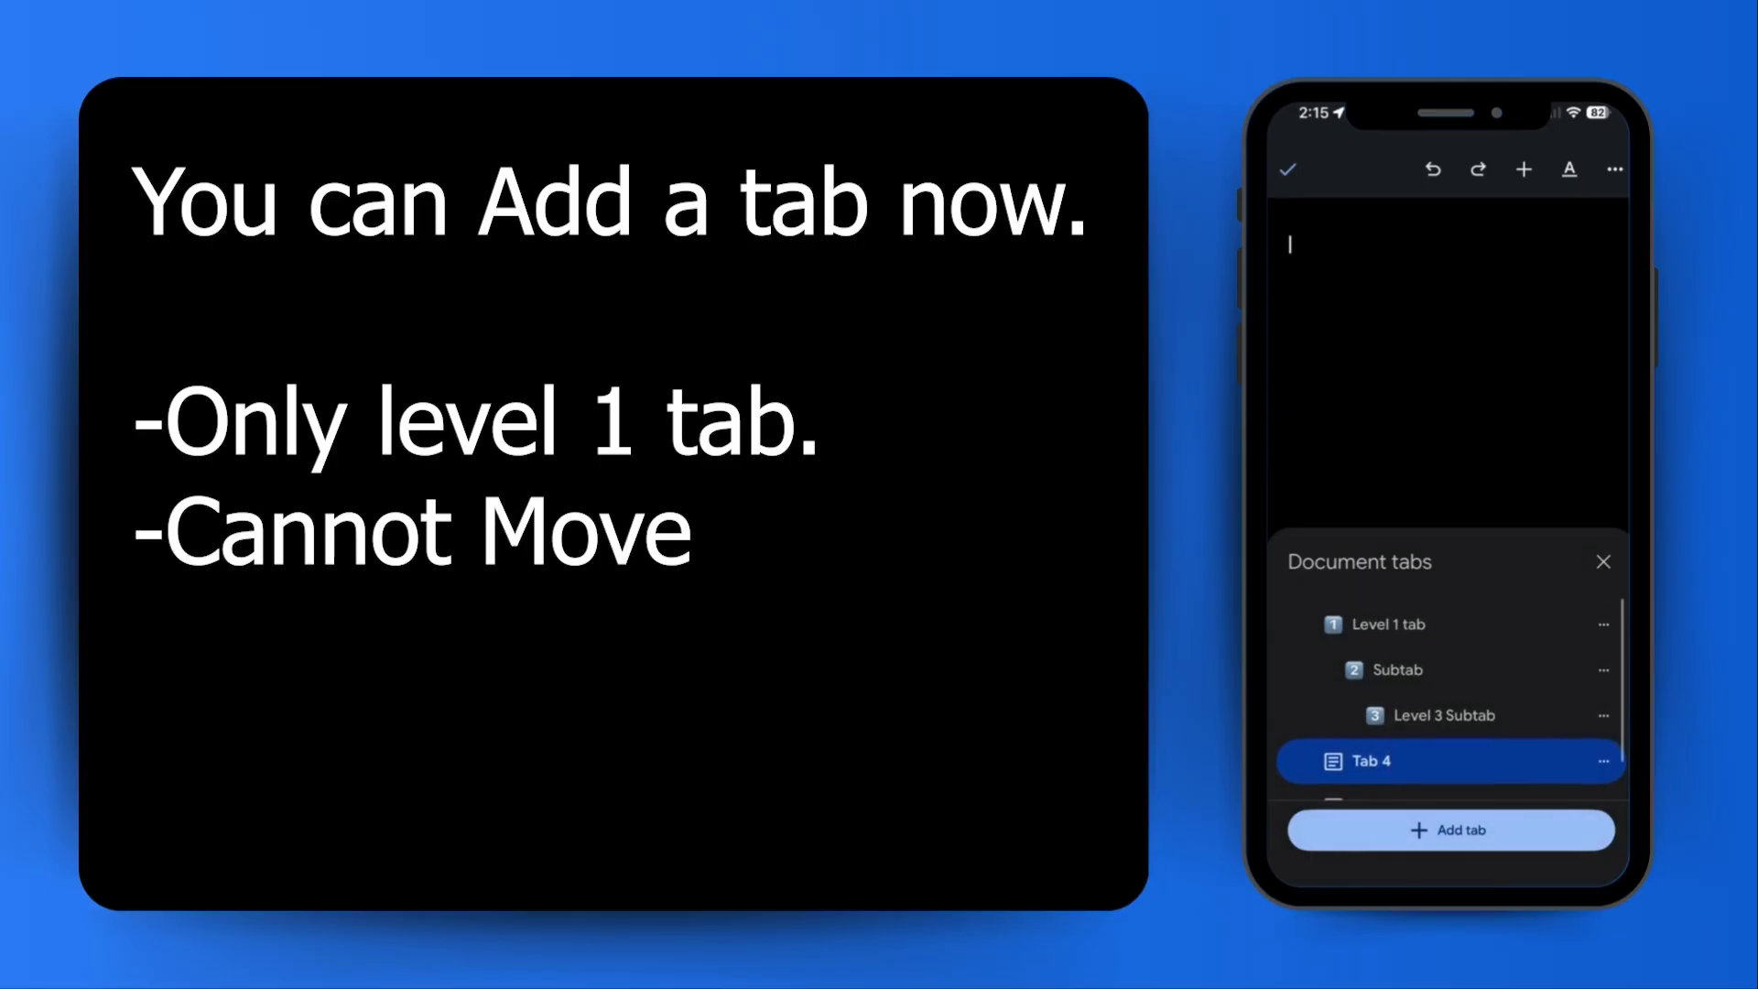
pyautogui.click(1451, 830)
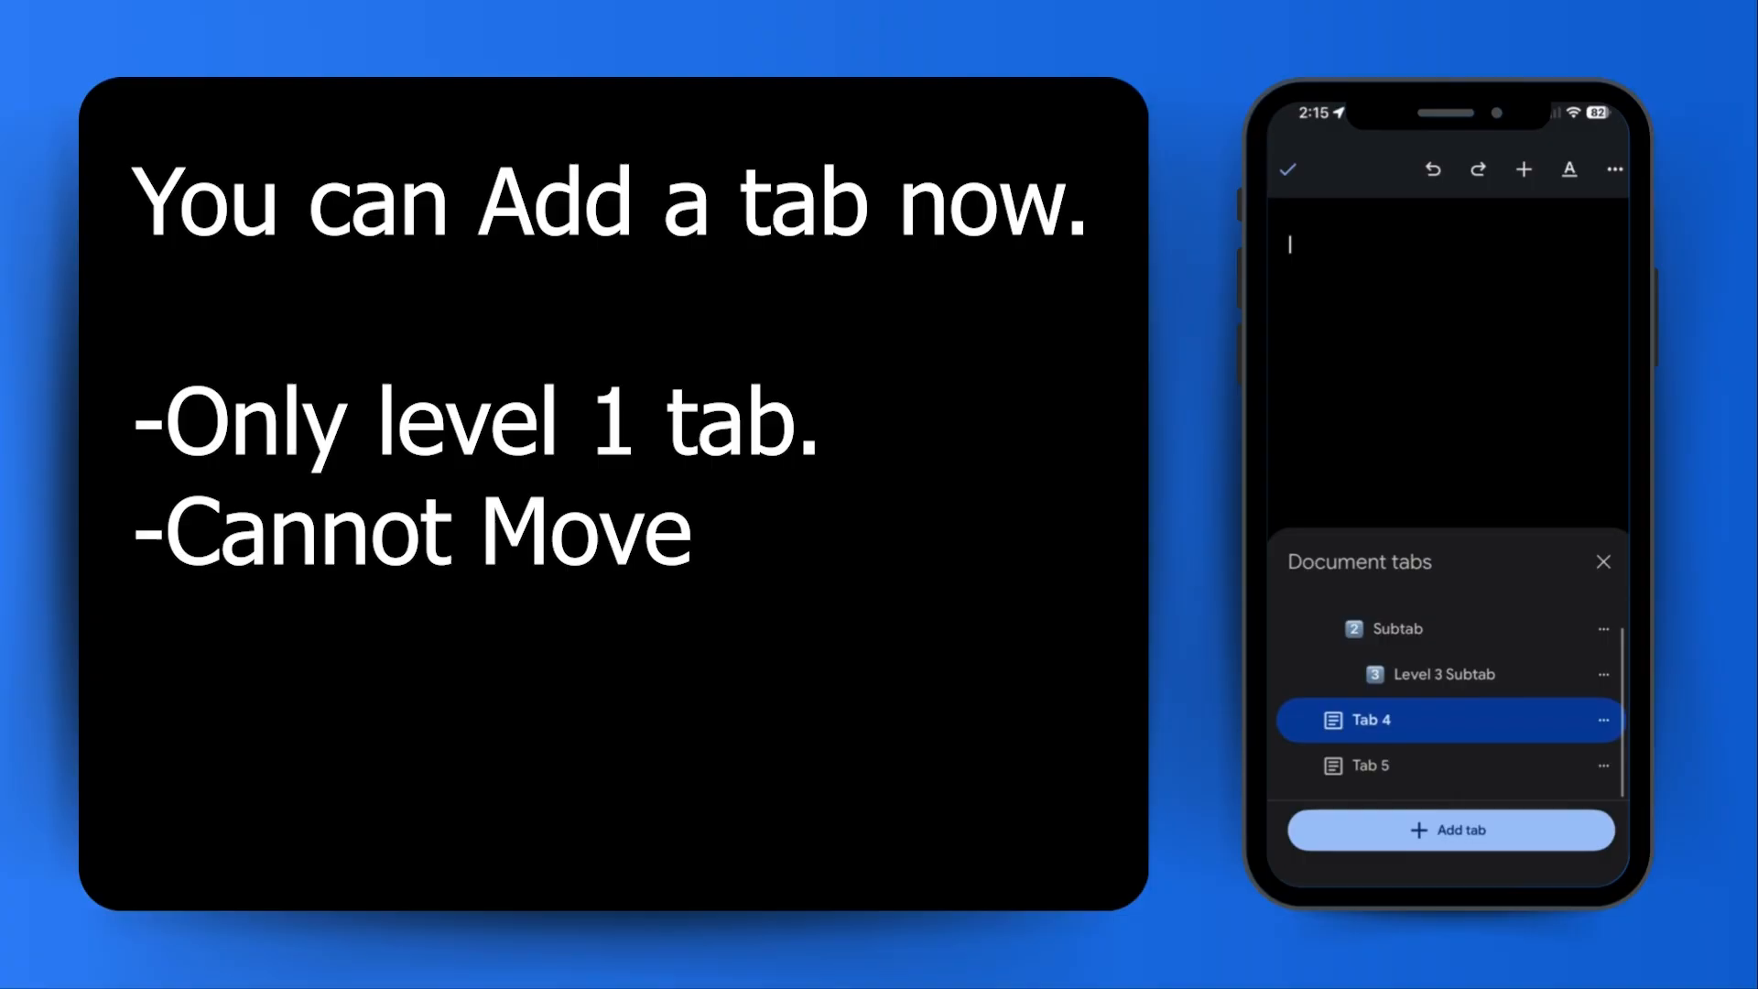
pyautogui.click(1370, 766)
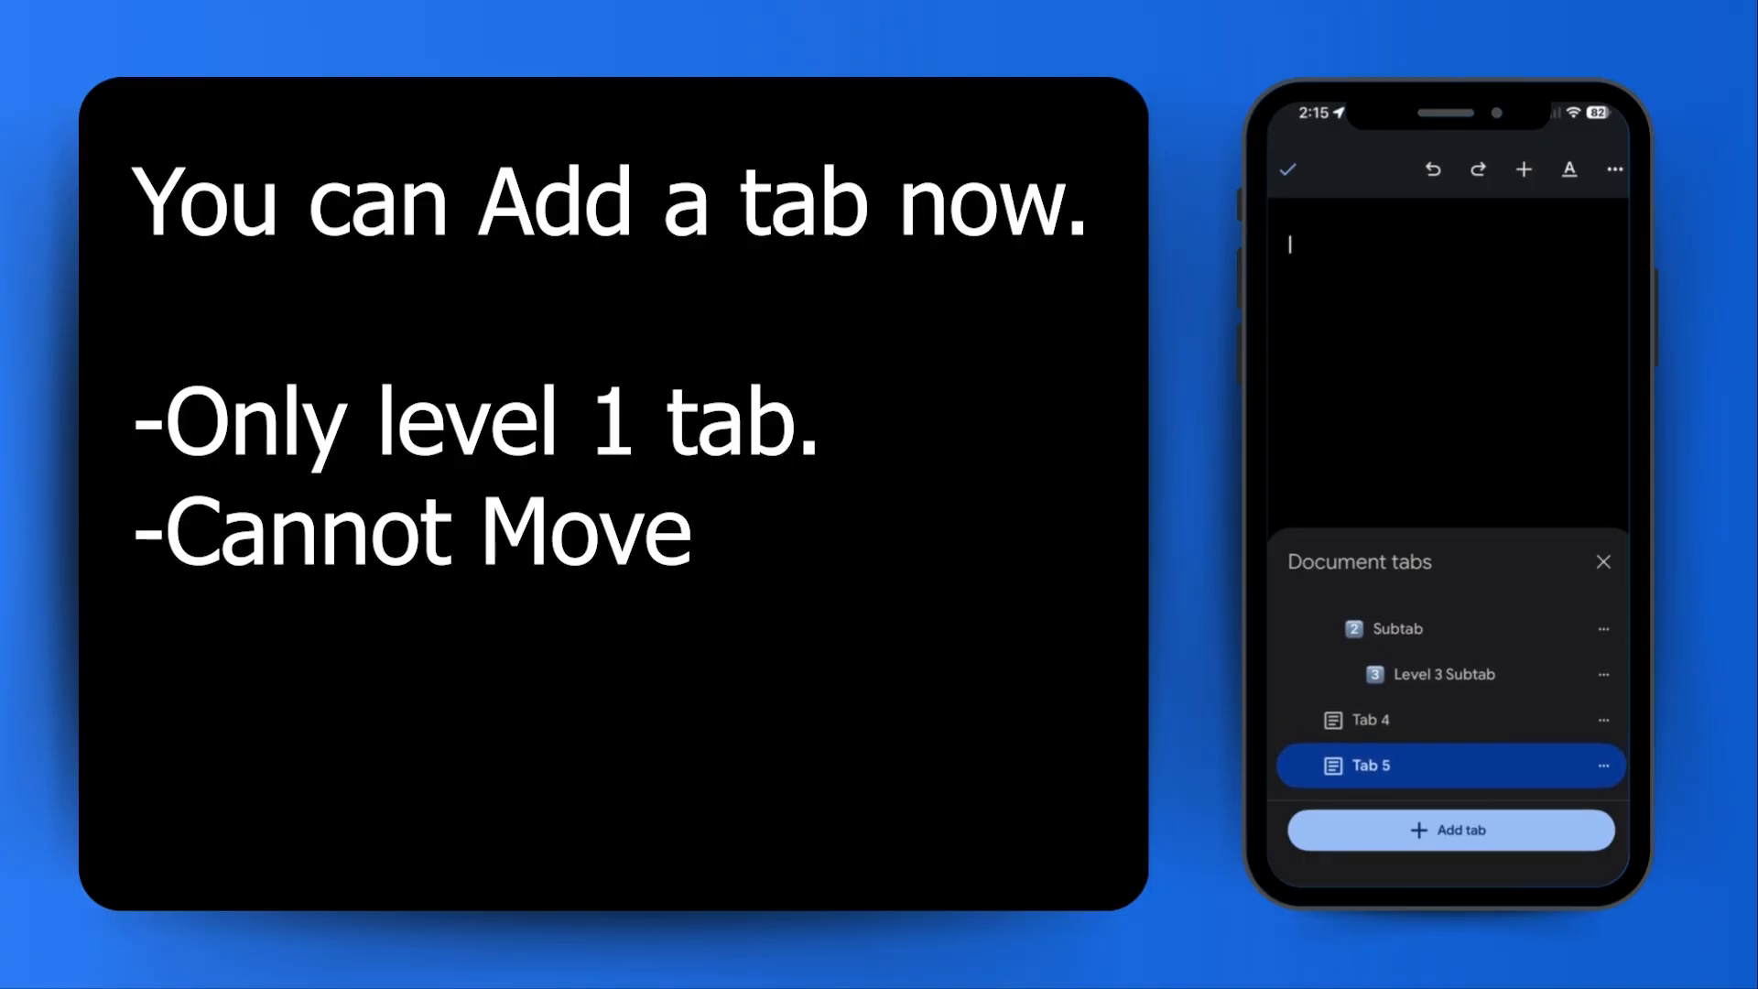
# - Bring up the document options and its Share & export choices
pyautogui.click(1370, 719)
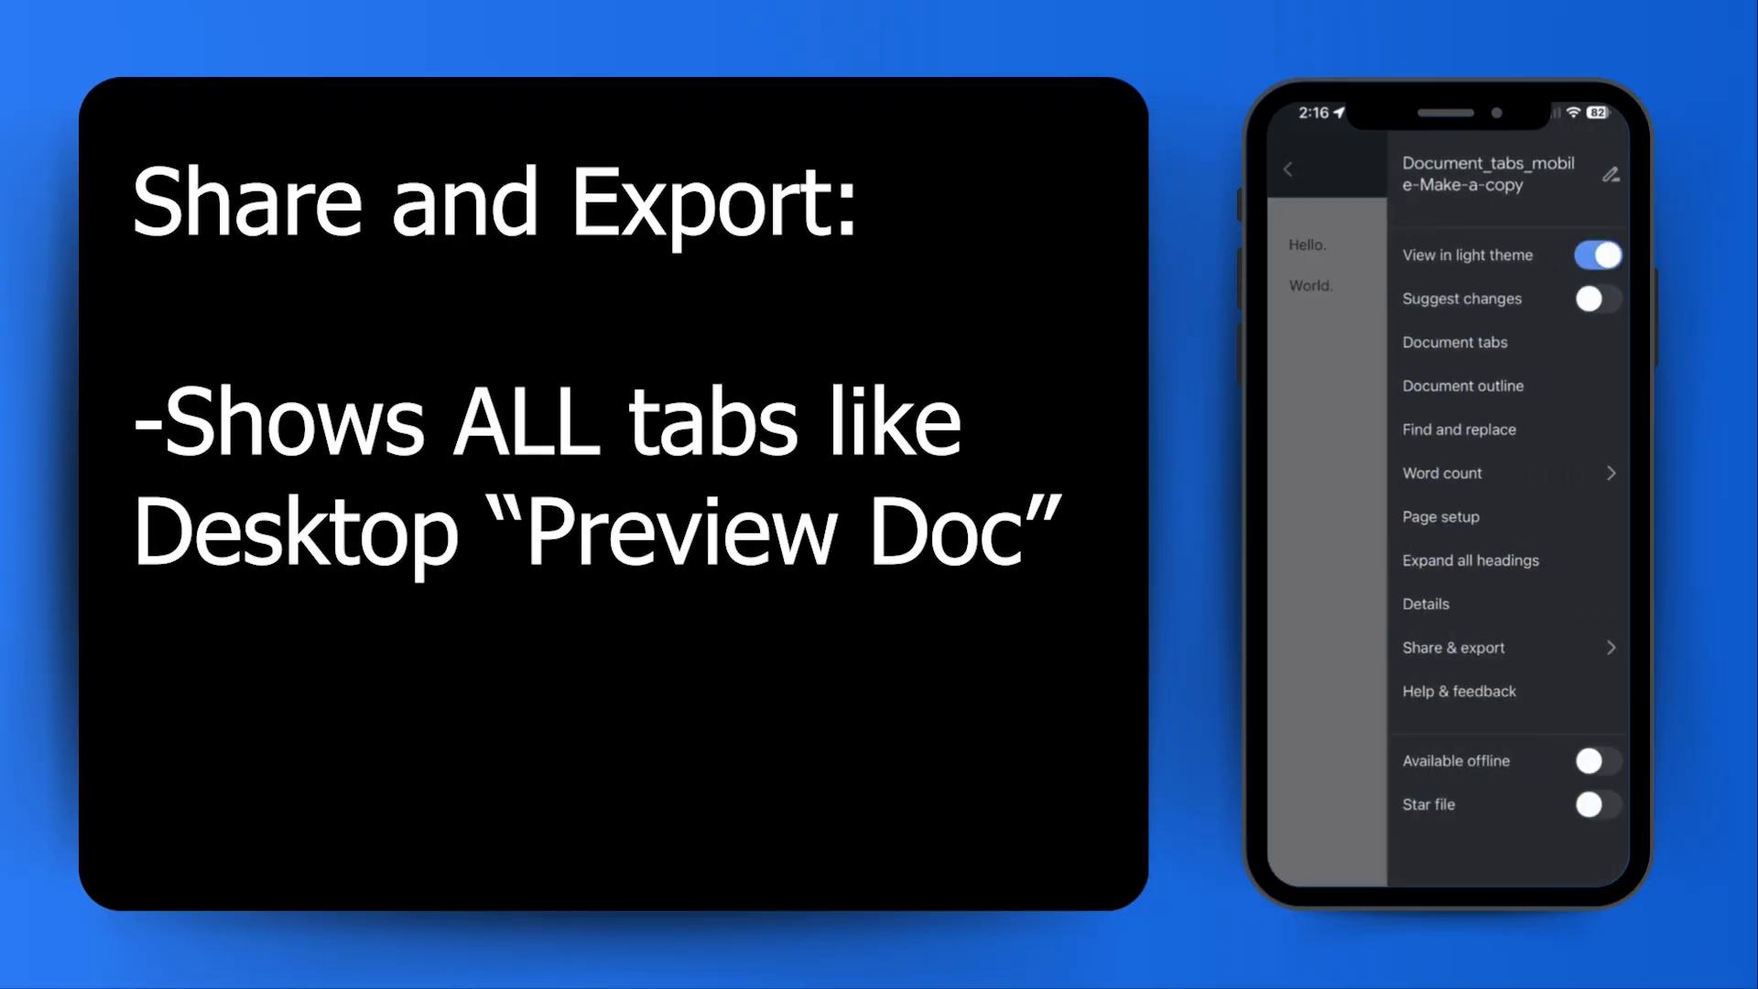
pyautogui.click(1453, 646)
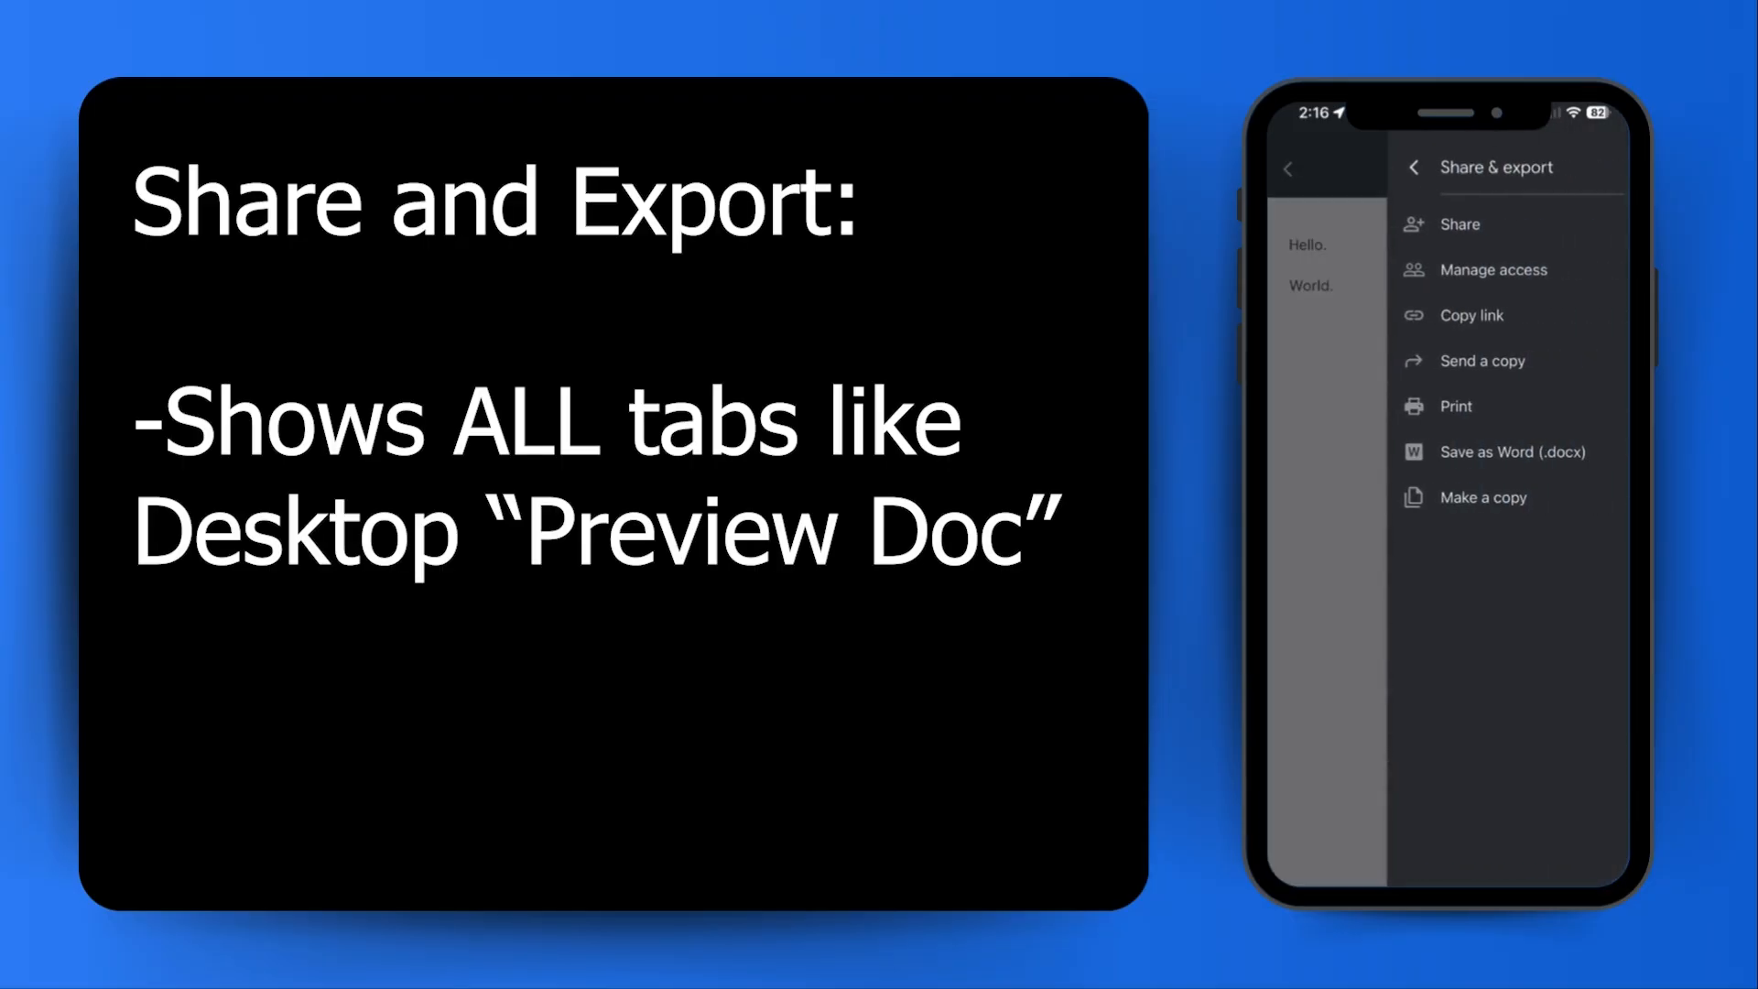
# - Narrow the print range to pages 2, 4 and 6-10 in the print options
pyautogui.click(1456, 407)
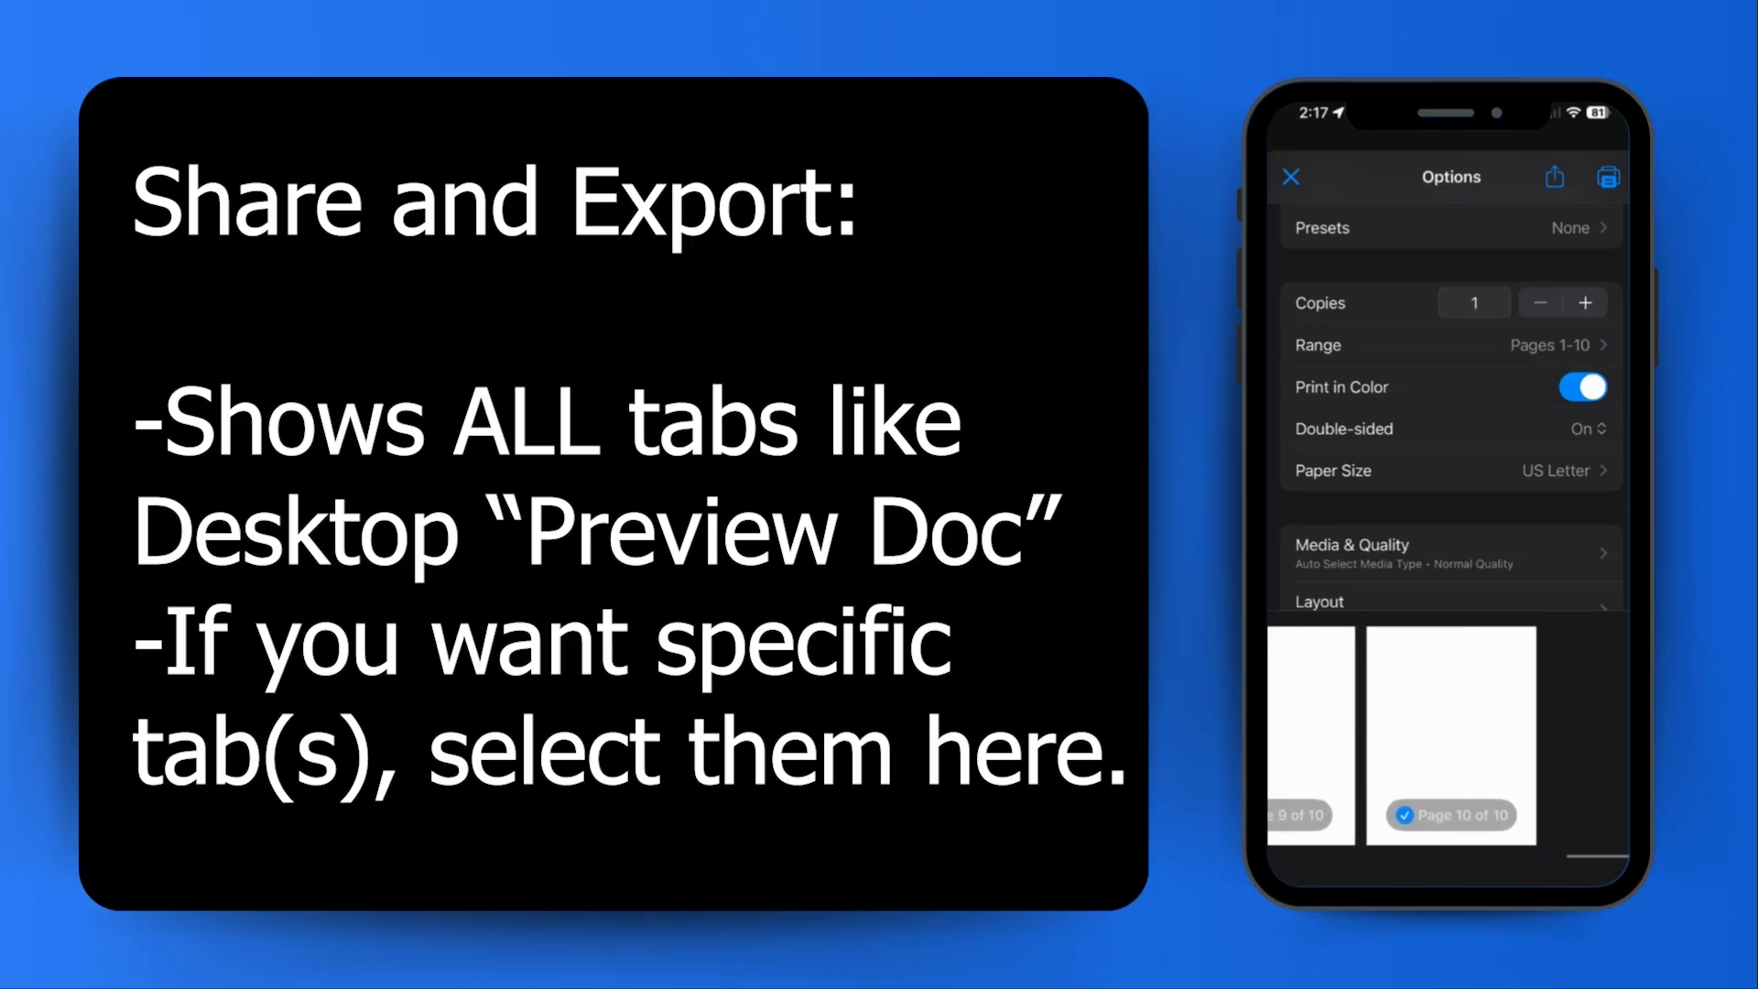
pyautogui.hscroll(-3)
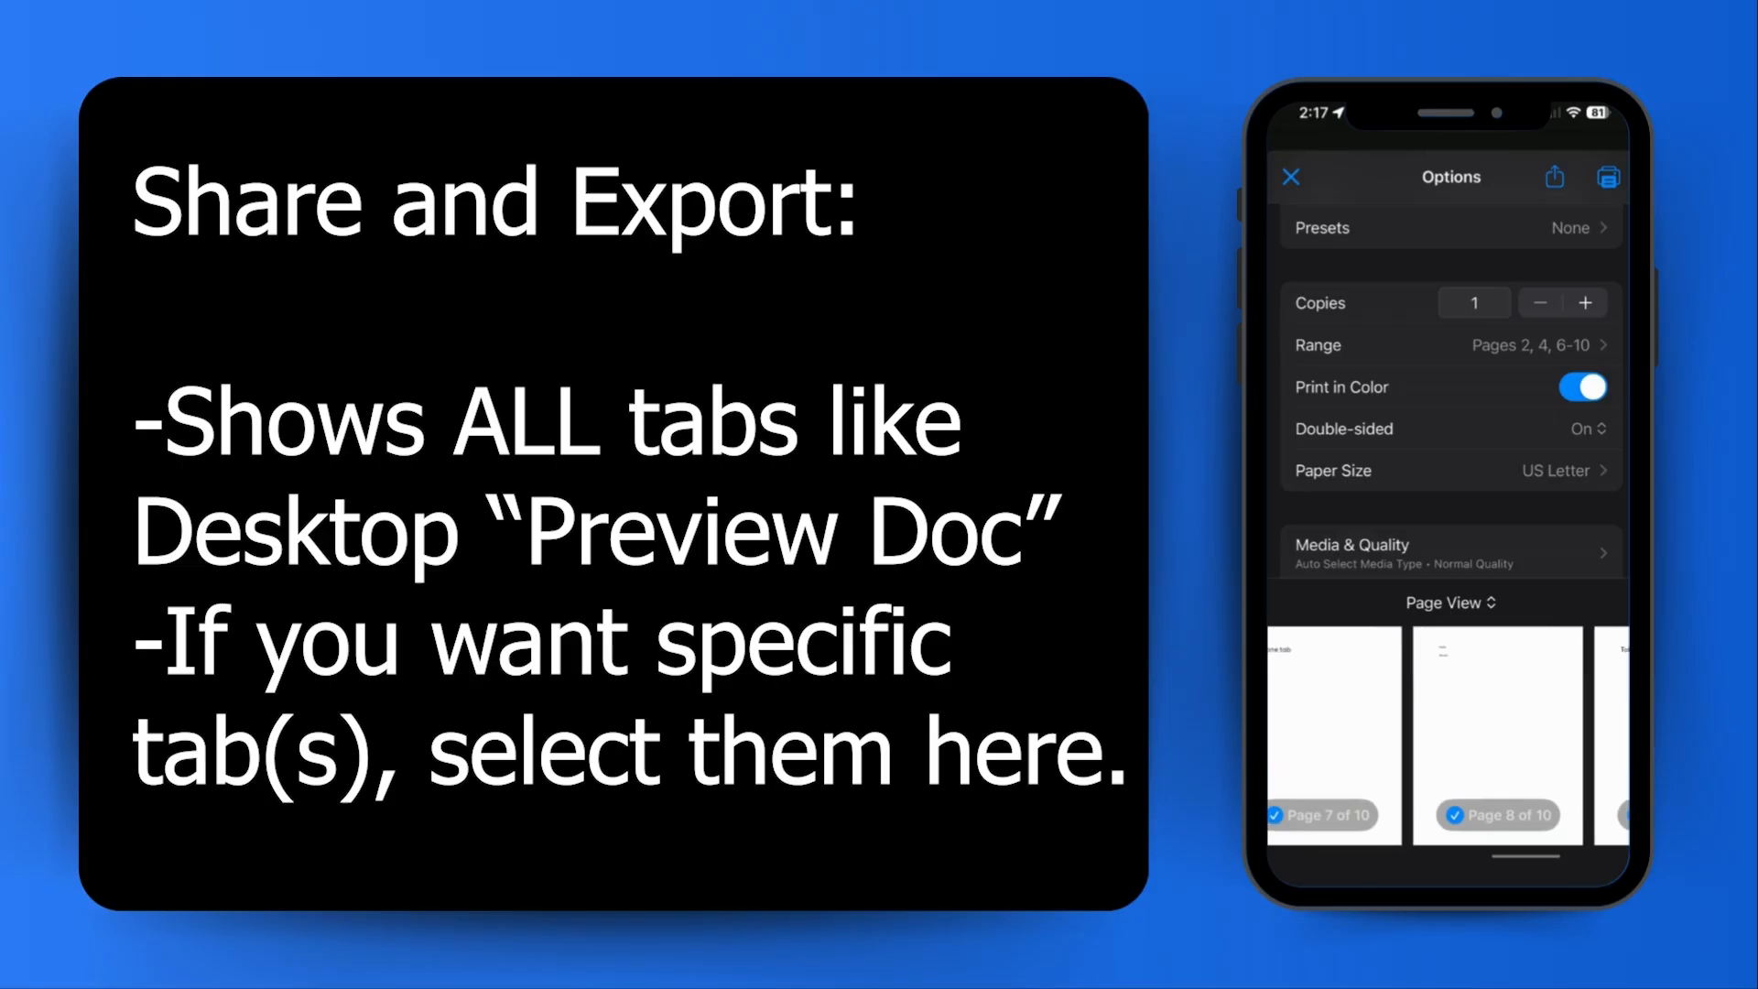
pyautogui.hscroll(-3)
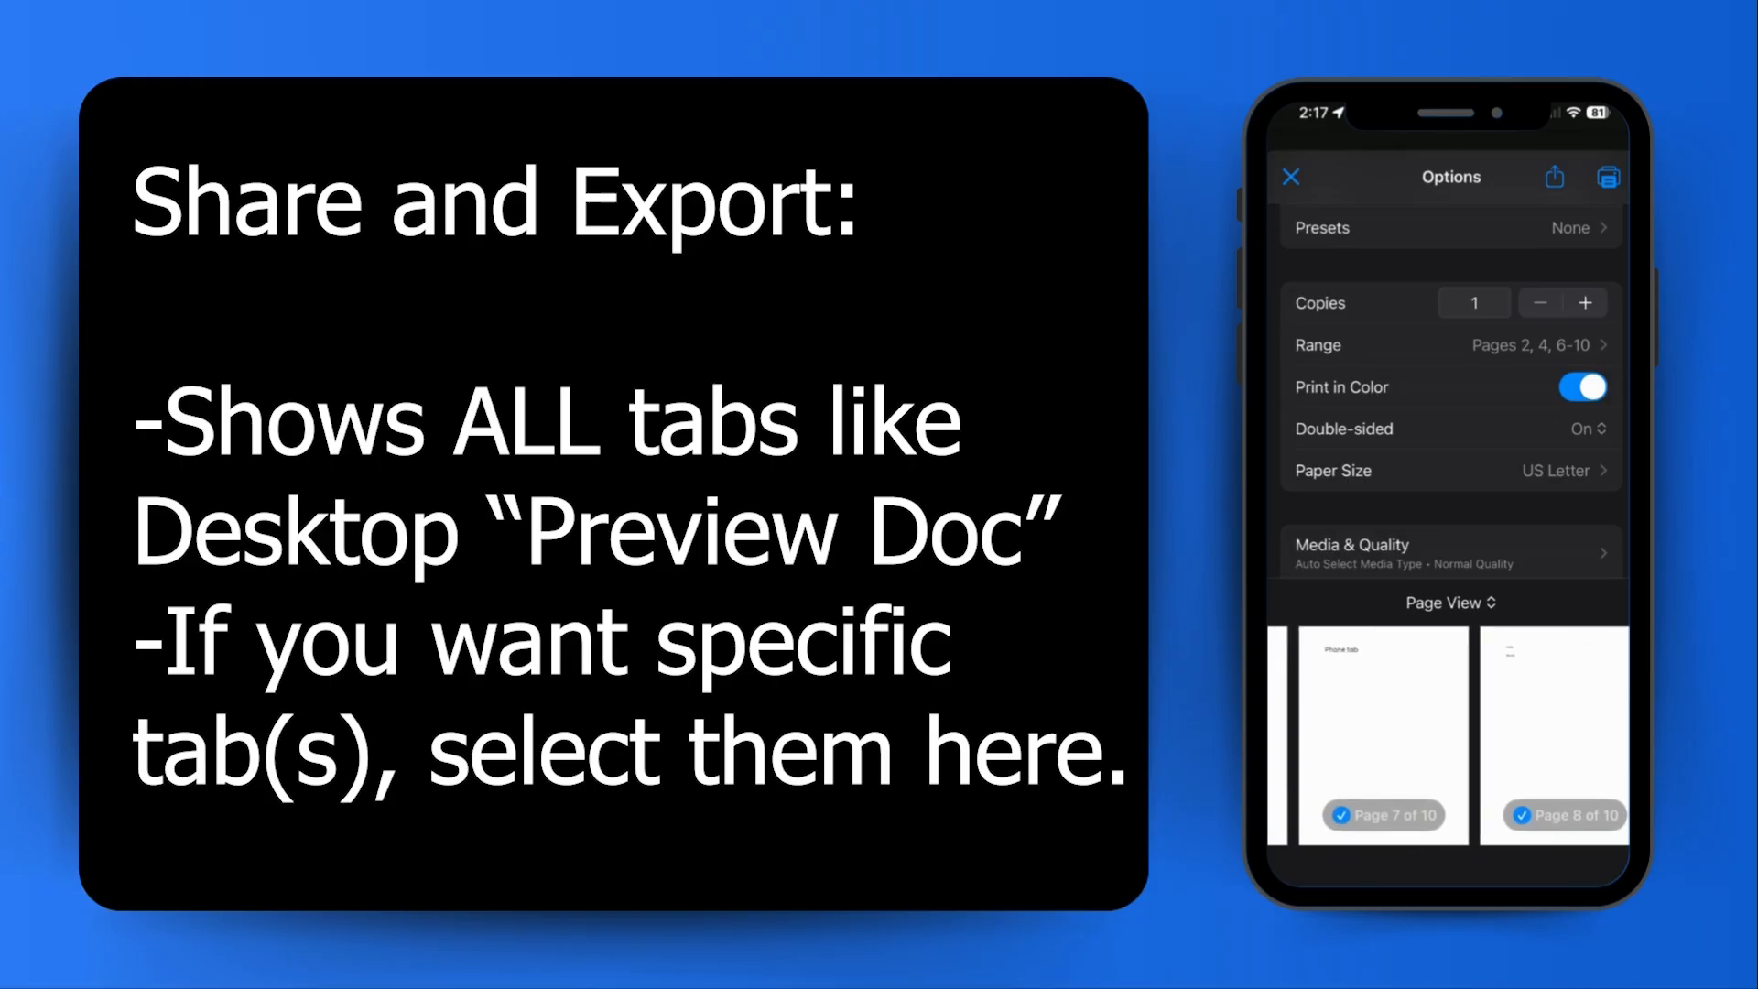
pyautogui.click(1555, 176)
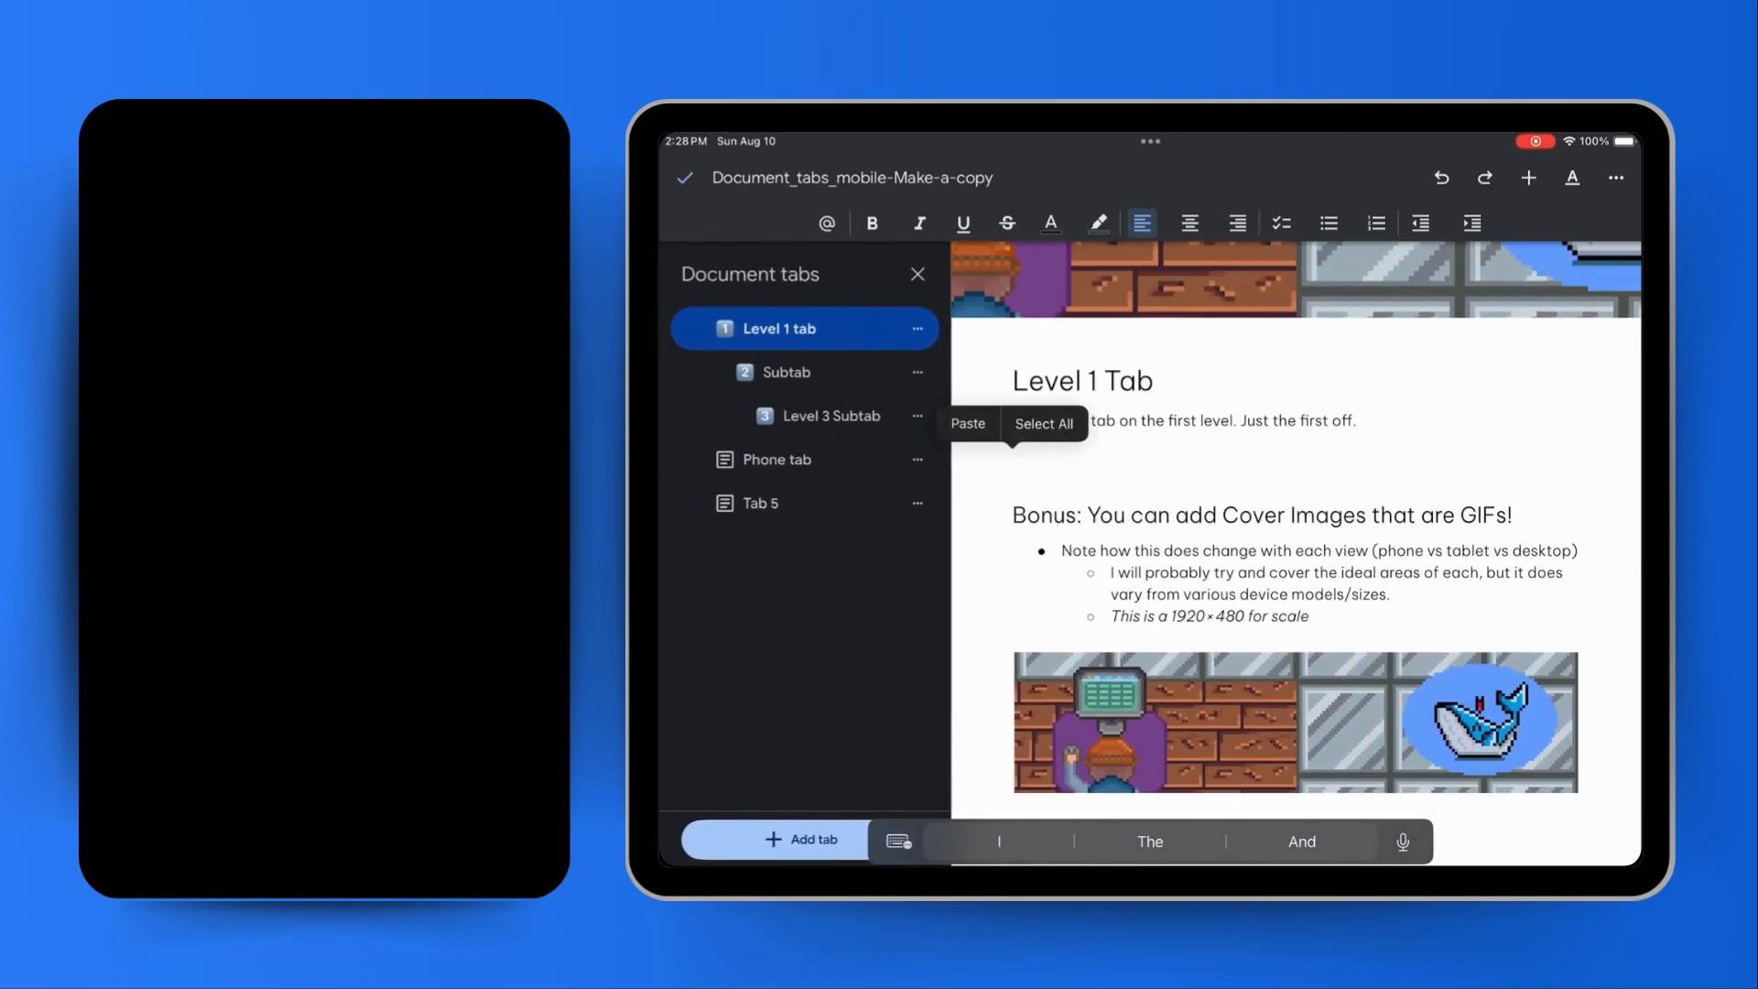
# - Switch to the Phone tab showing its Hello. World. text
pyautogui.click(788, 371)
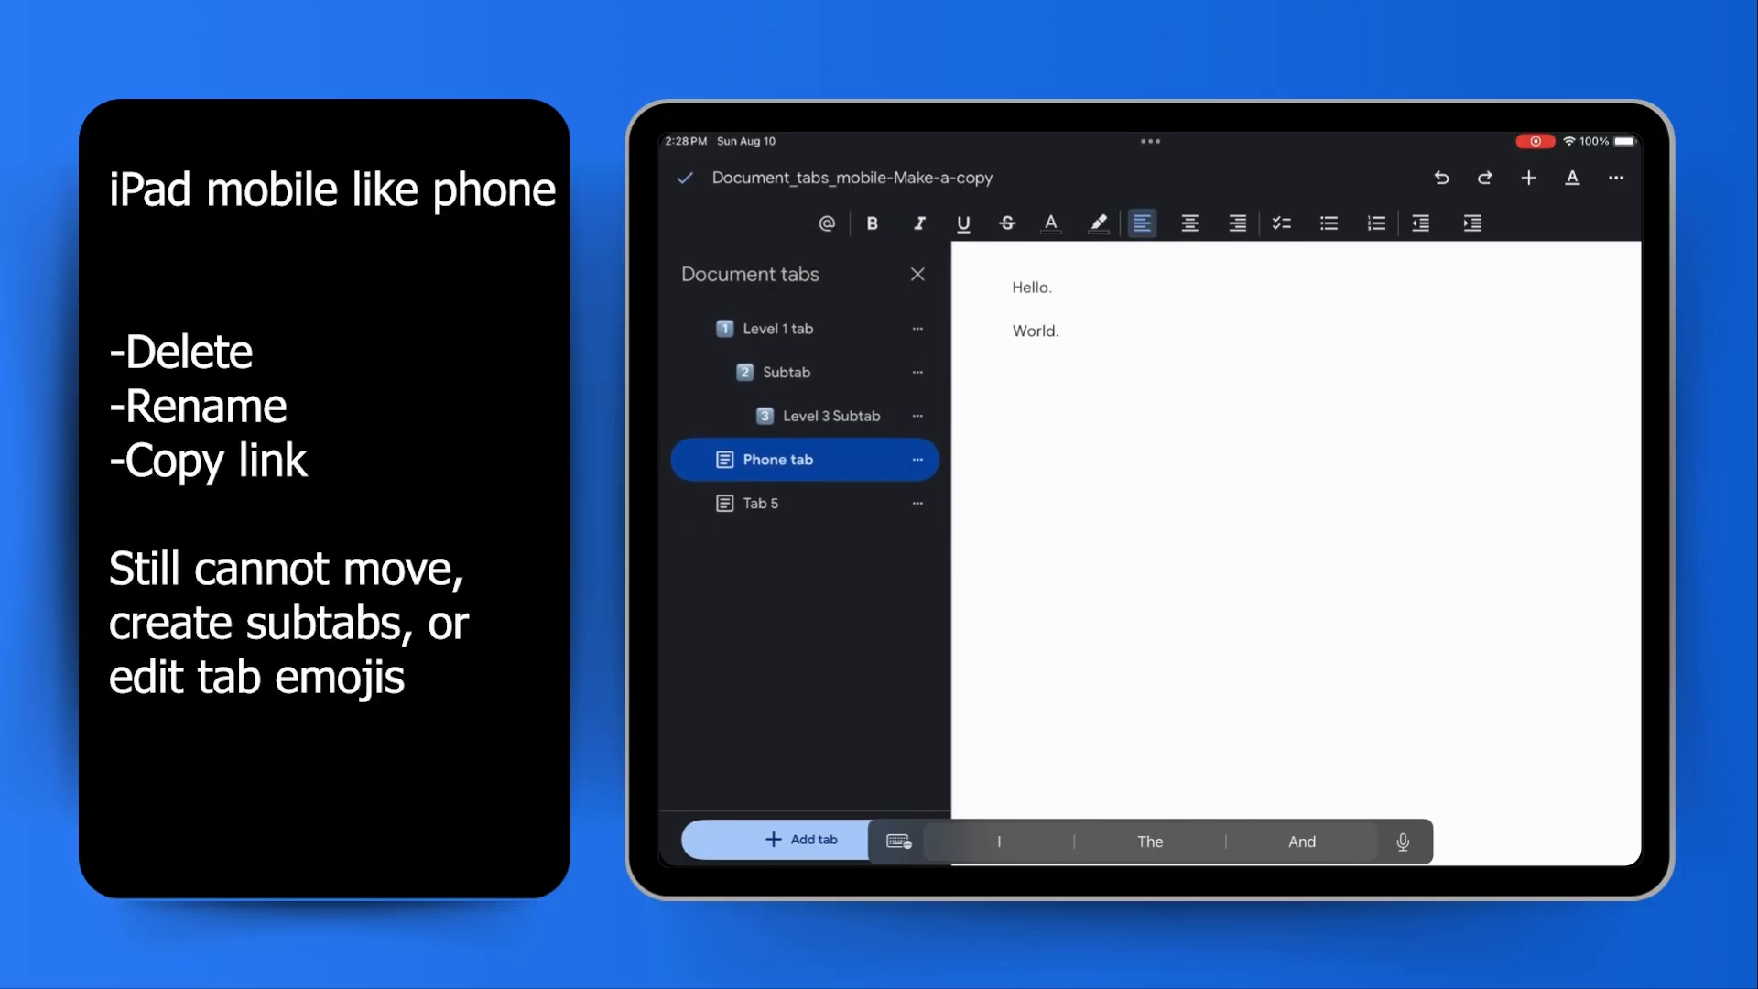
# - Add a new tab after Tab 5 and rename it Tablet tab
pyautogui.click(760, 502)
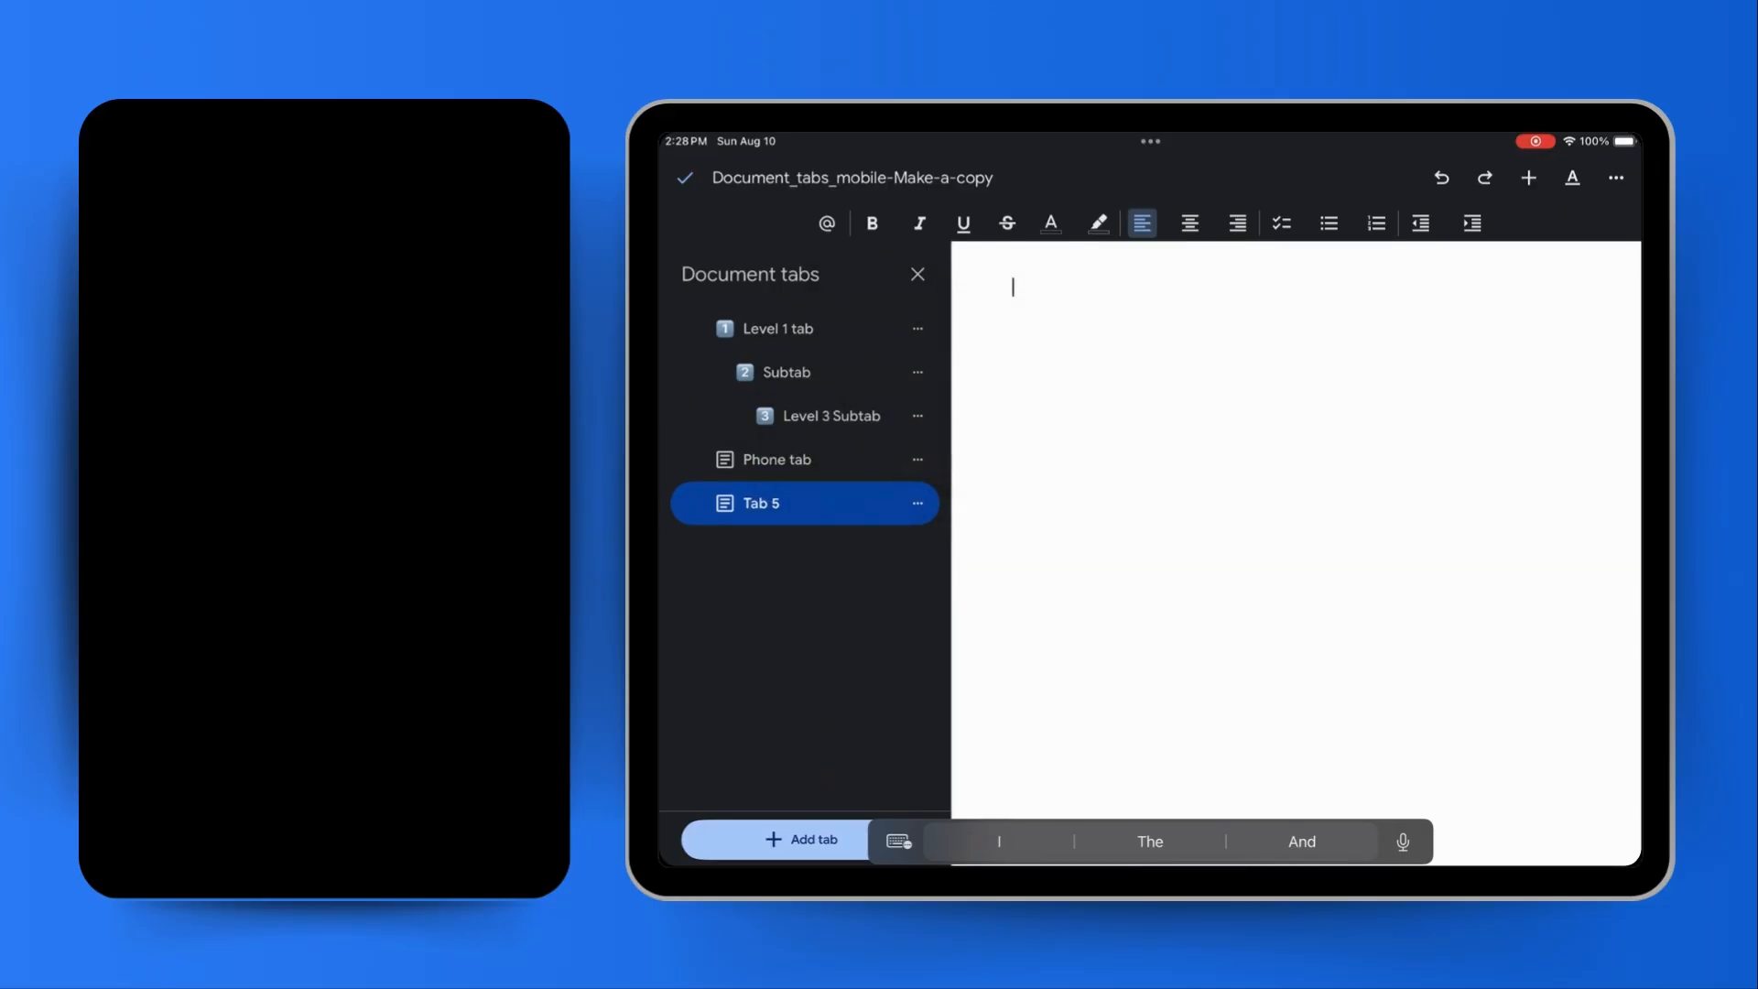
pyautogui.click(800, 839)
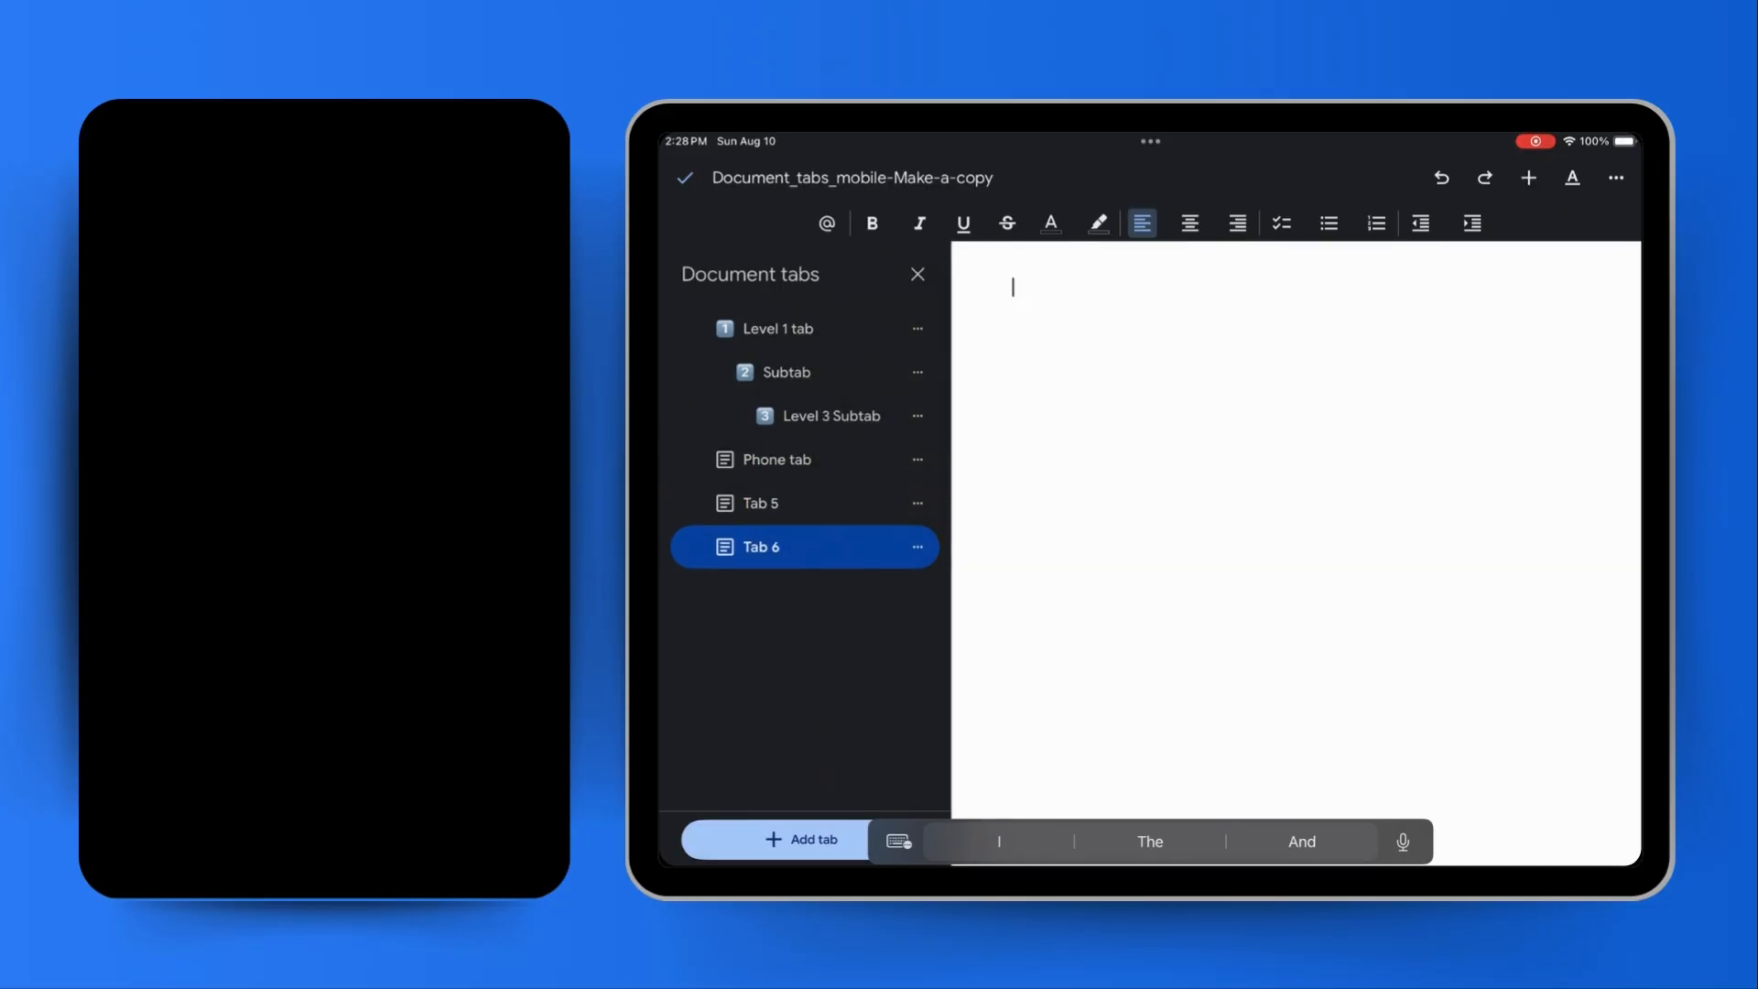
pyautogui.click(917, 548)
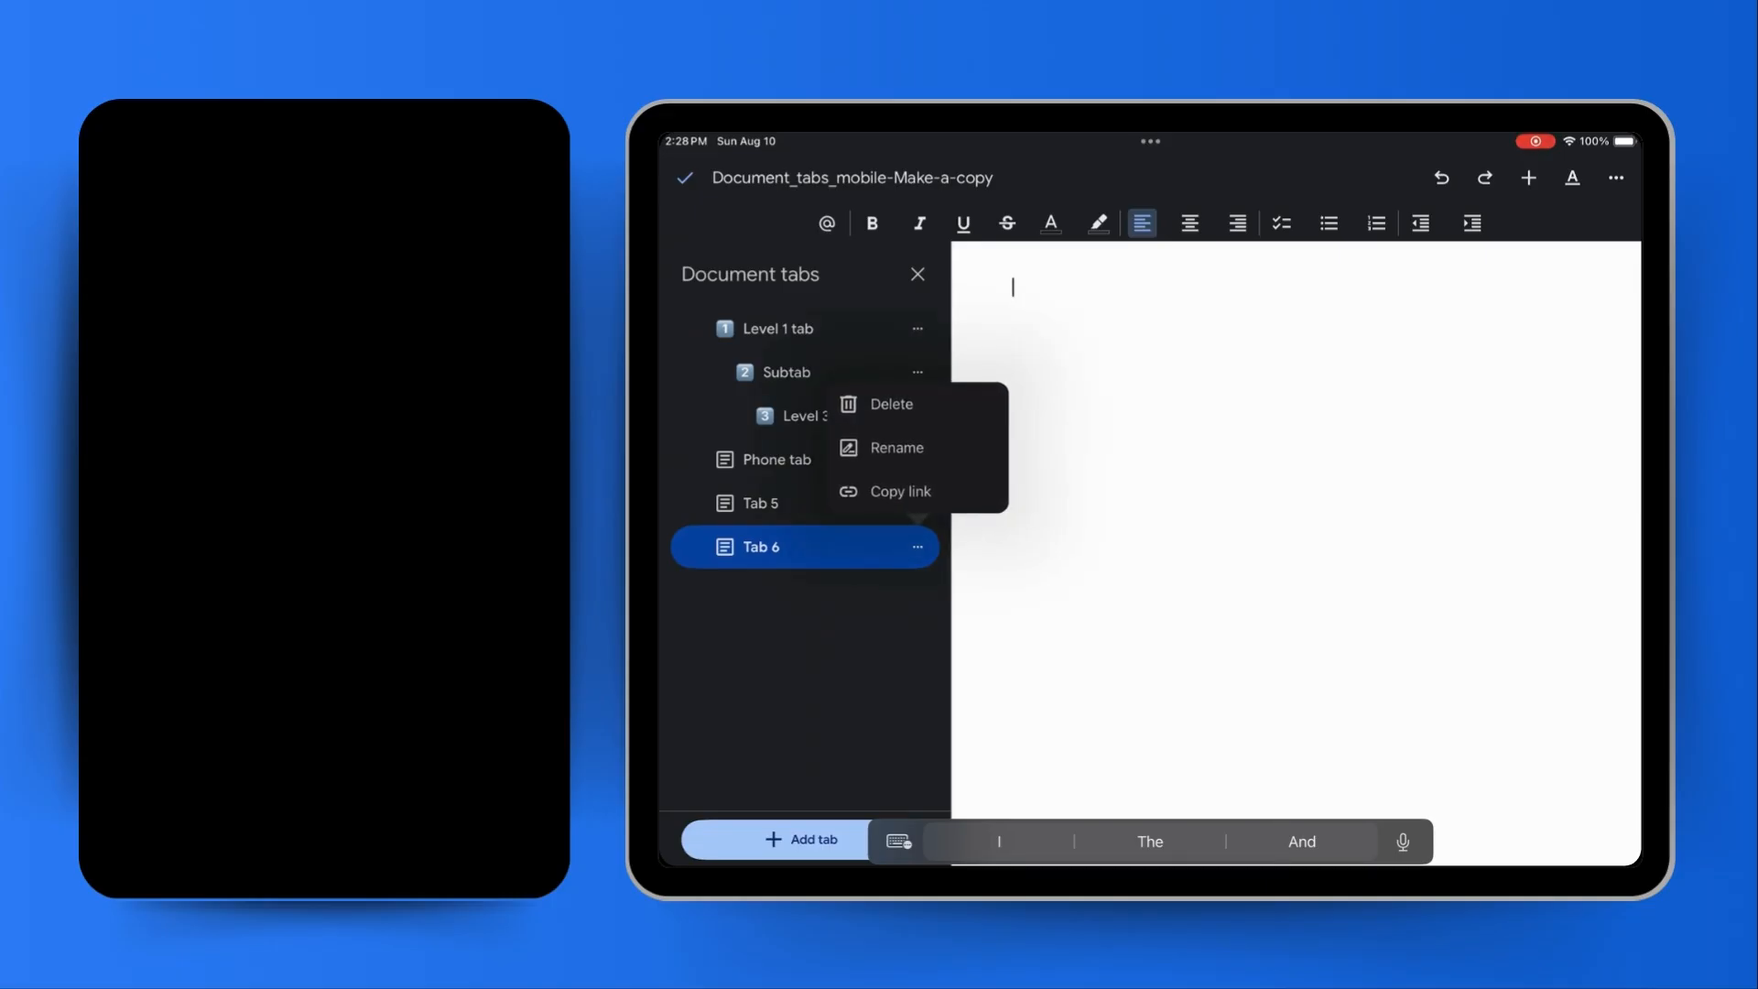
pyautogui.click(895, 447)
pyautogui.write('Tablet t')
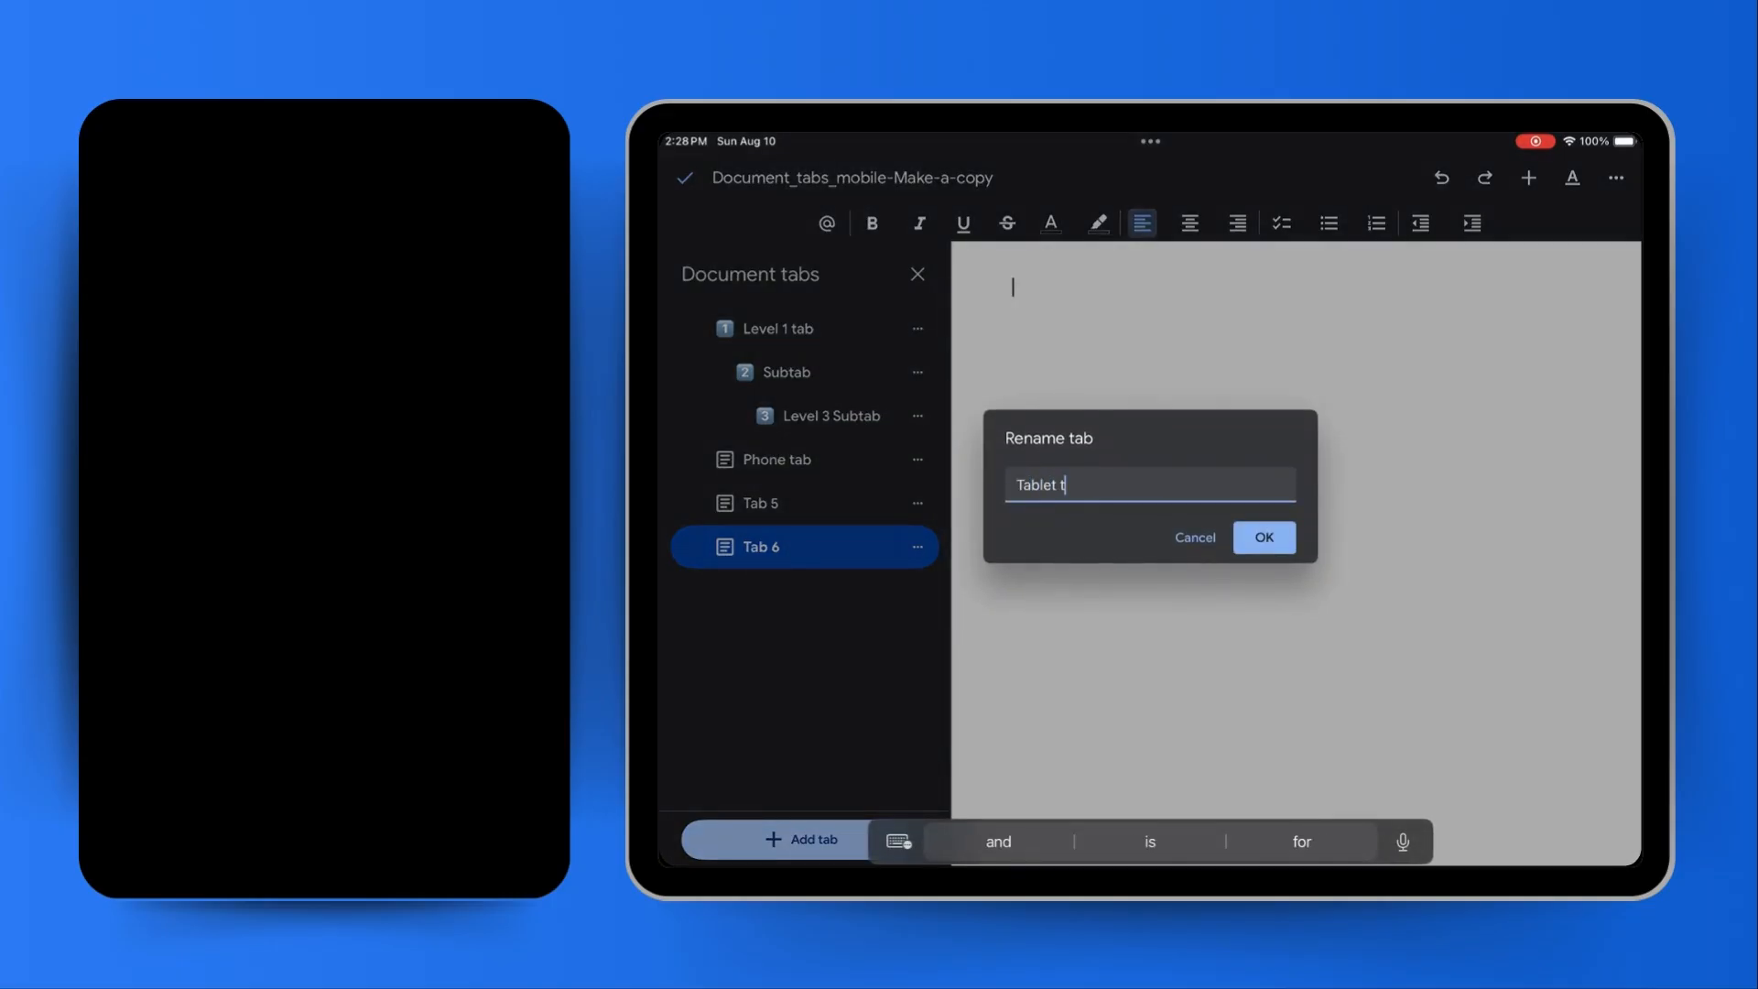
pyautogui.click(1263, 537)
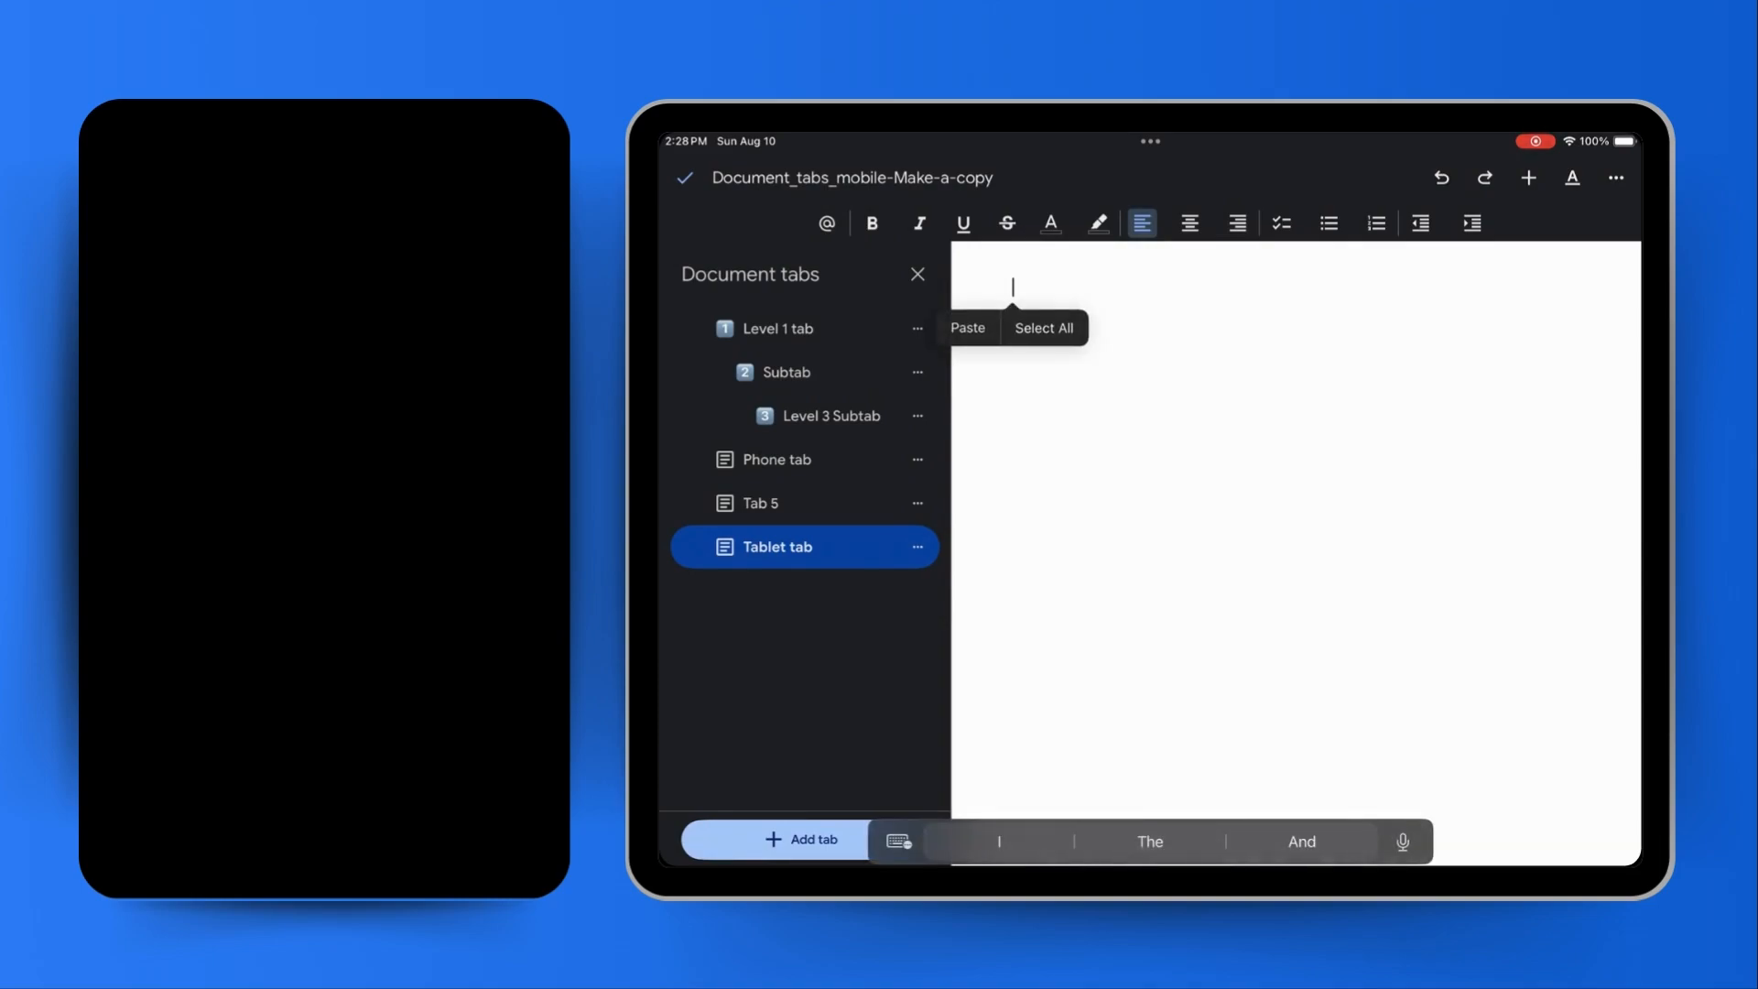
# - Write 'Hello world! This is my tablet' on the Tablet tab page
pyautogui.write('Hello worl')
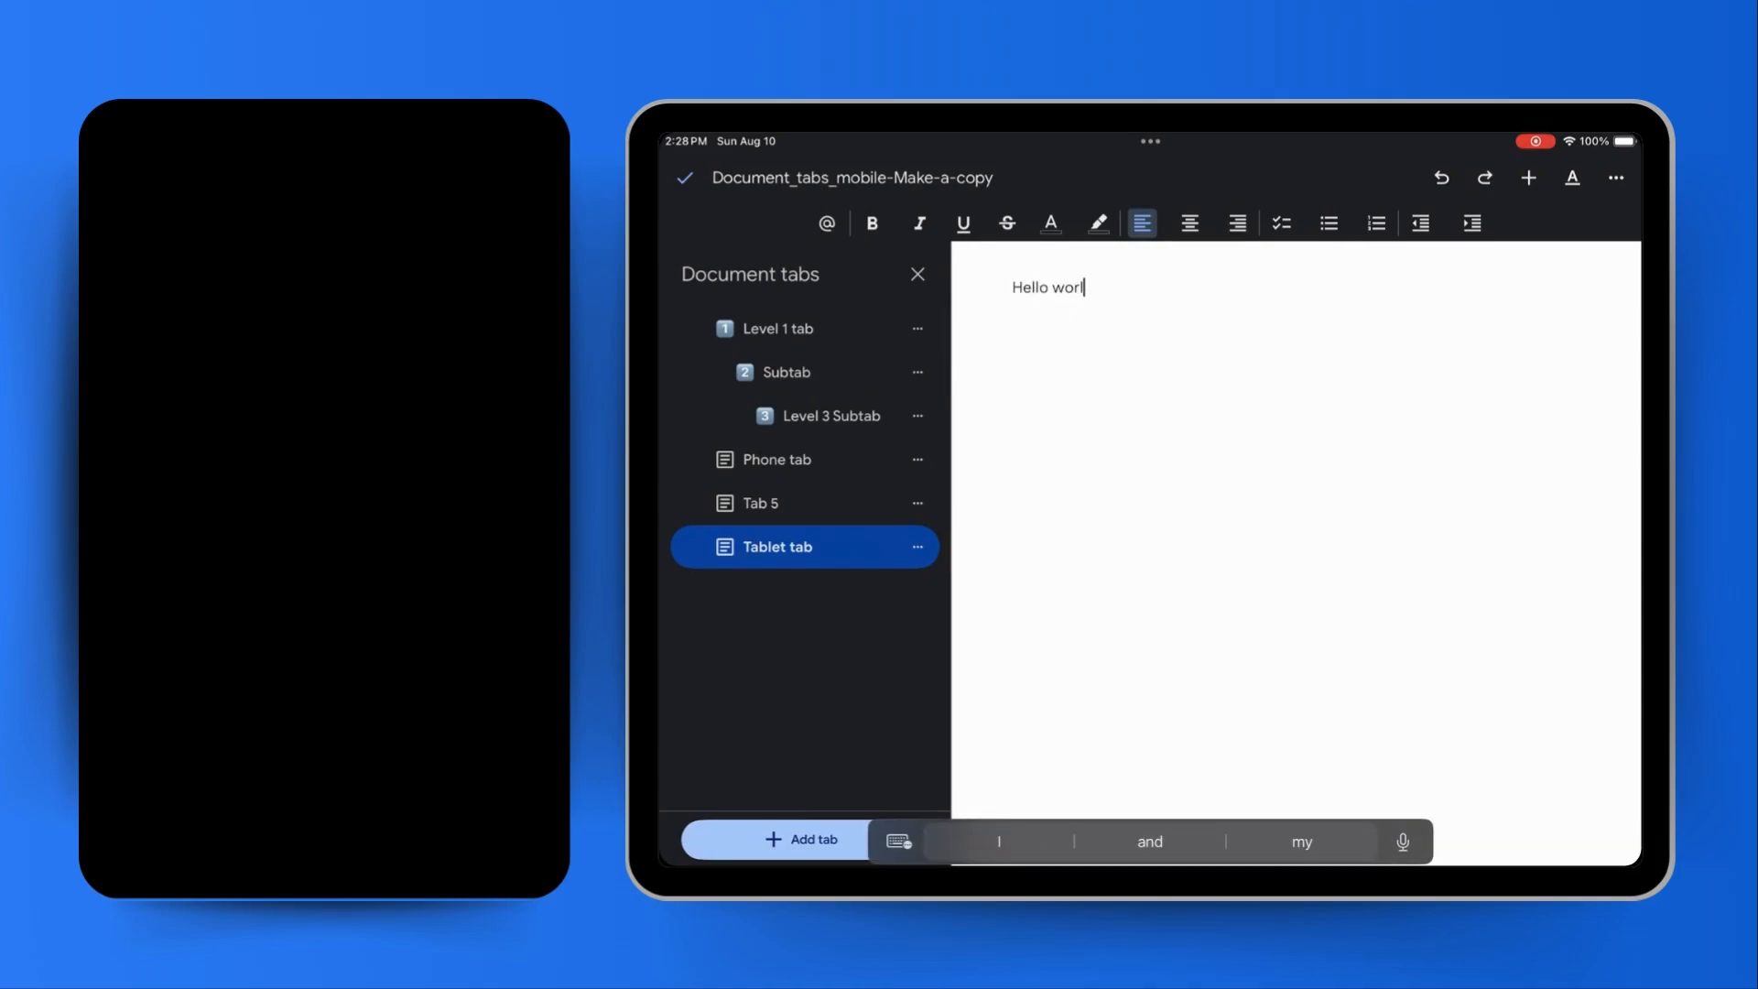
pyautogui.write('d! This is my tablet')
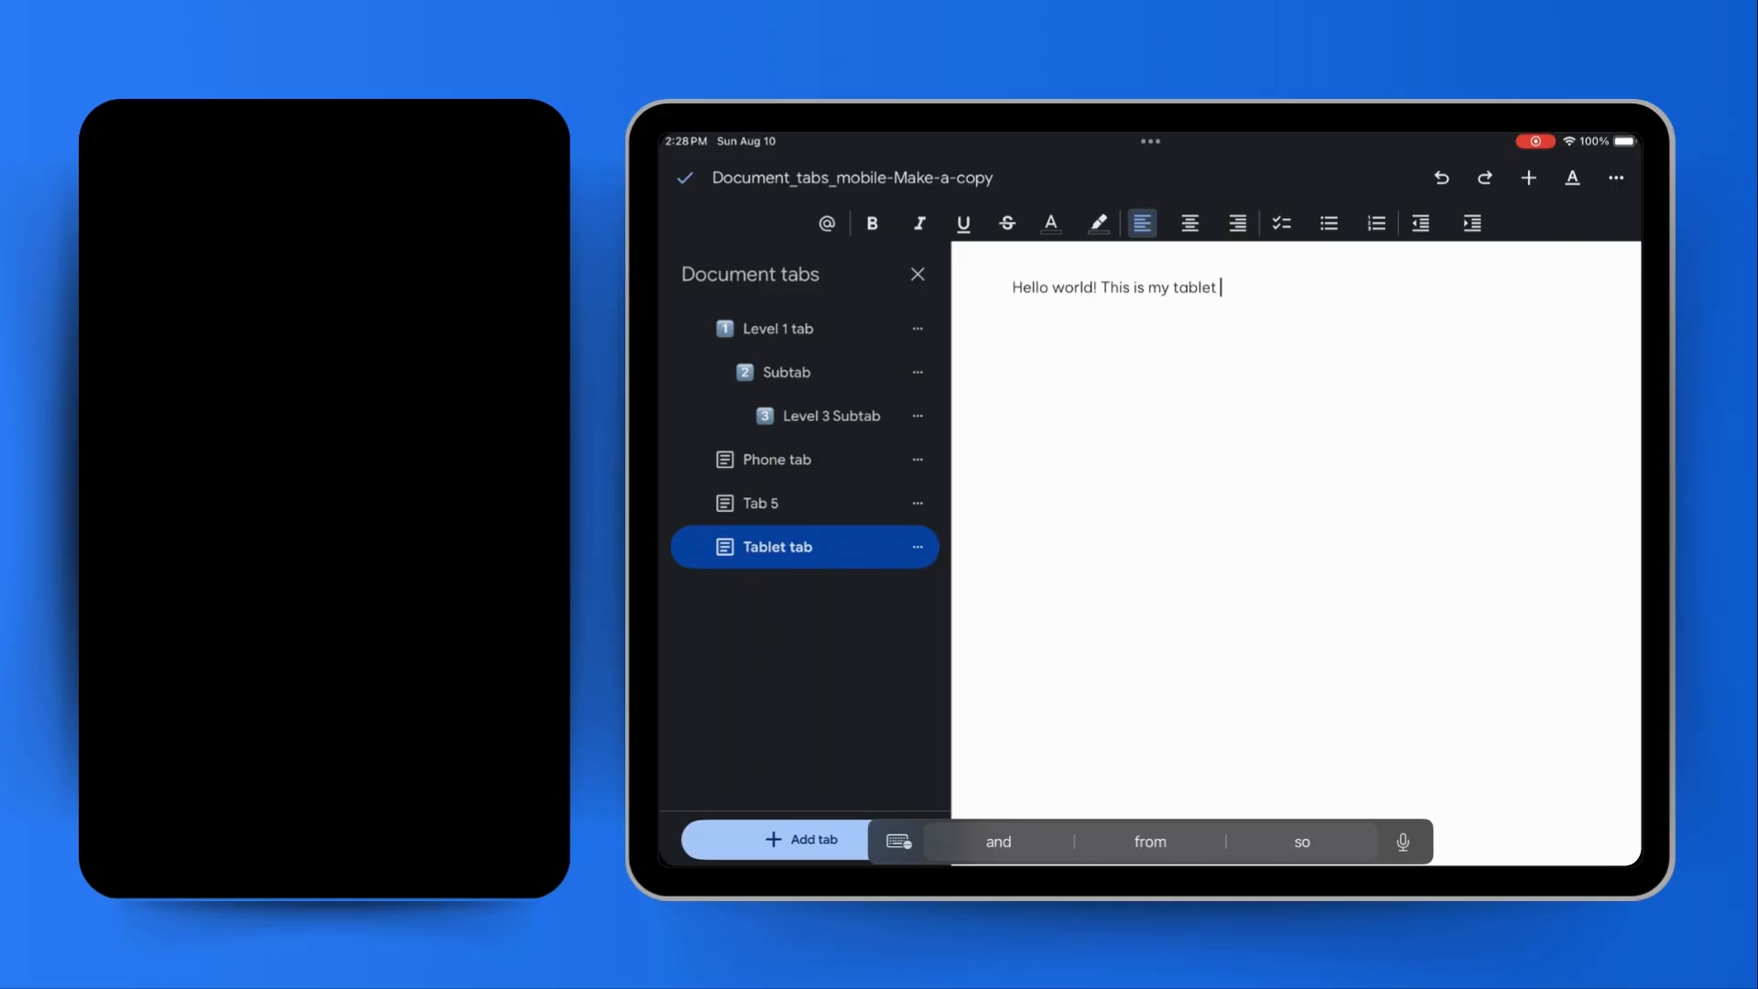
# - Hide the document tabs list and start a new line below the tablet sentence
pyautogui.click(918, 273)
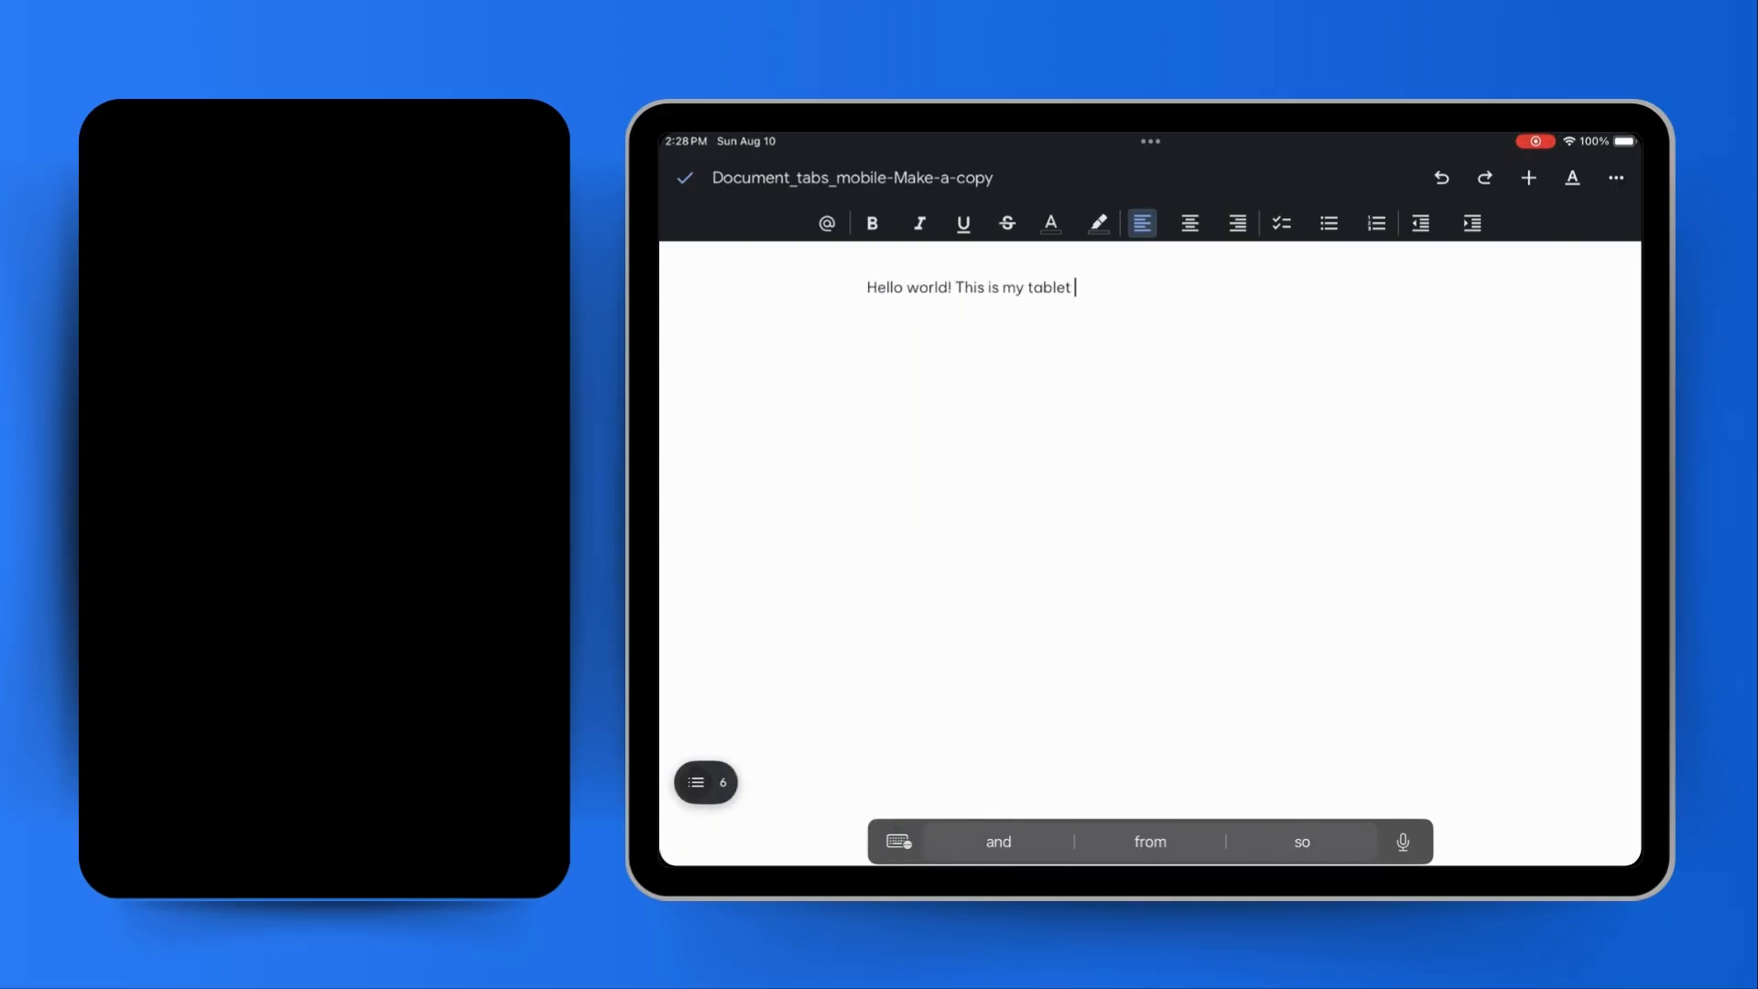
pyautogui.press('enter')
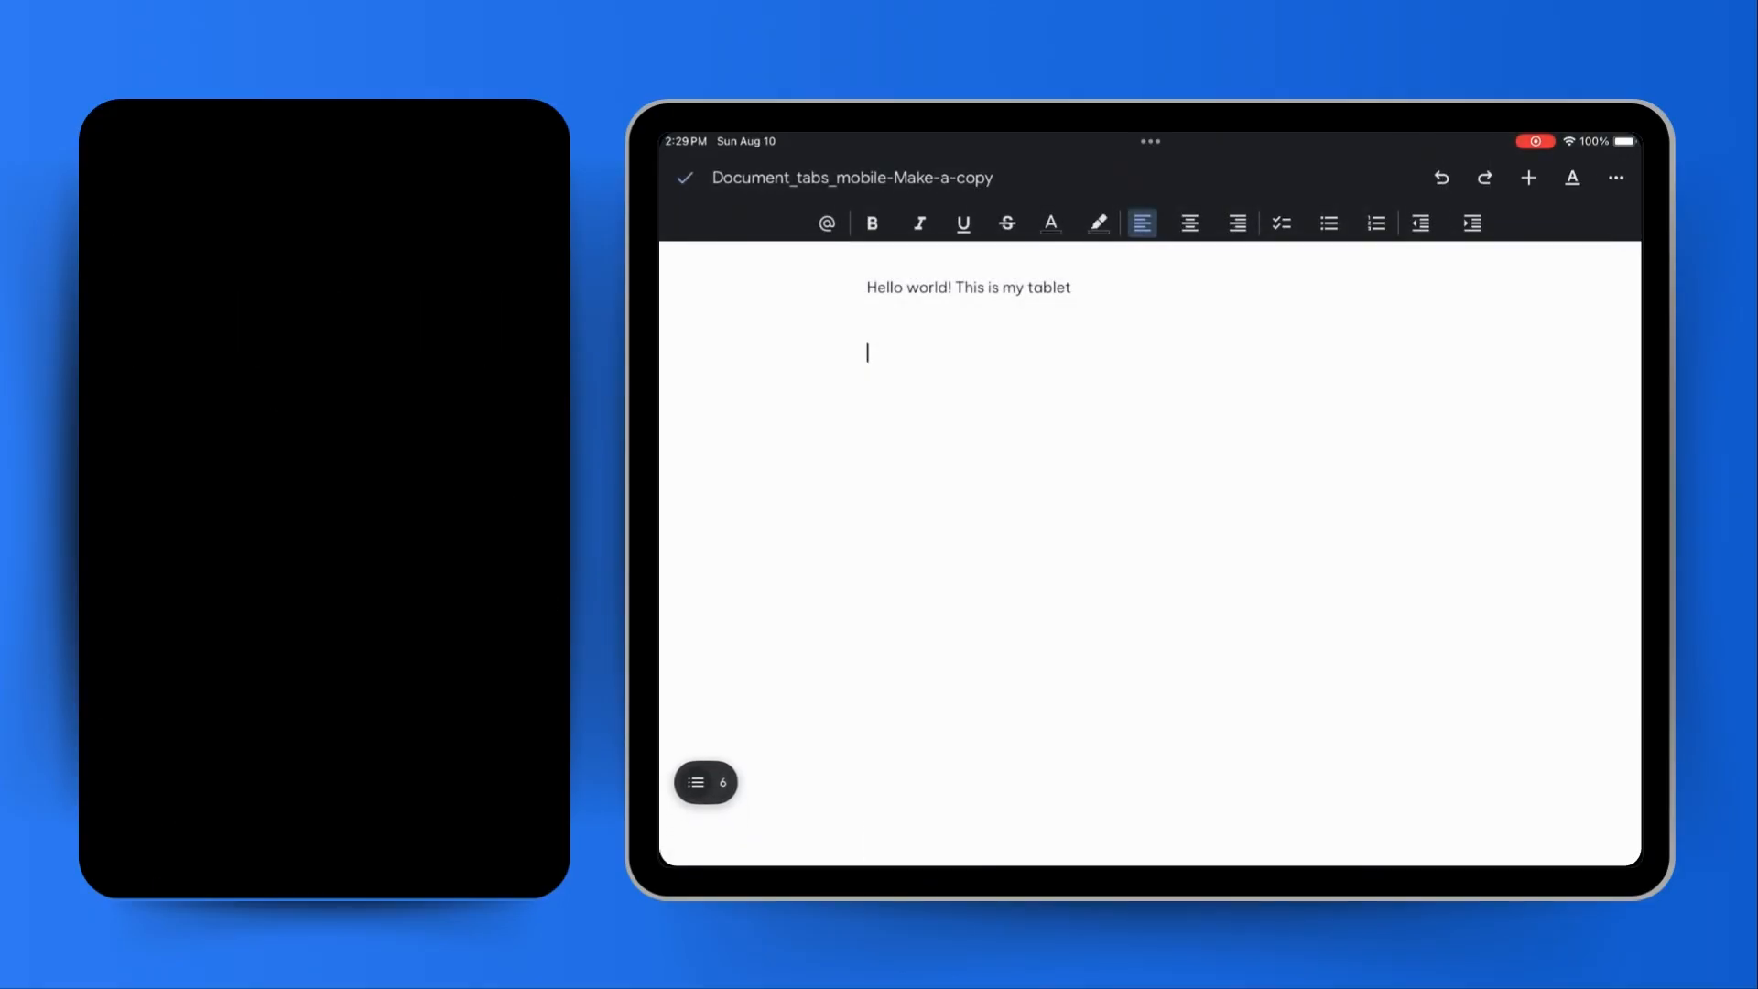
pyautogui.click(1615, 178)
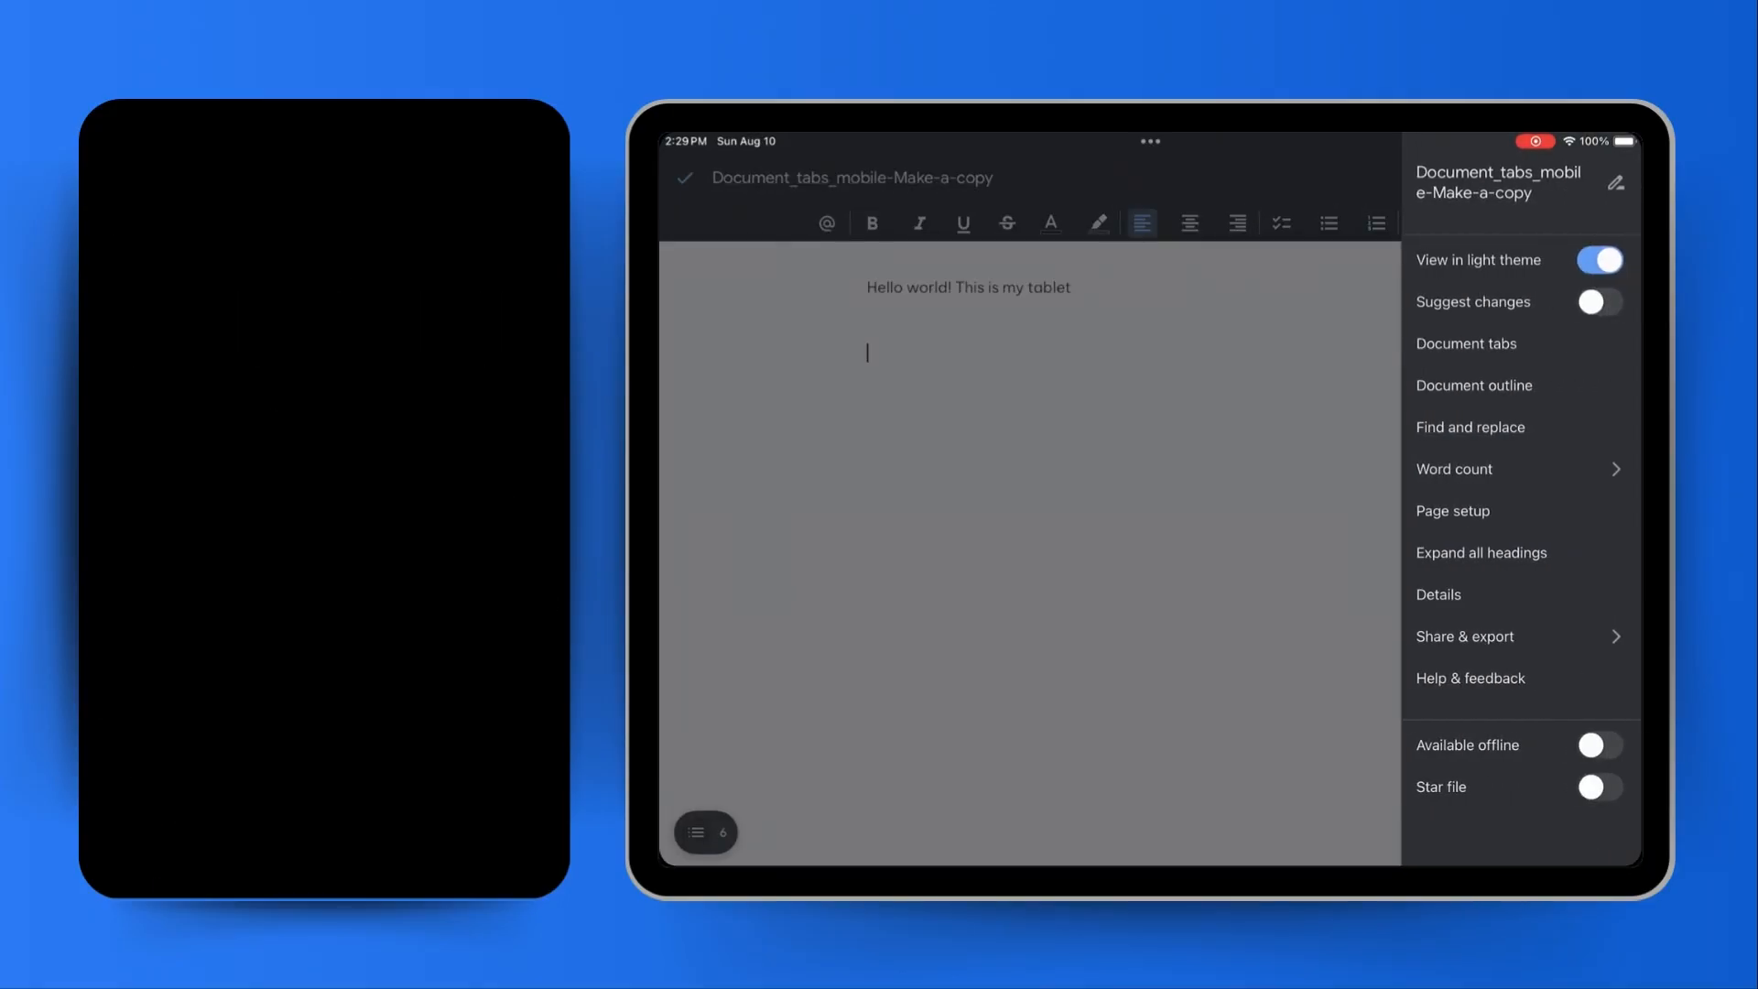
pyautogui.click(1465, 636)
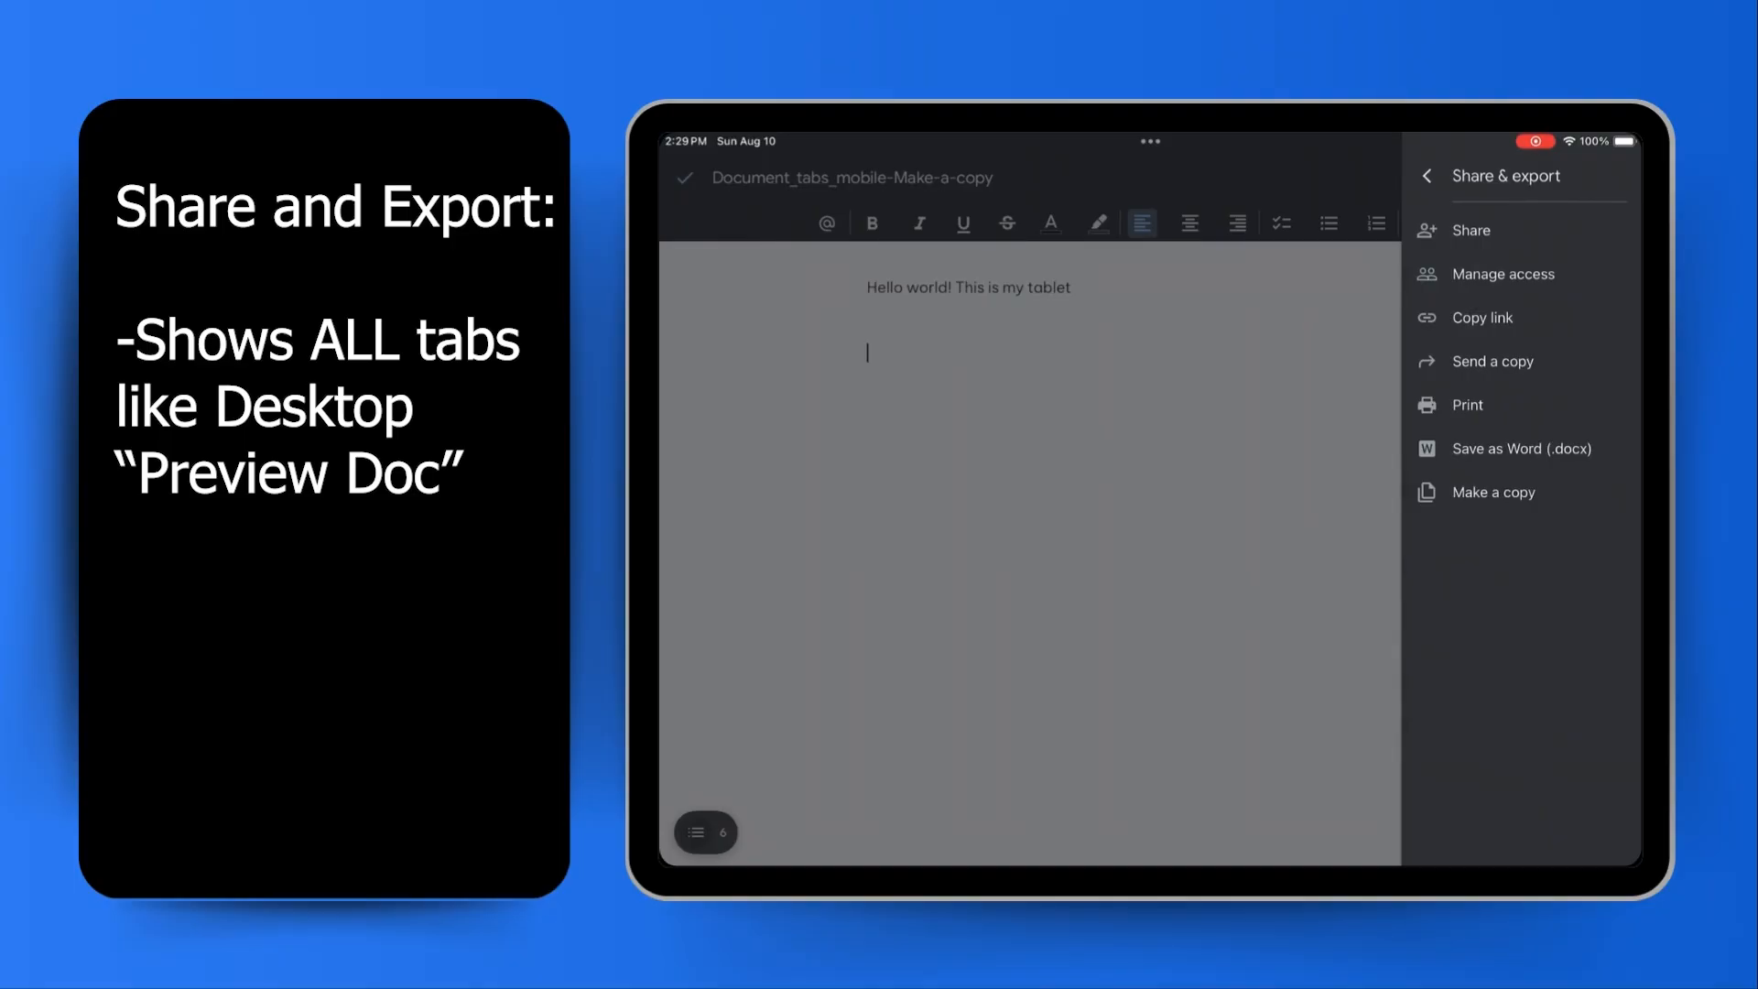
pyautogui.click(1466, 404)
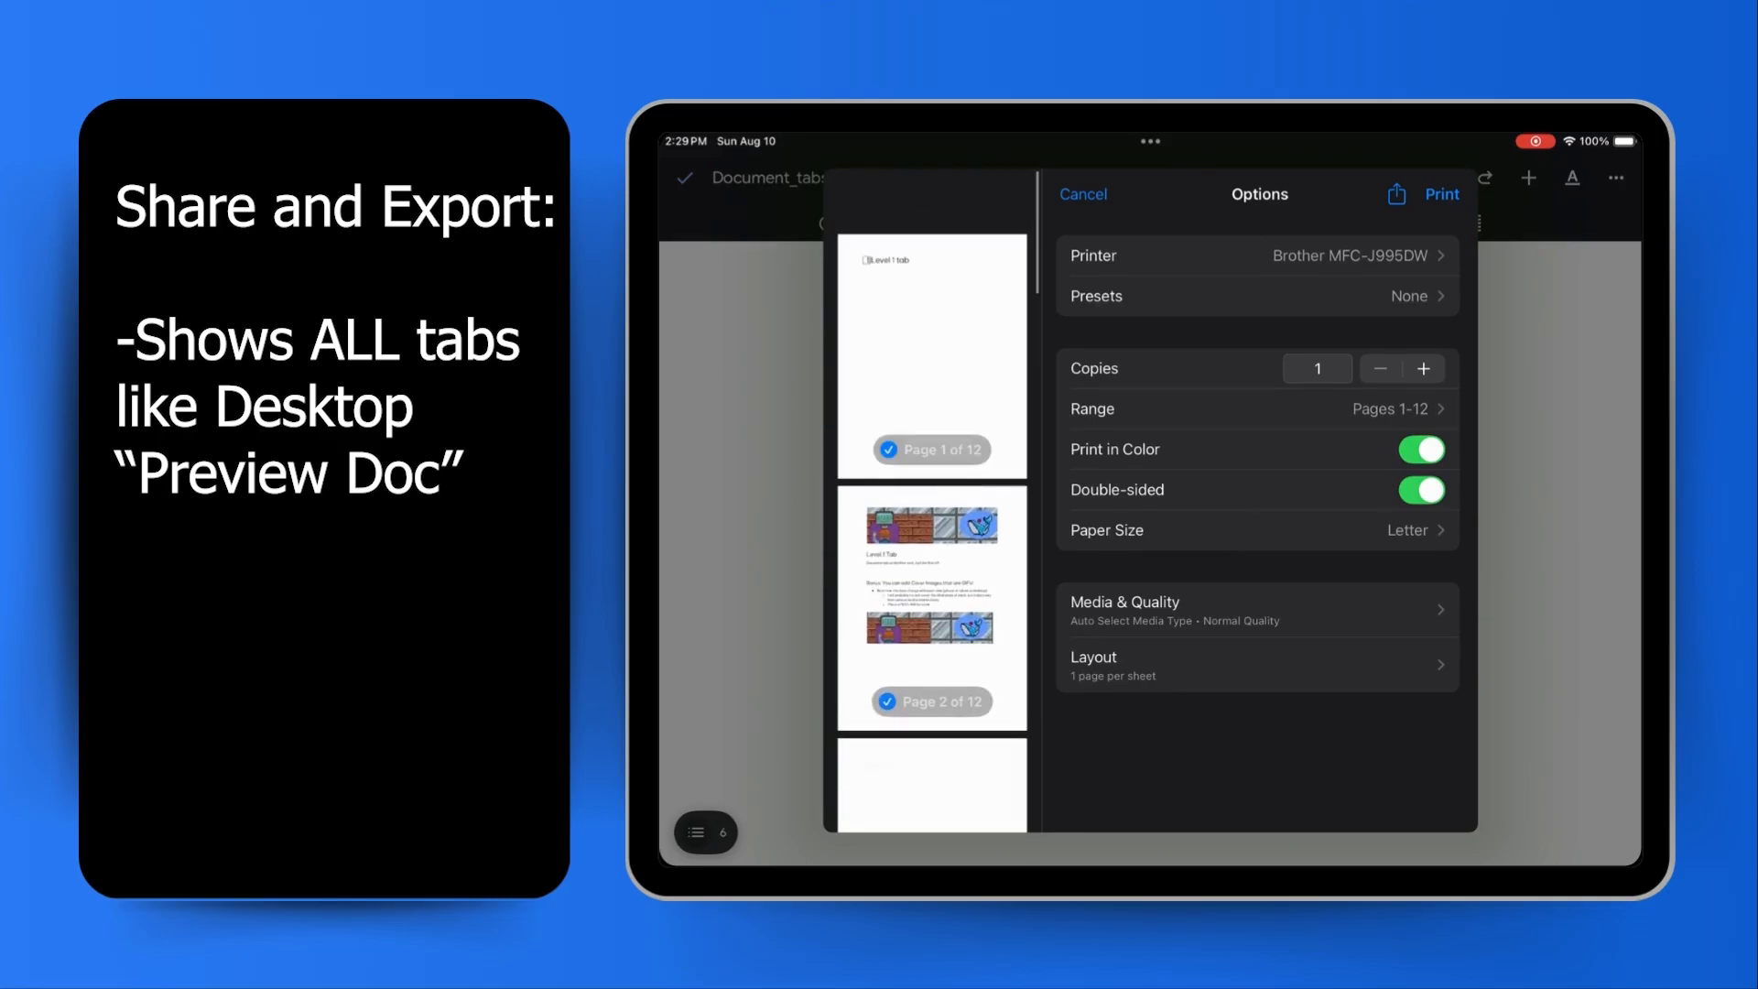
pyautogui.click(890, 451)
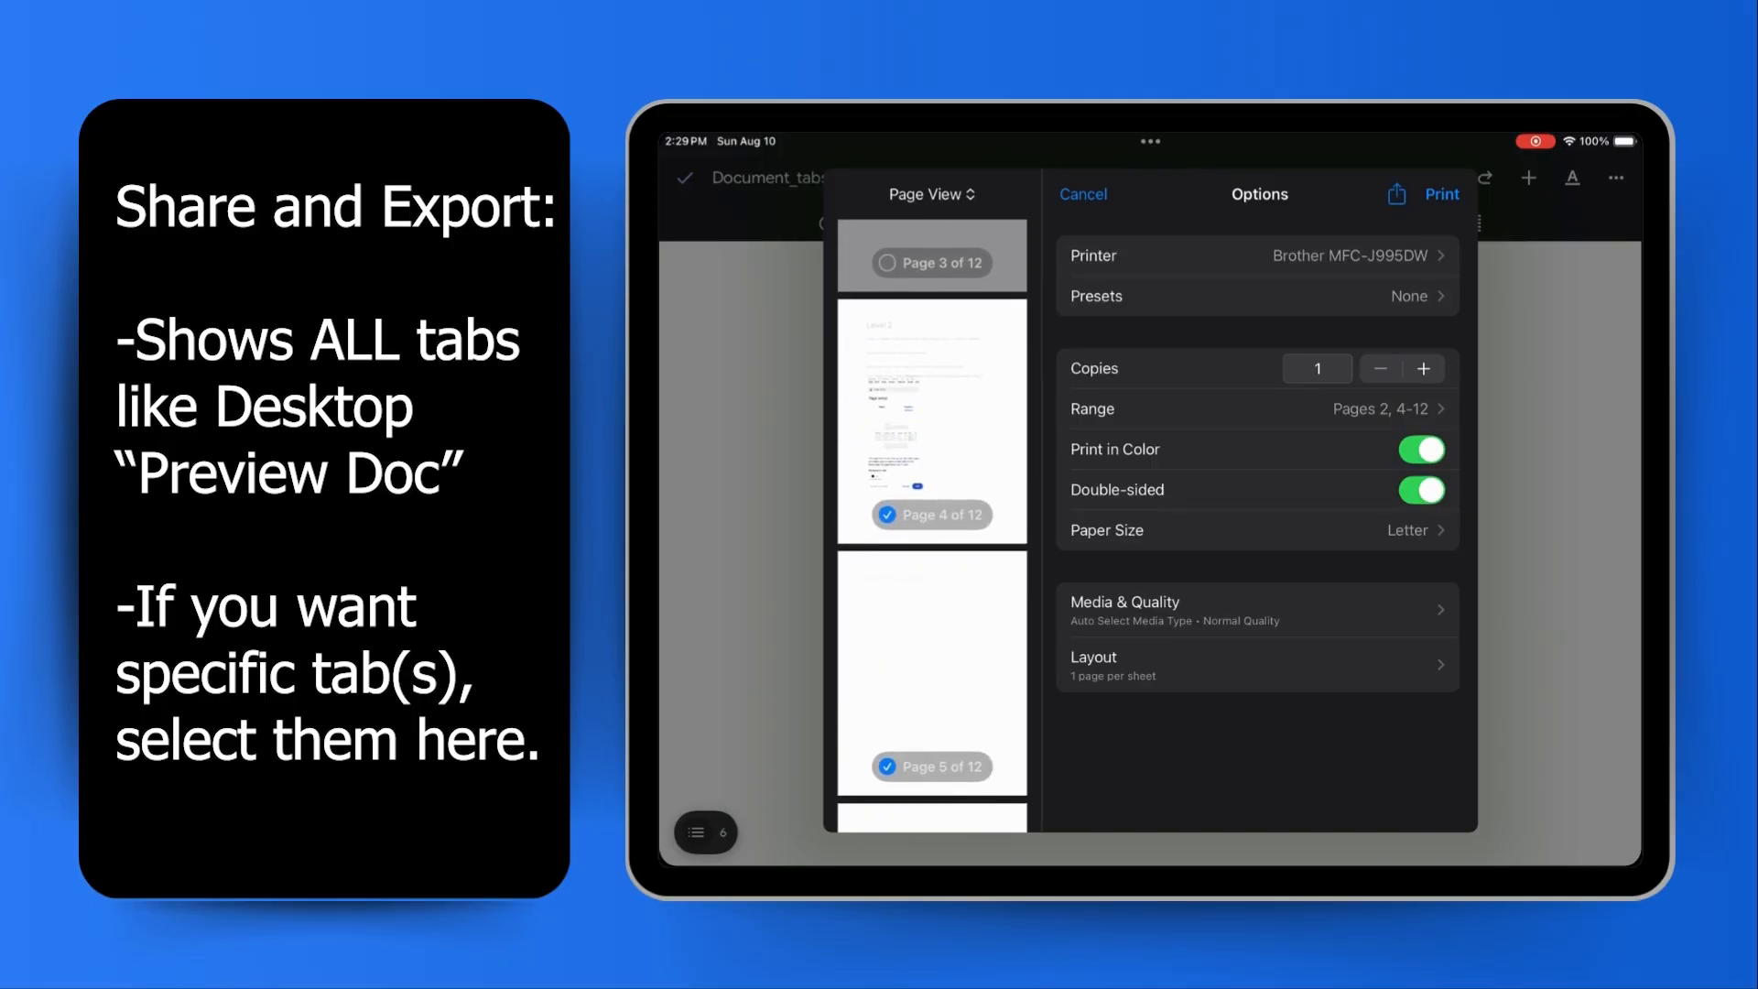
pyautogui.click(1398, 194)
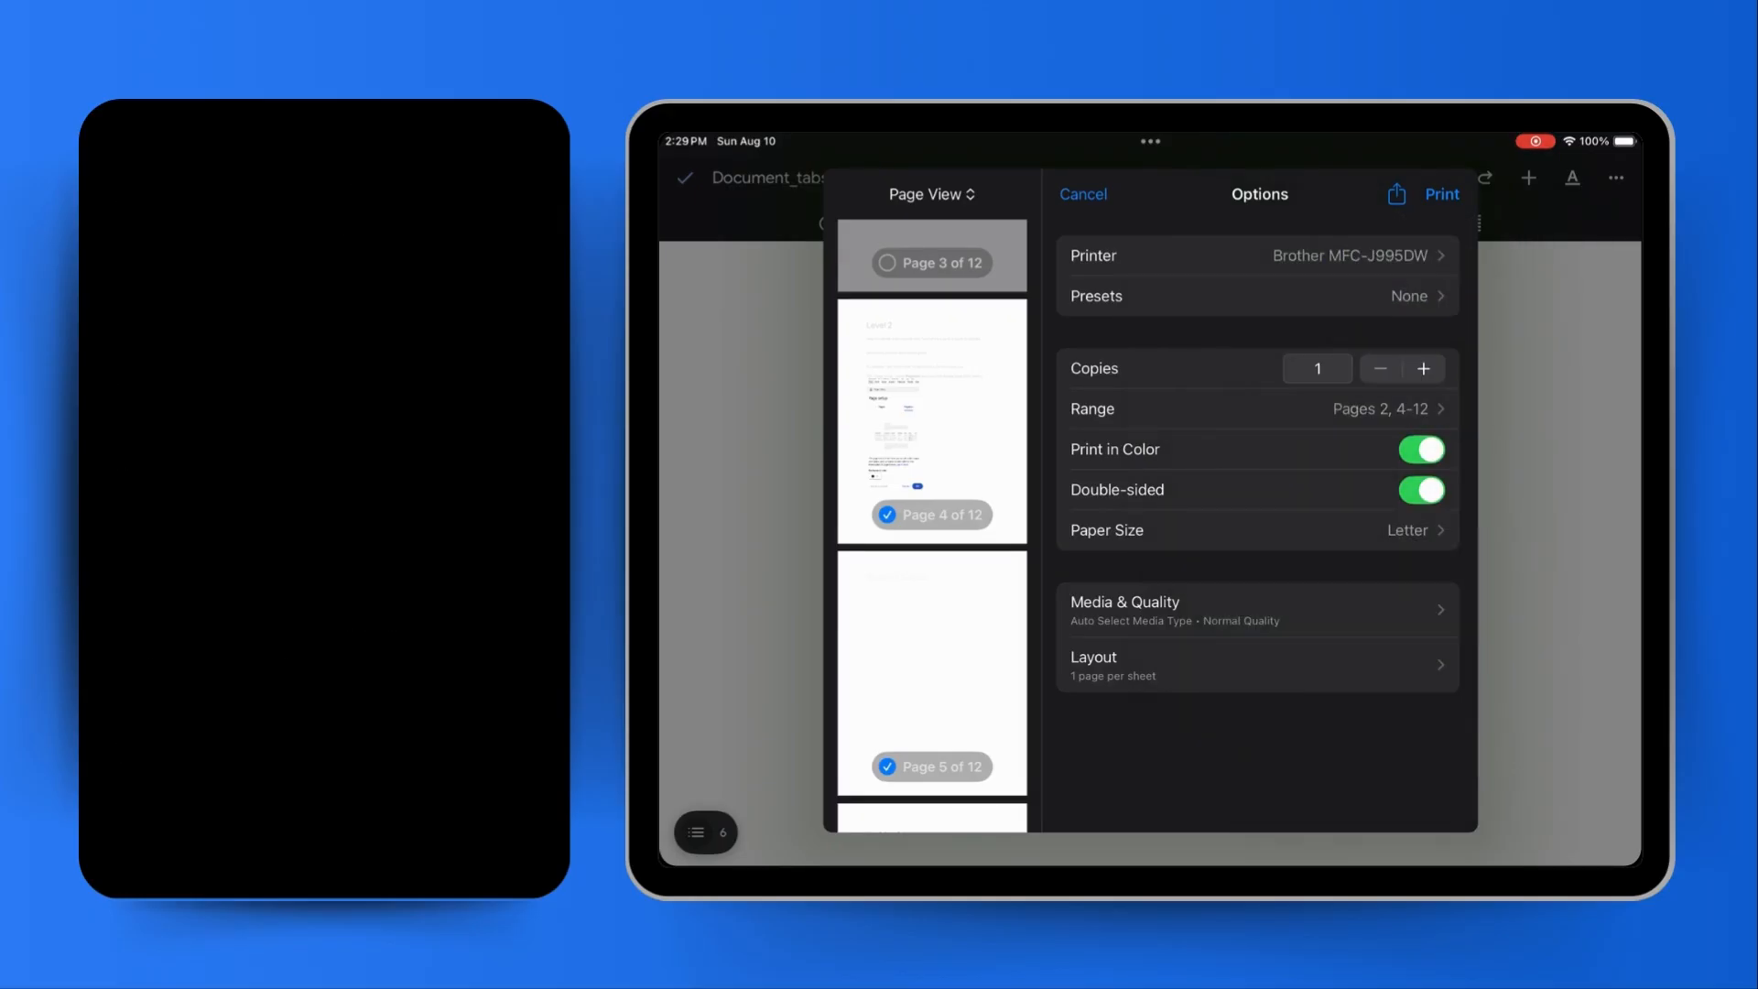
pyautogui.click(1083, 194)
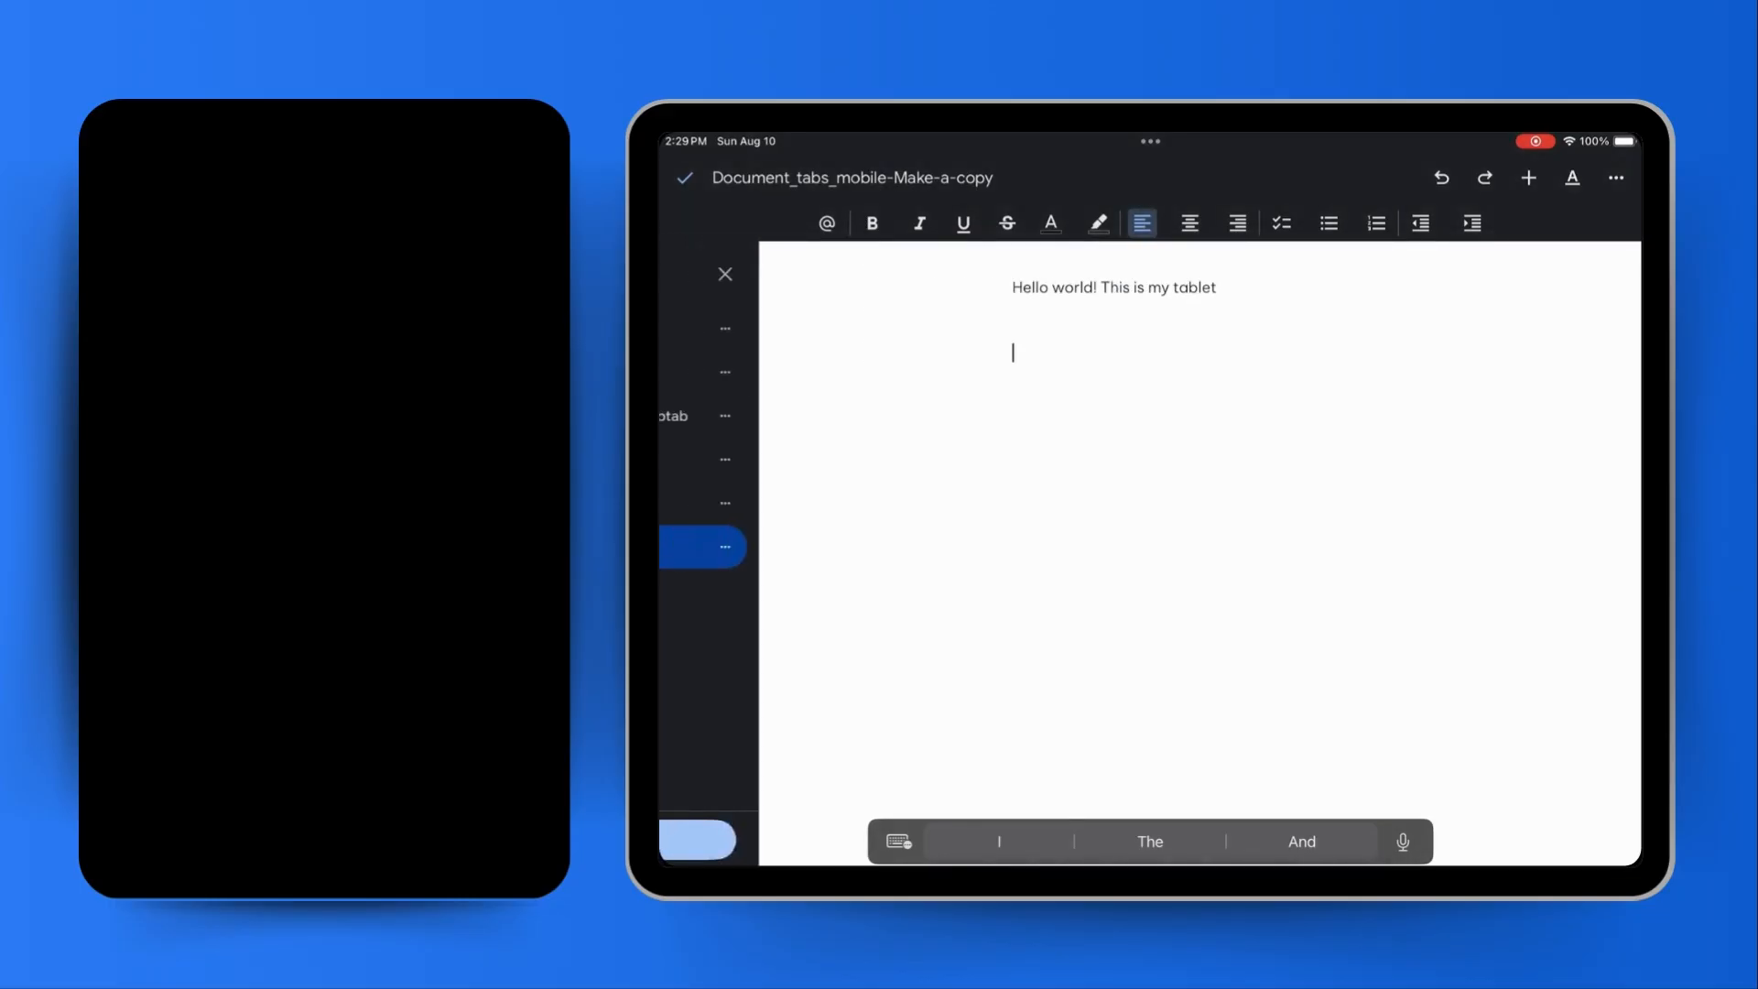
# - Reopen the document tabs list showing Tablet tab after Phone tab and Tab 5, caret on the empty line
pyautogui.click(1616, 177)
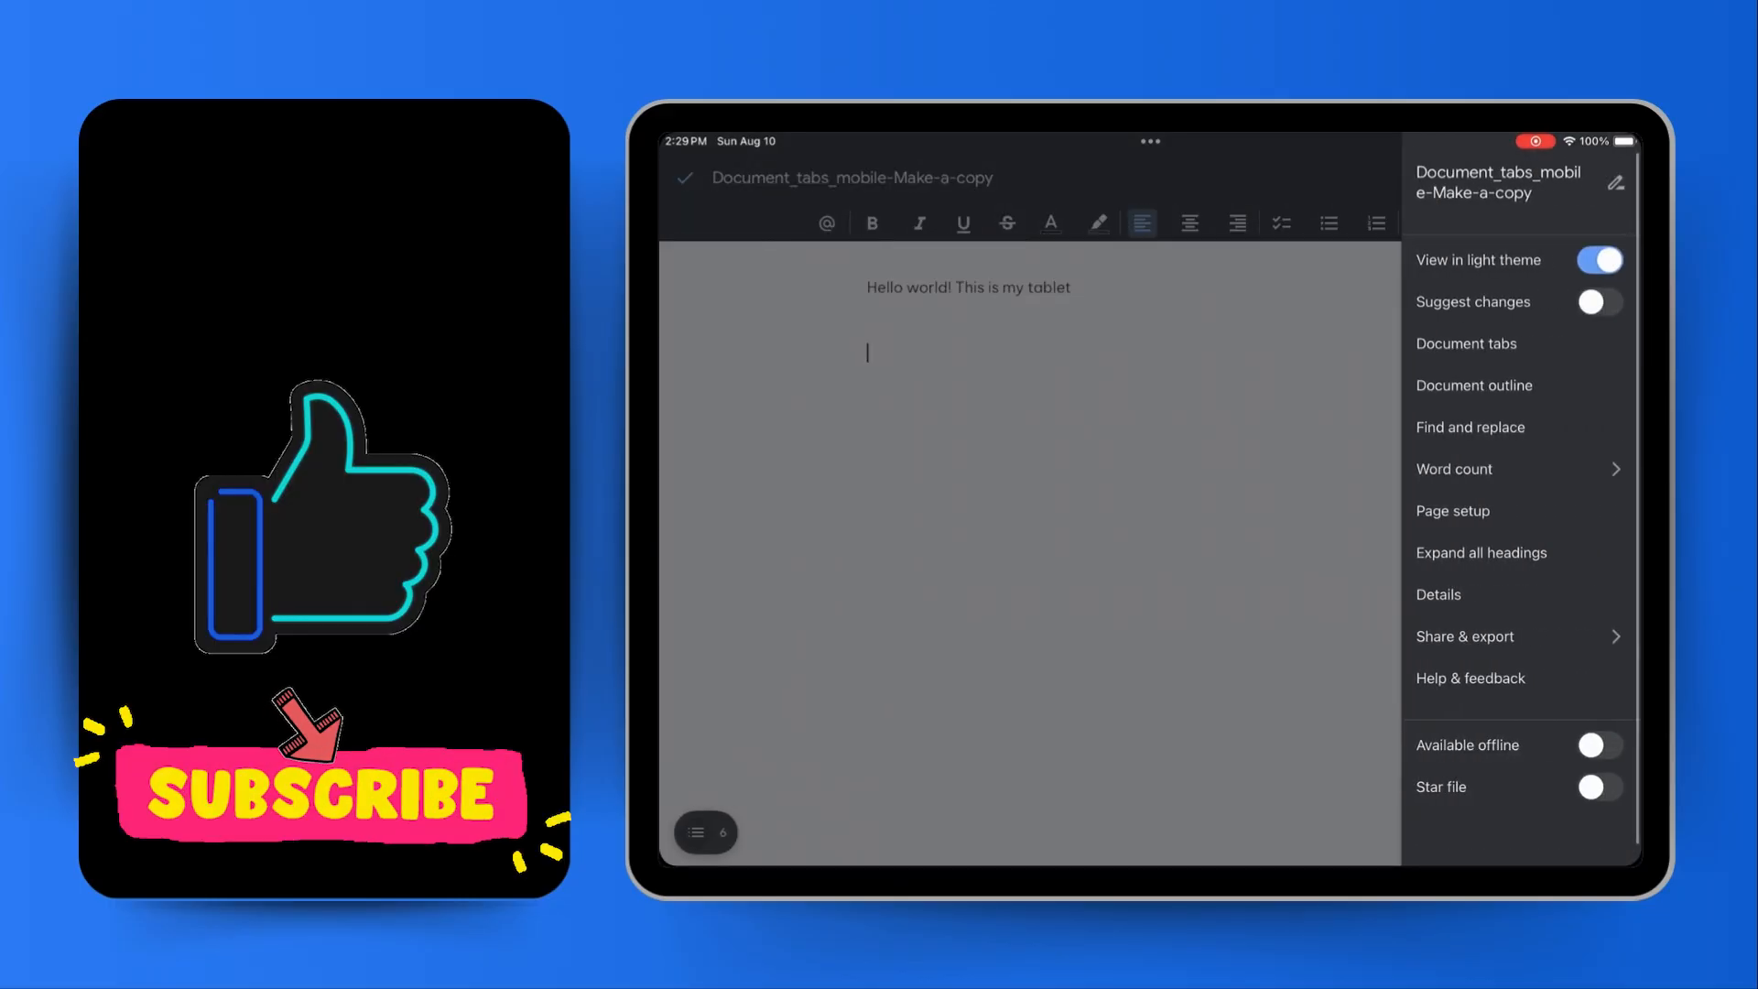
pyautogui.click(1466, 342)
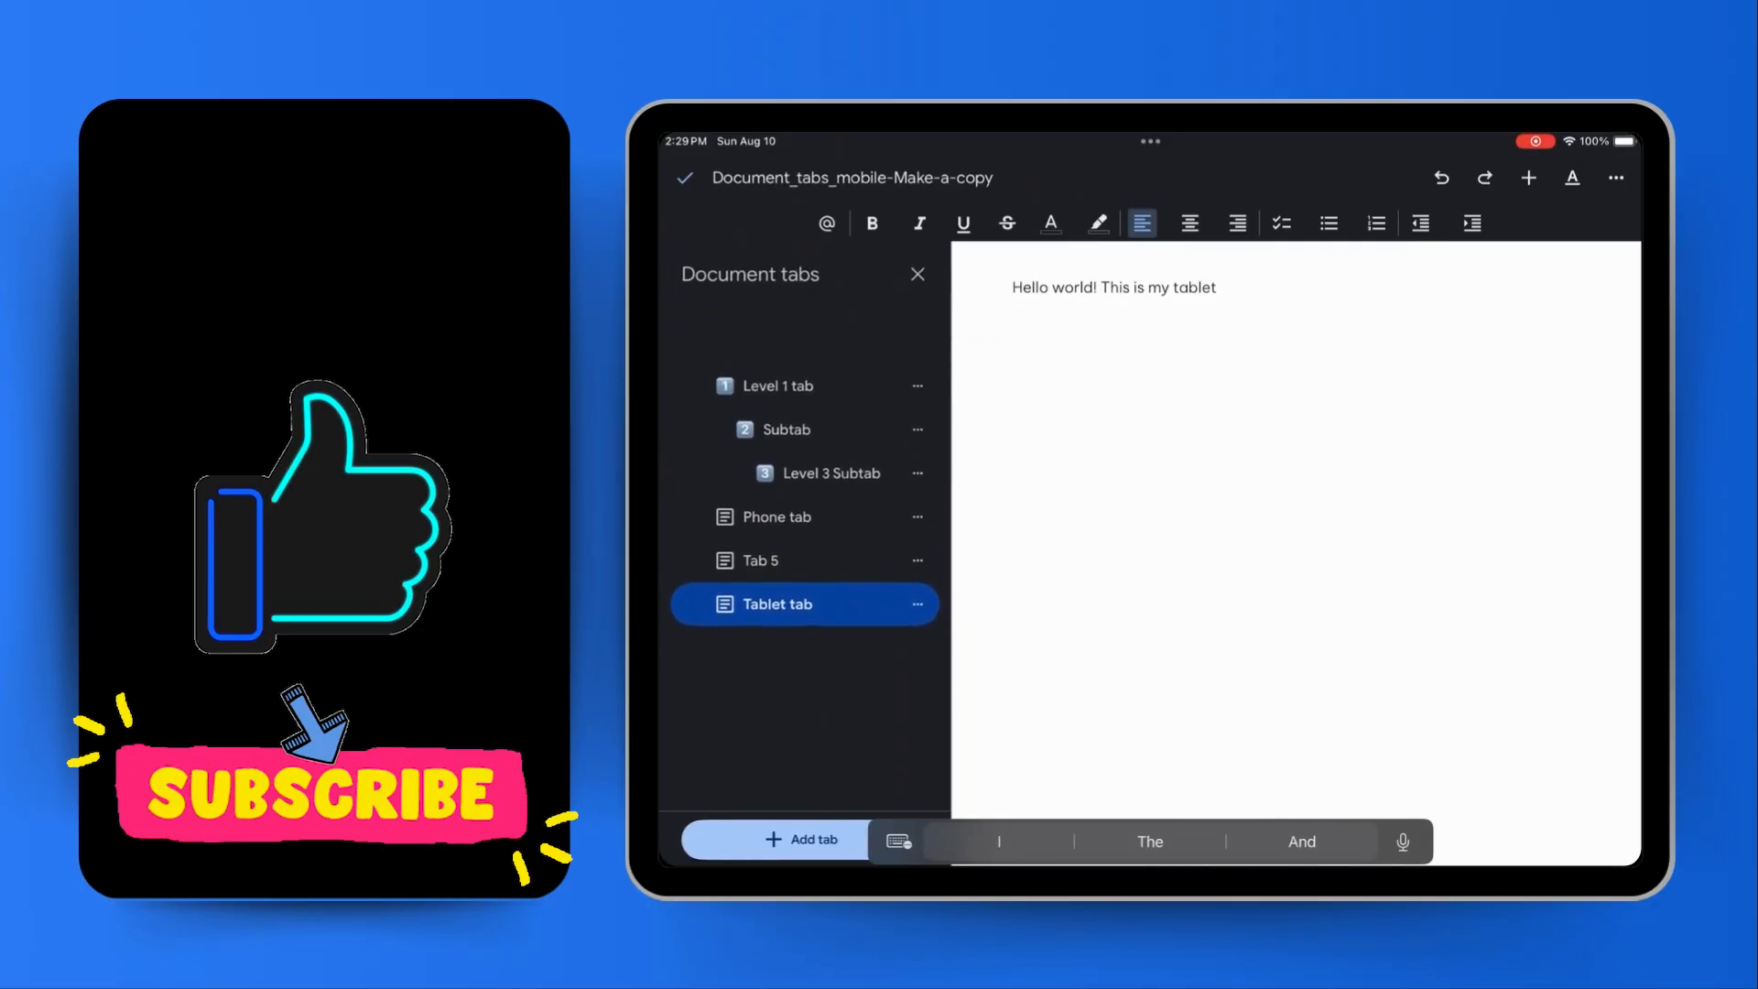
pyautogui.click(918, 273)
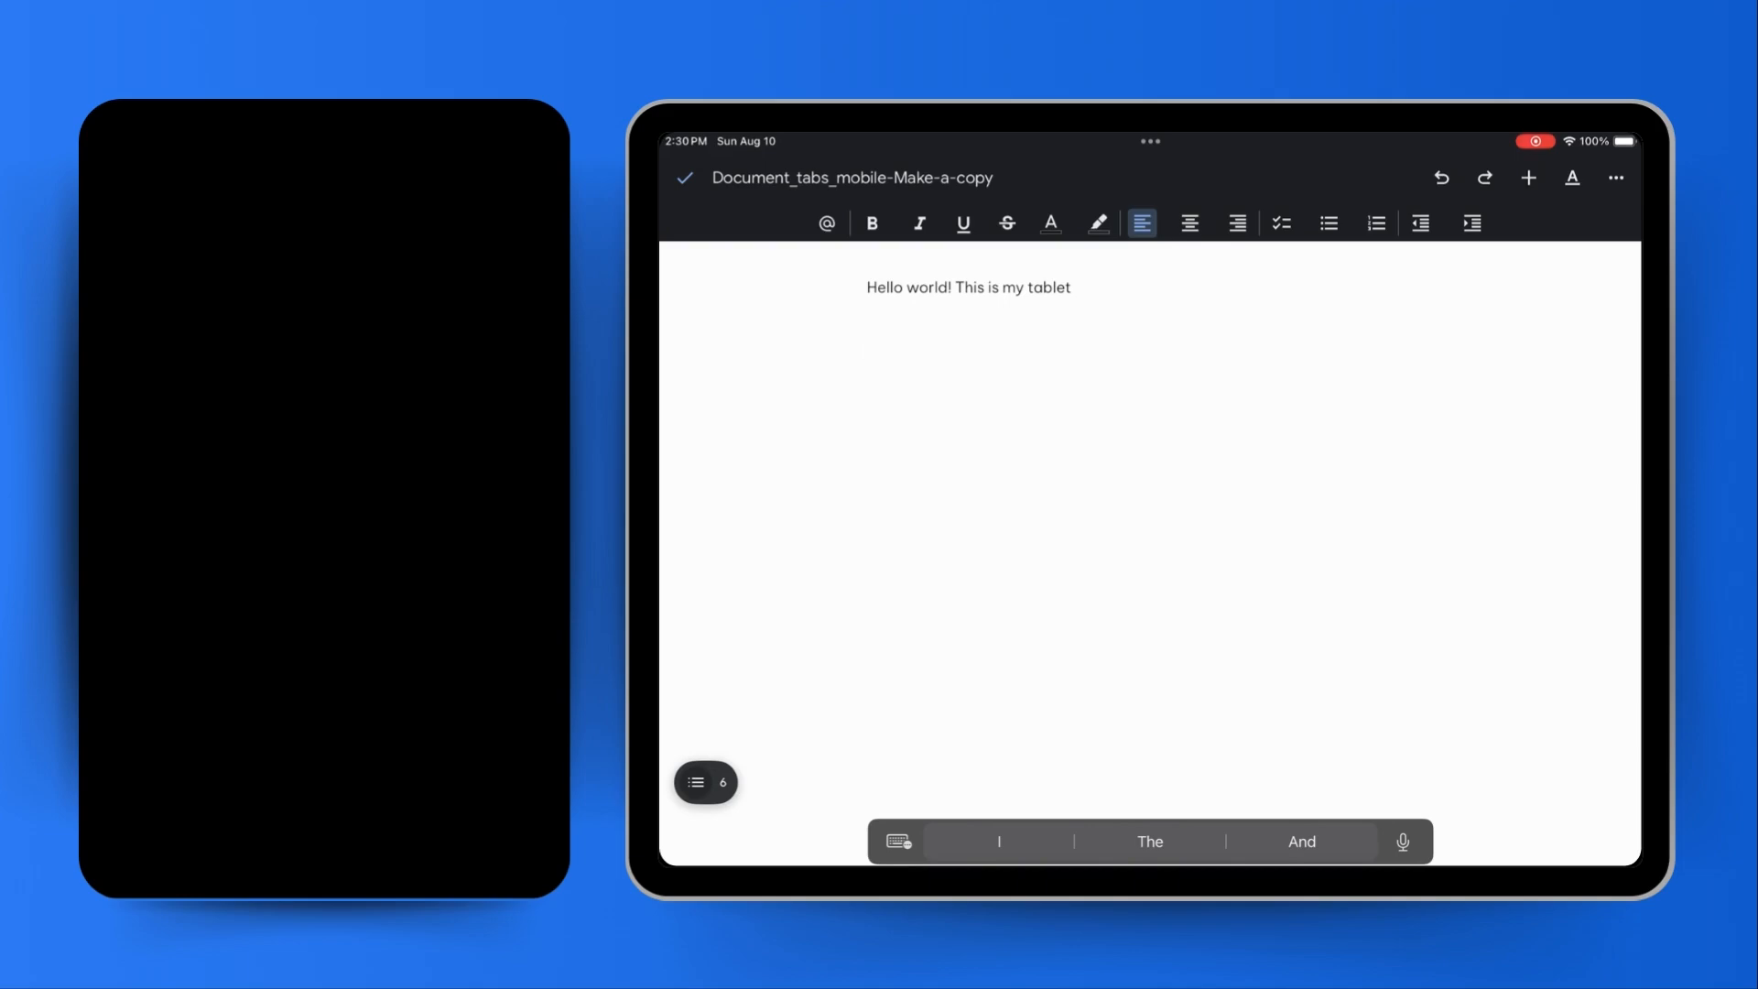
pyautogui.click(705, 782)
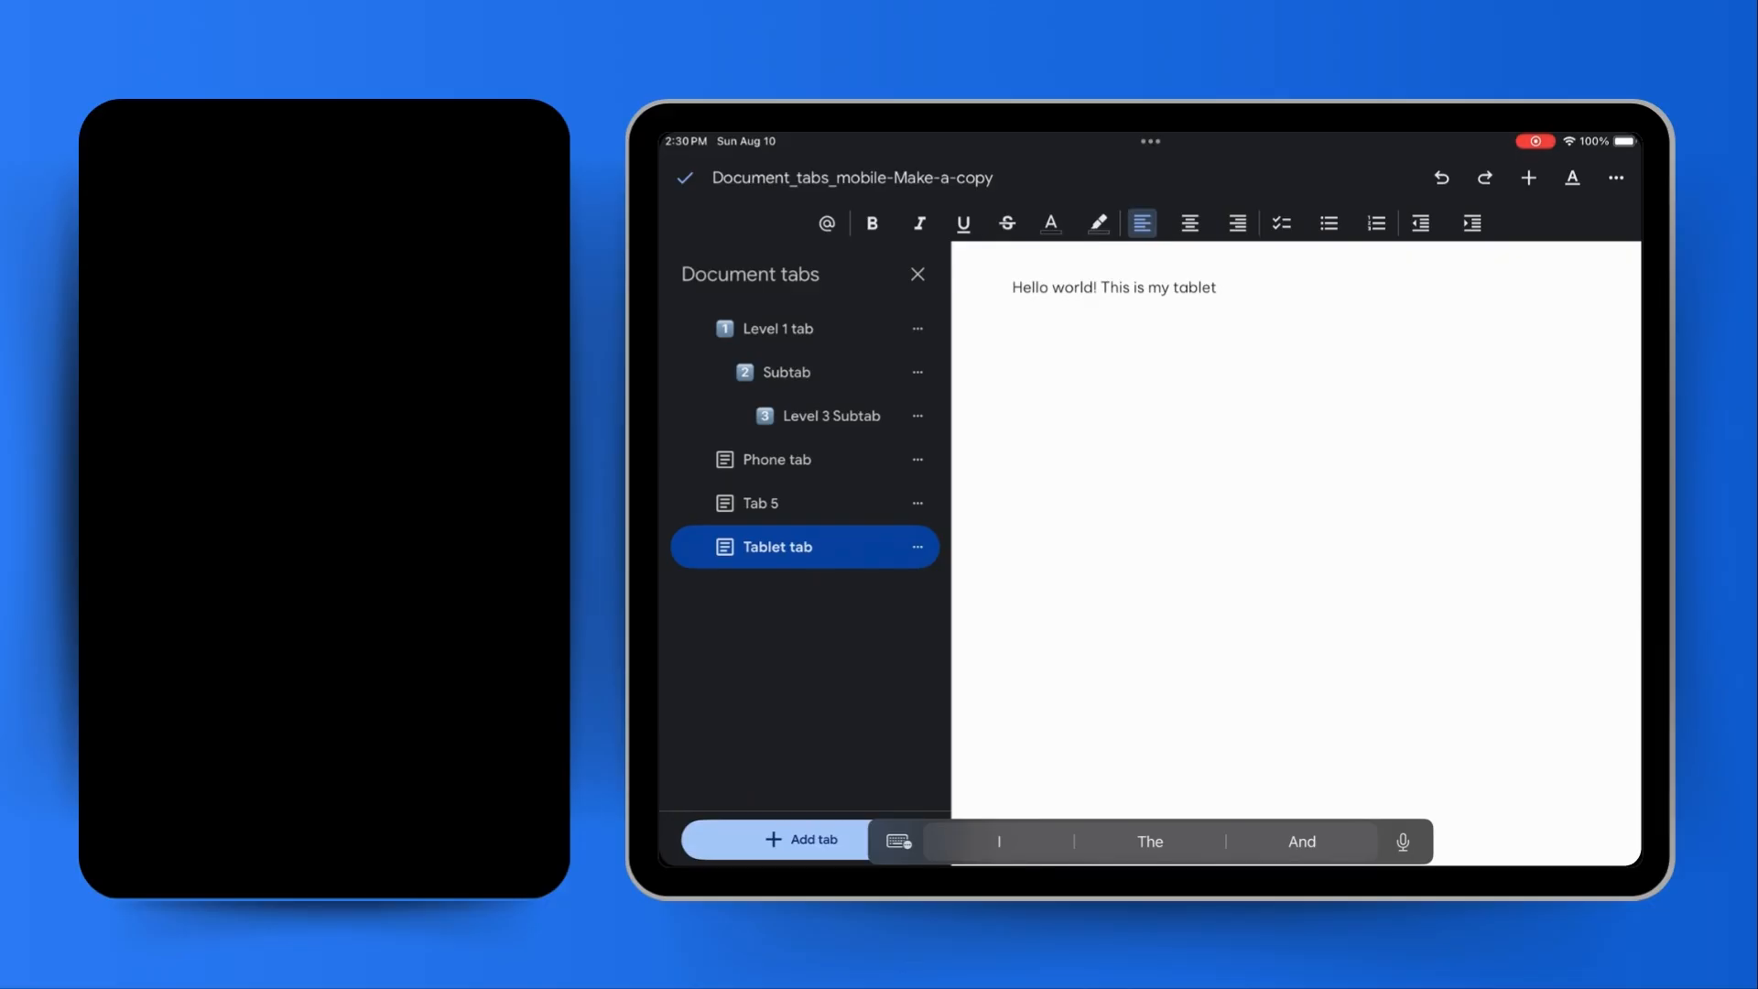
pyautogui.click(1013, 352)
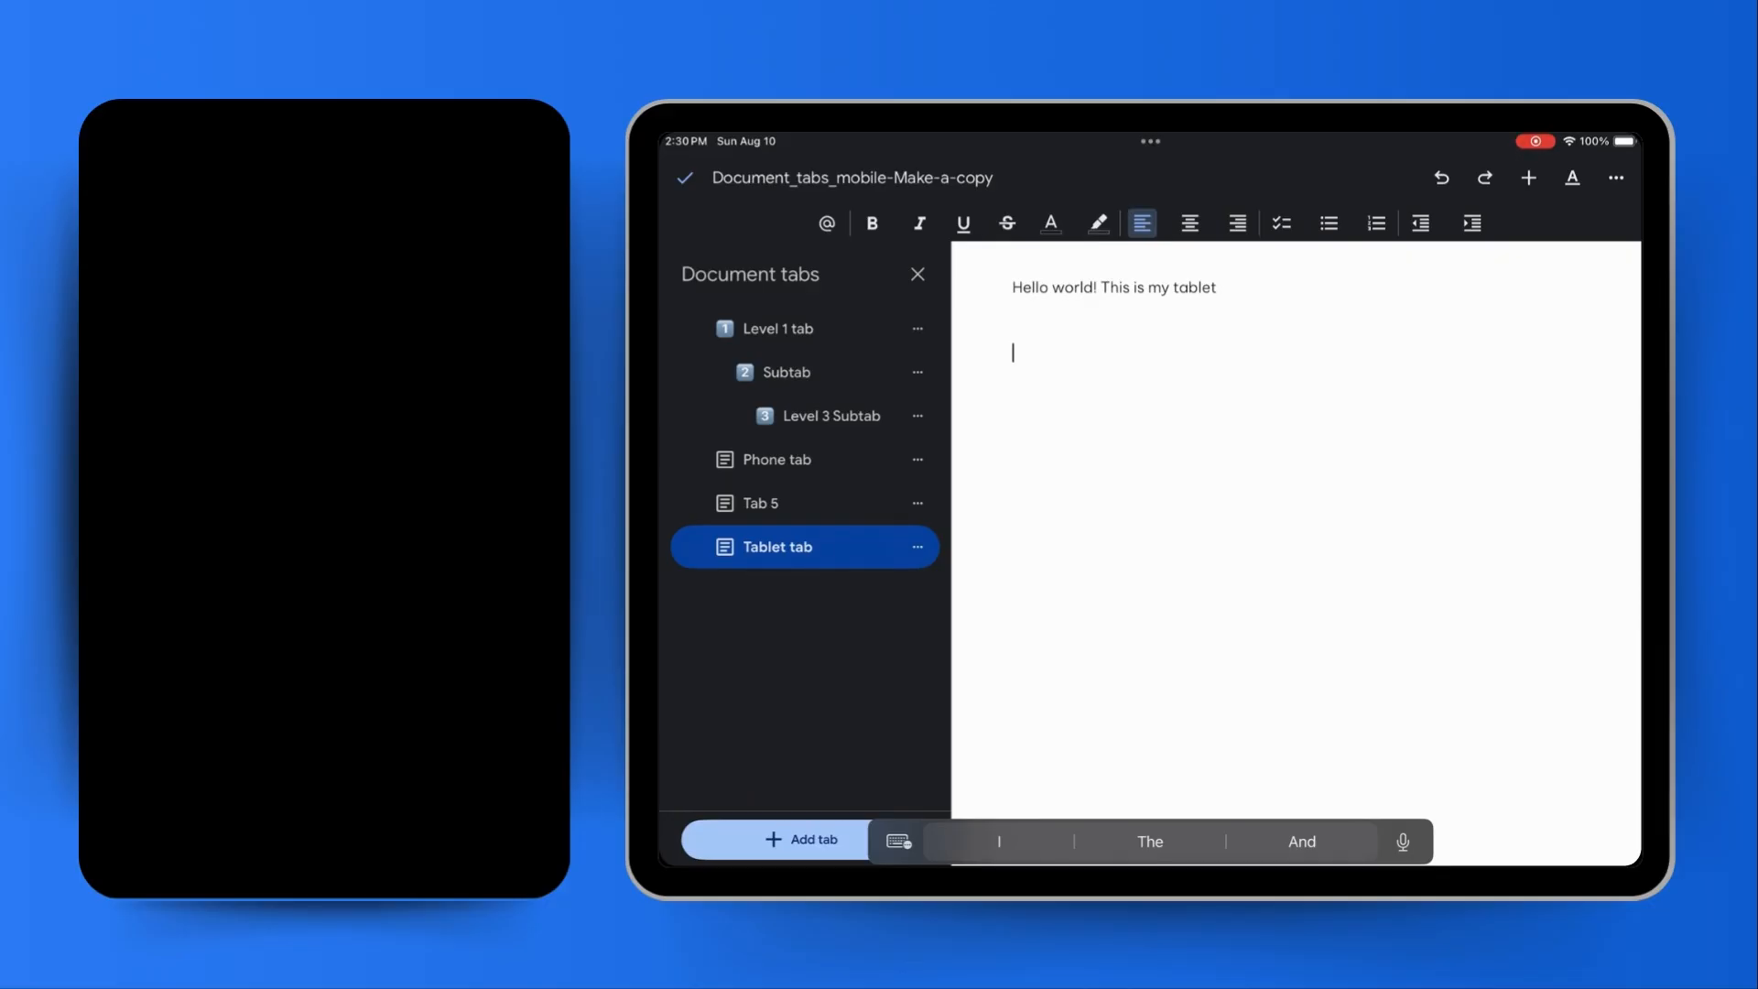